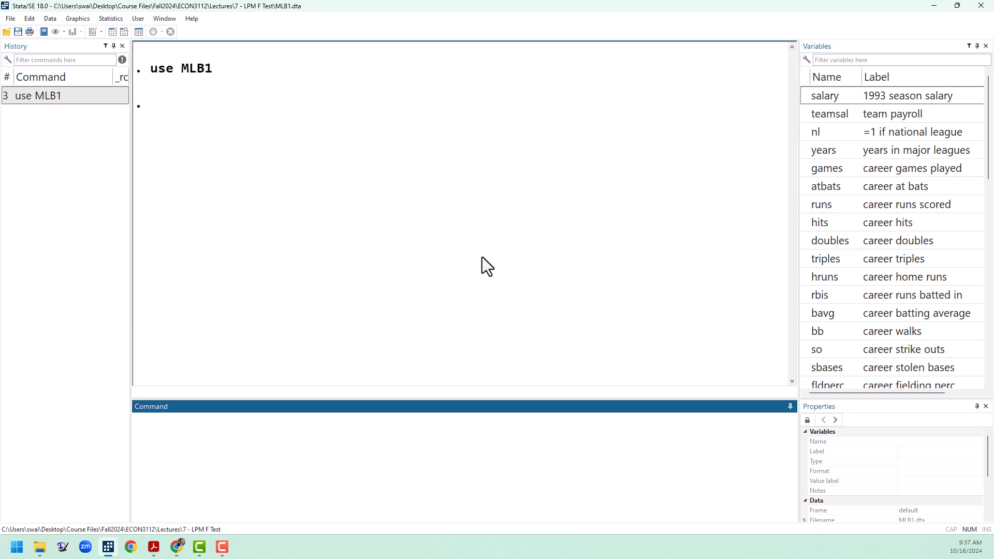
mouse_move(439, 246)
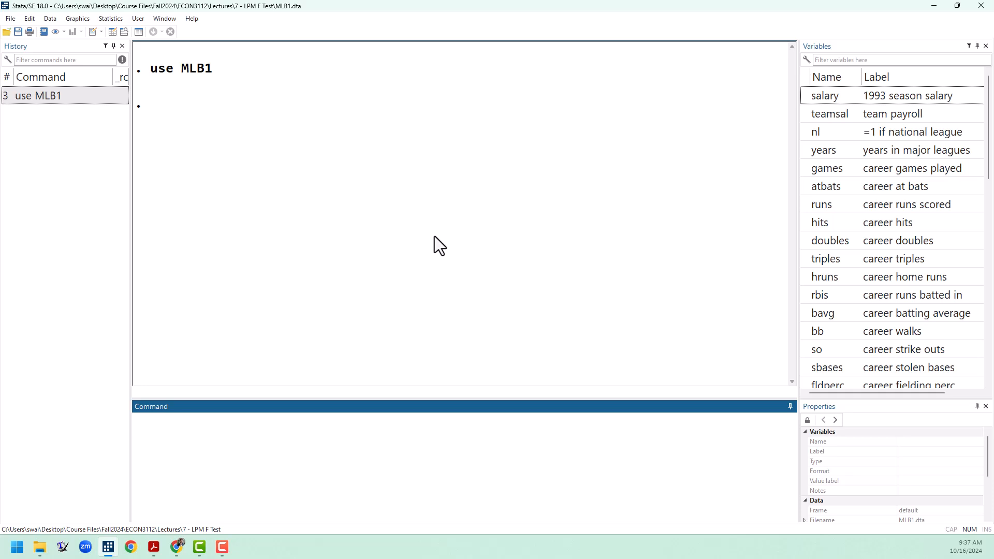
Compose reg lsalary years and append the position dummies through outfield from the Variables pane.
type("reg")
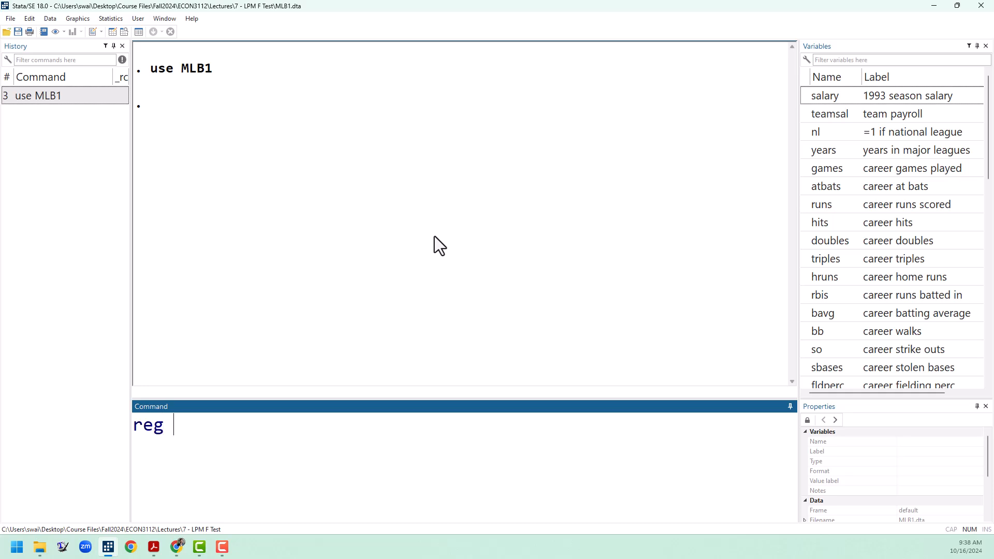
type("lsalary")
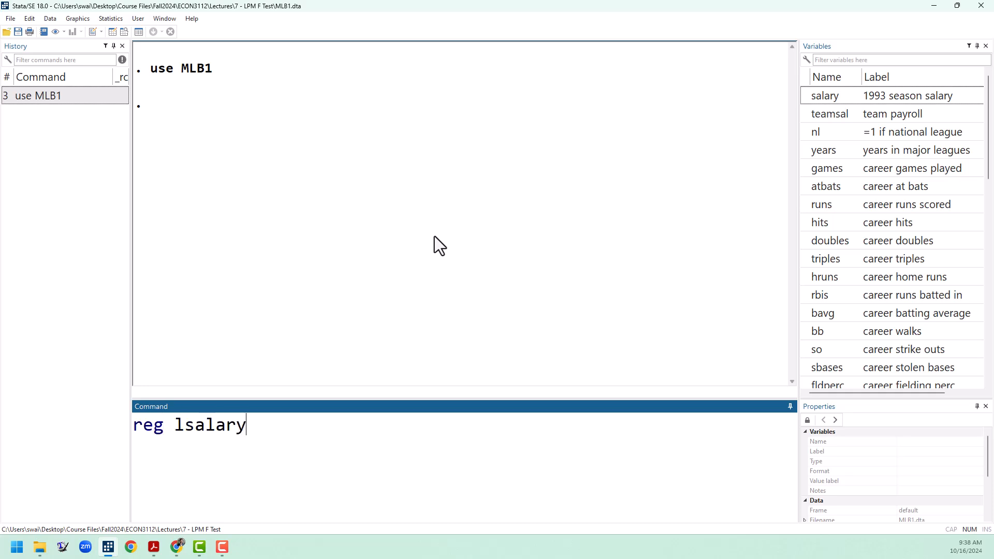
type("year")
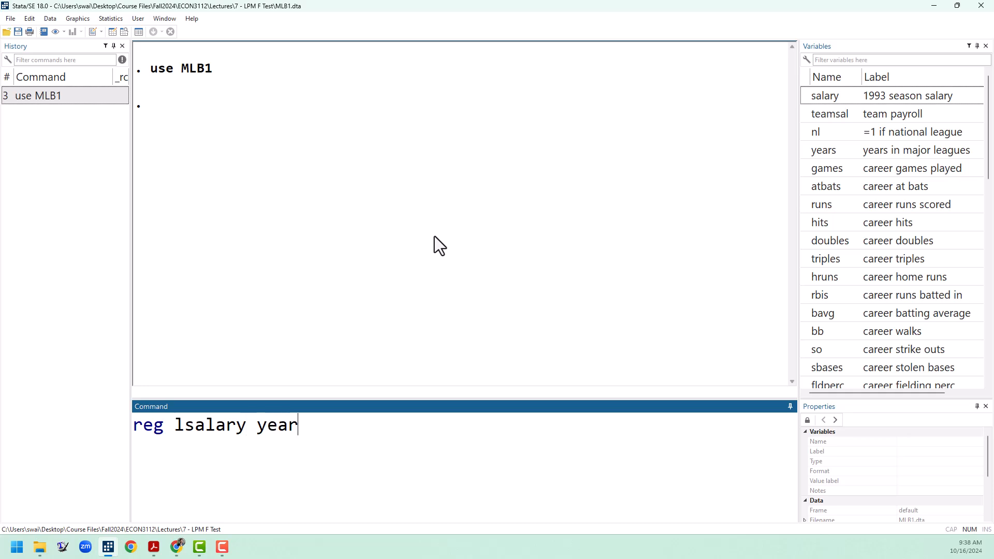
type("s")
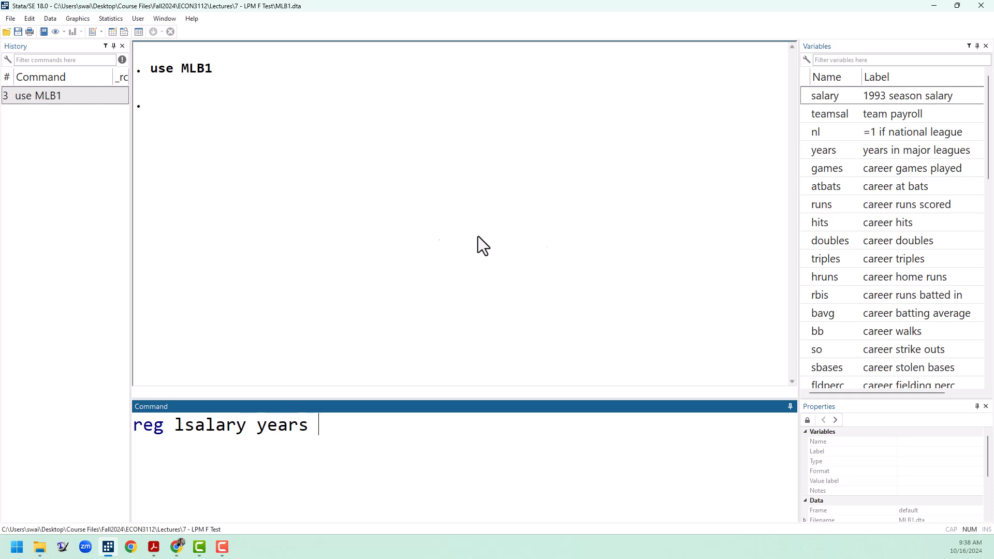
scroll("down", 3)
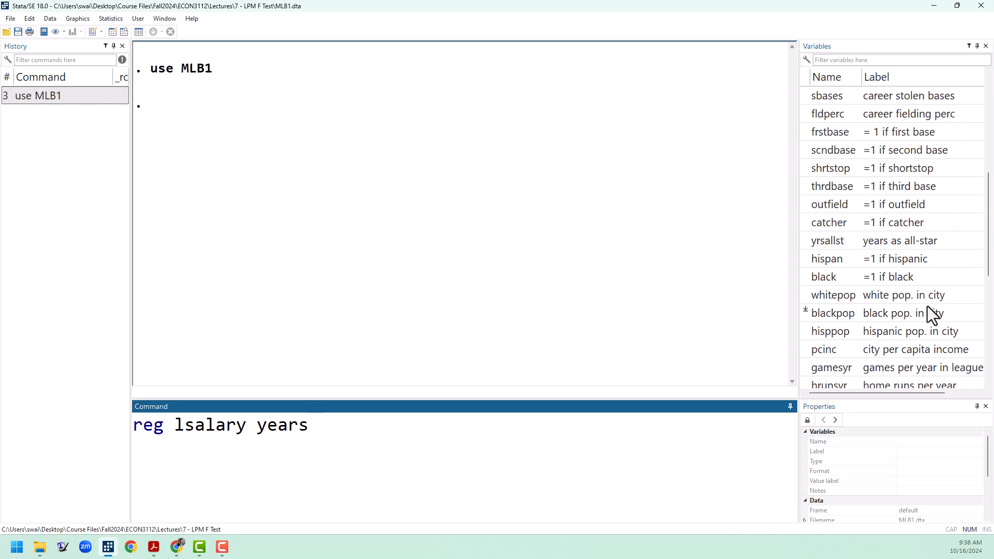
mouse_move(837, 135)
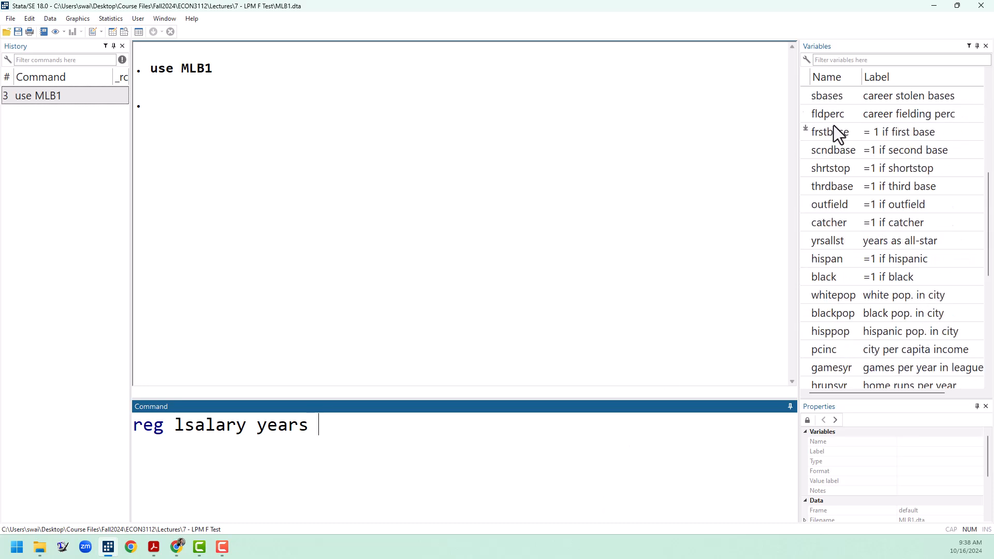
mouse_move(858, 139)
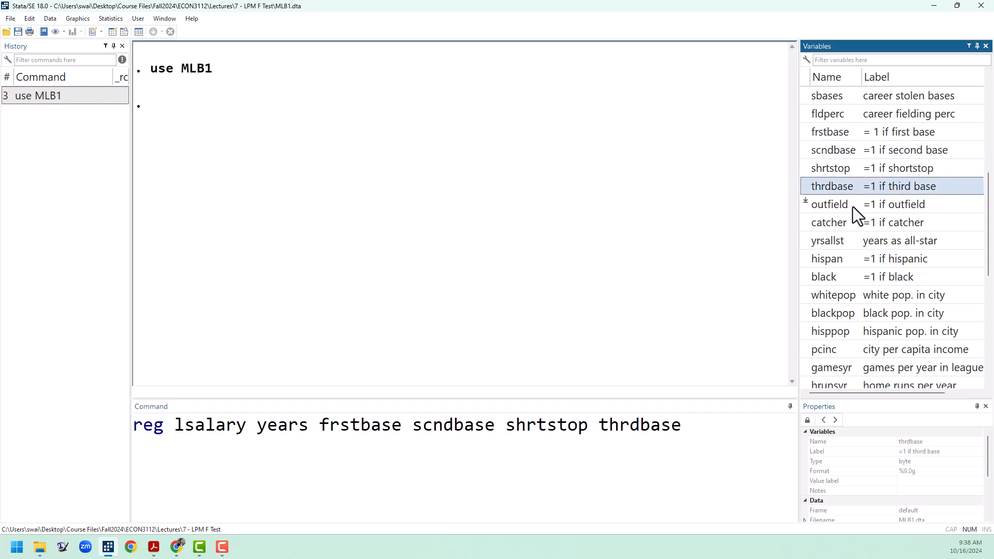
left_click(828, 204)
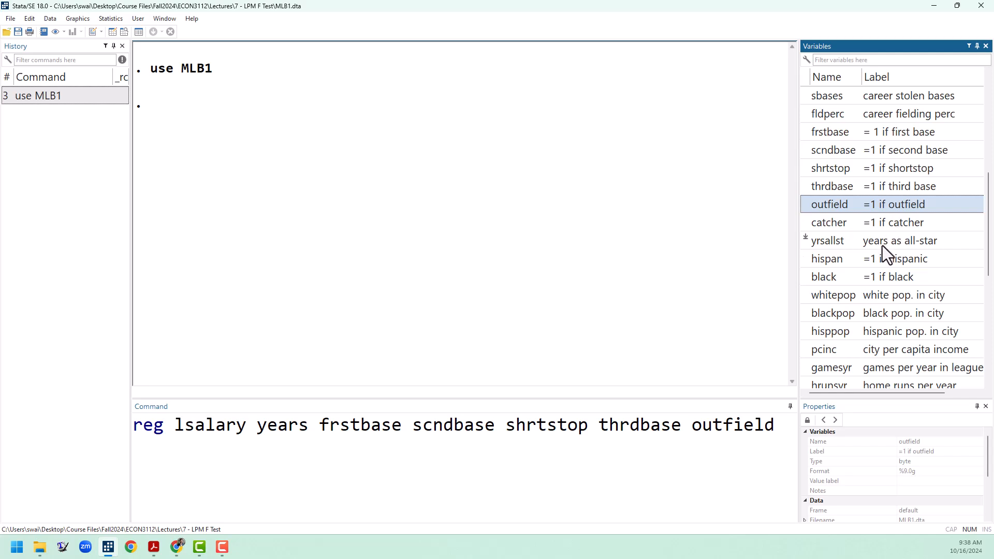
mouse_move(708, 513)
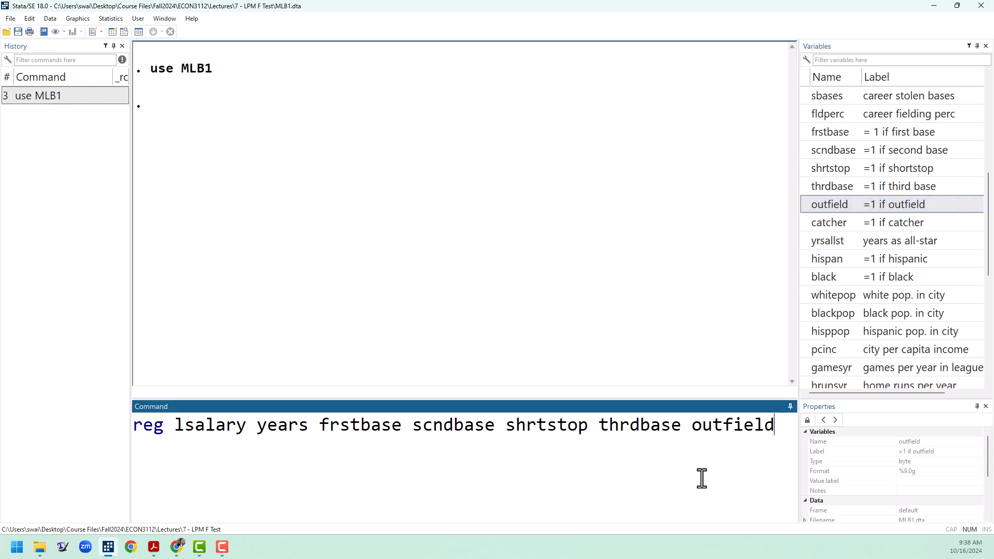
Run the full regression, giving F(6, 346) = 32.24 and R-squared 0.3586.
key("Return")
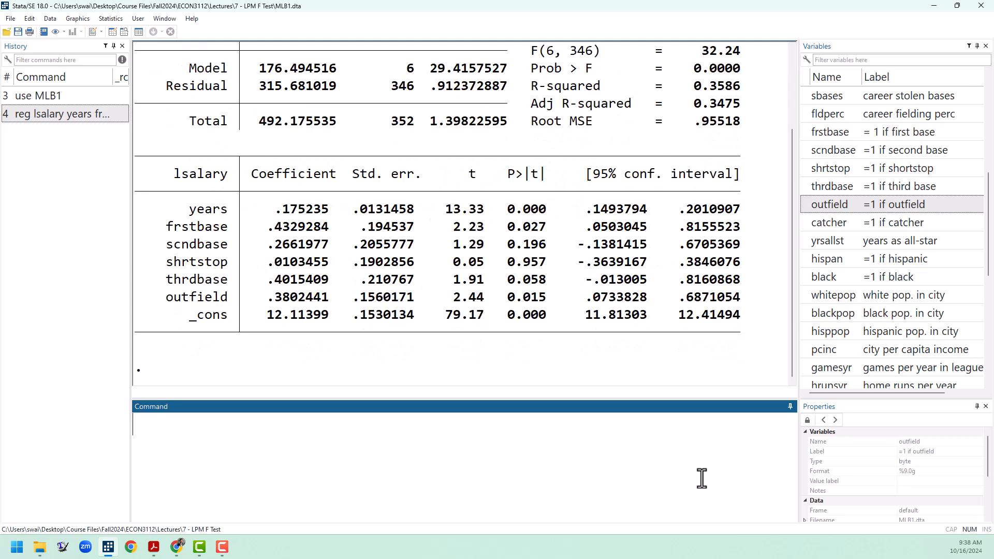
mouse_move(581, 377)
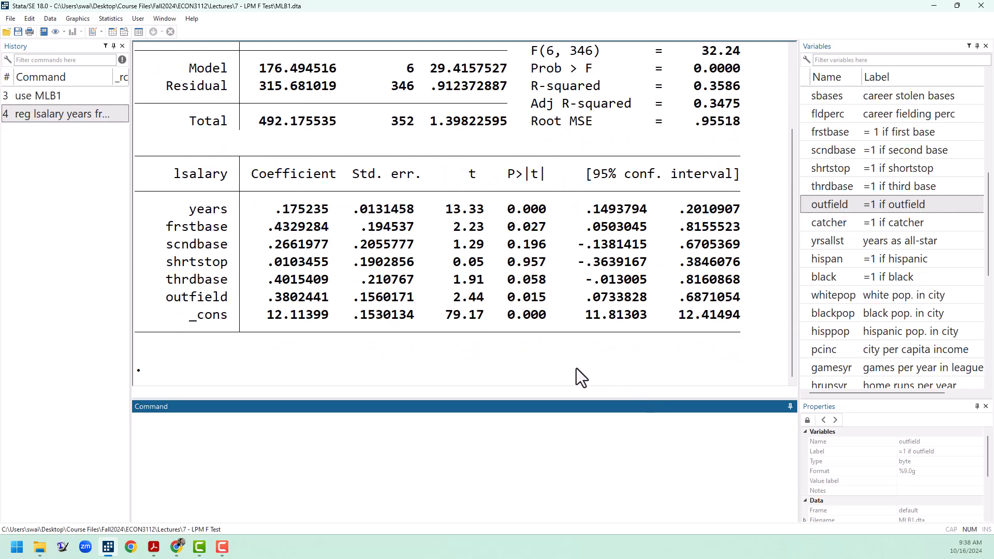
mouse_move(293, 214)
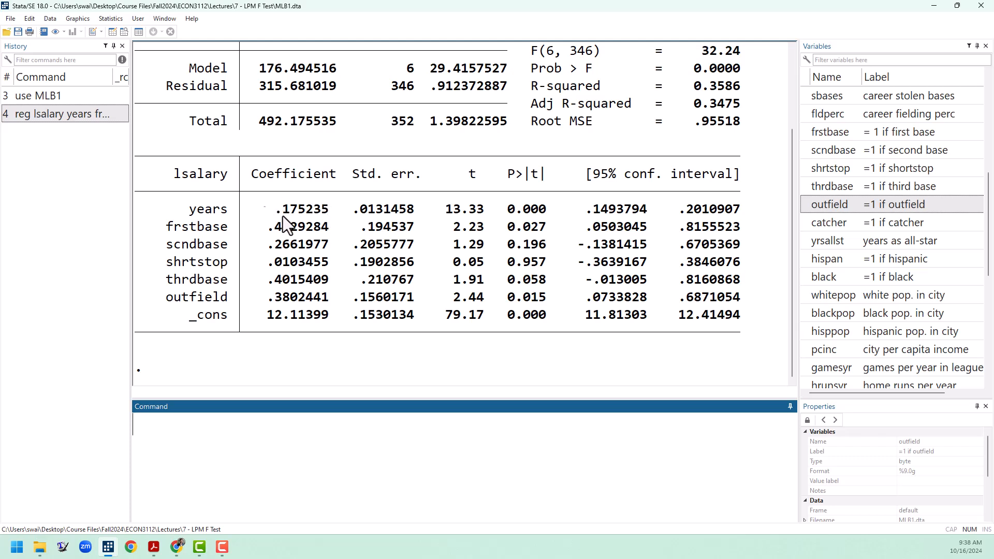
mouse_move(327, 251)
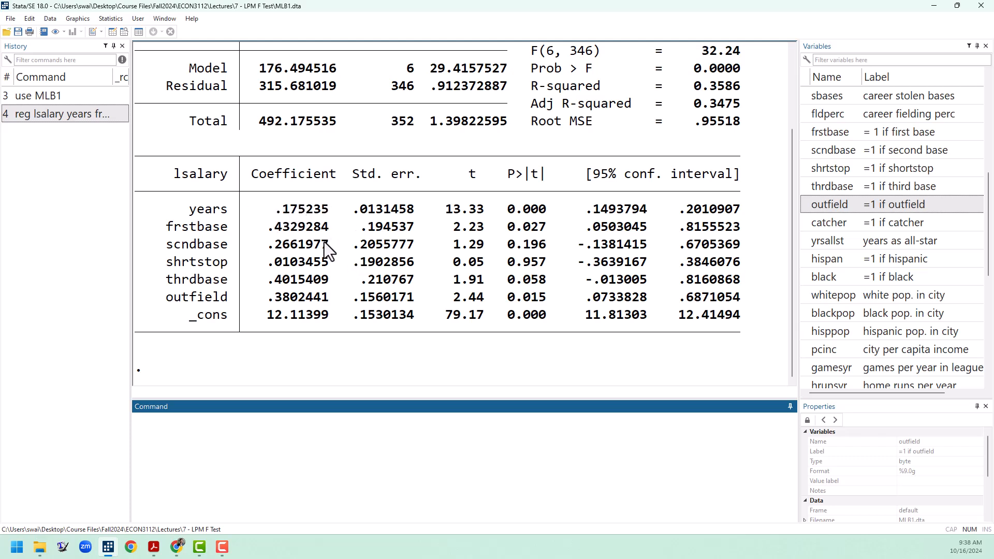
mouse_move(304, 266)
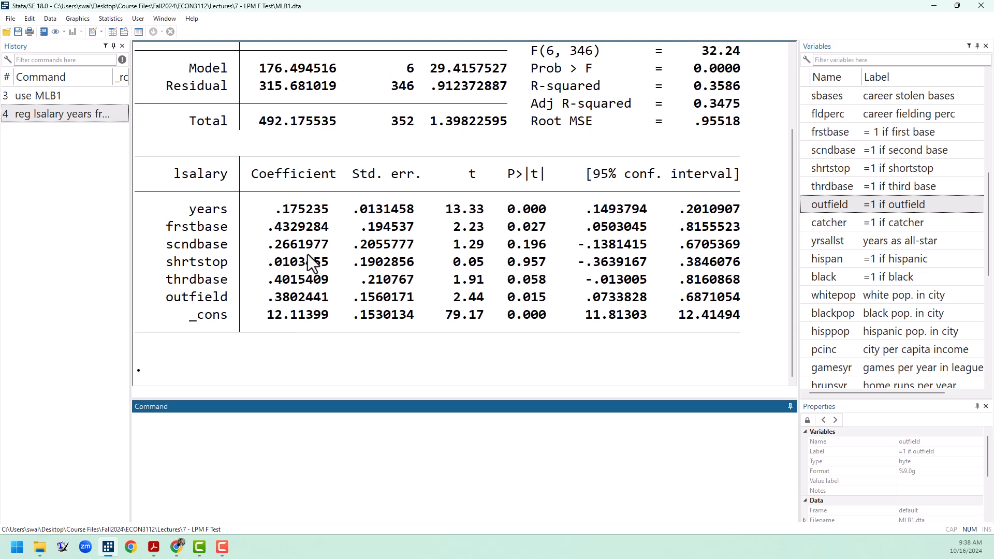
mouse_move(329, 299)
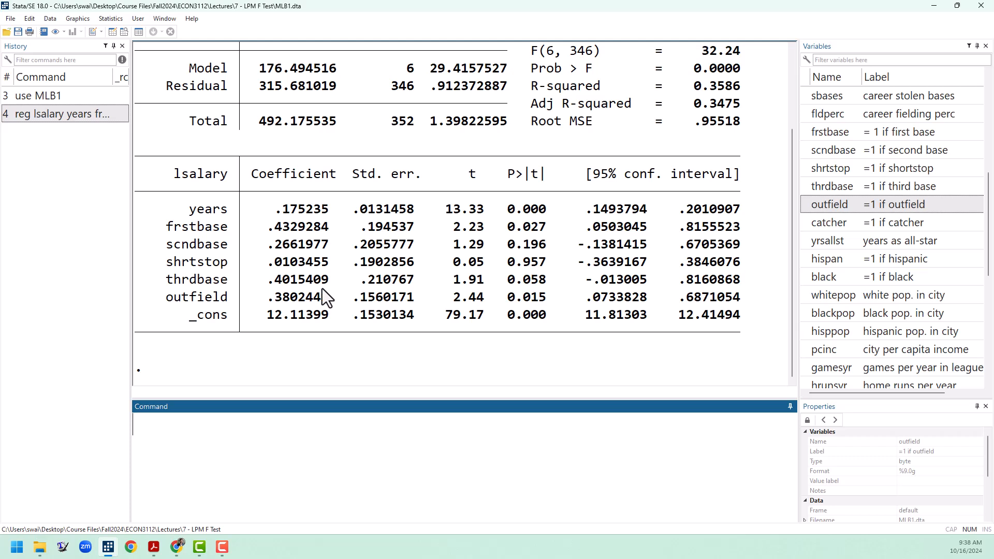
mouse_move(278, 302)
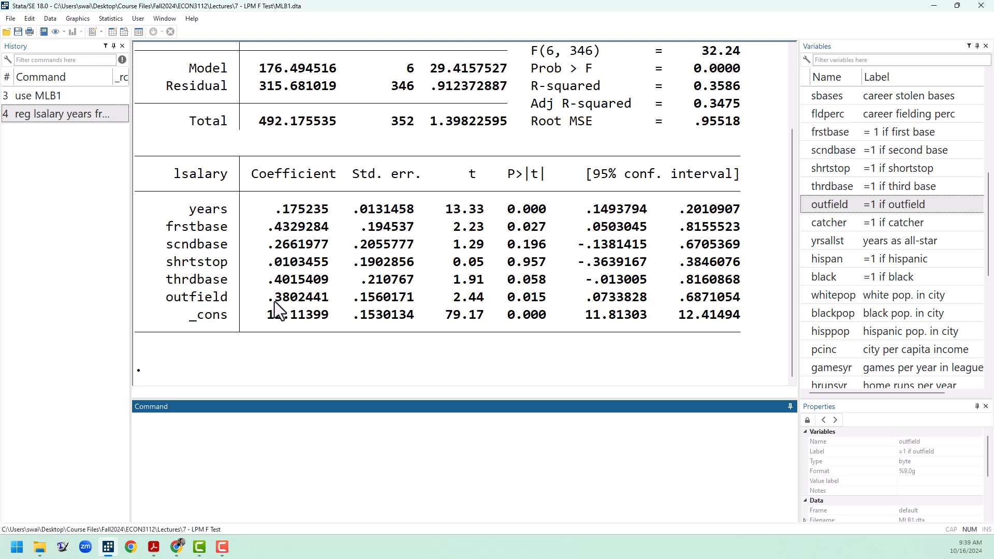
mouse_move(271, 323)
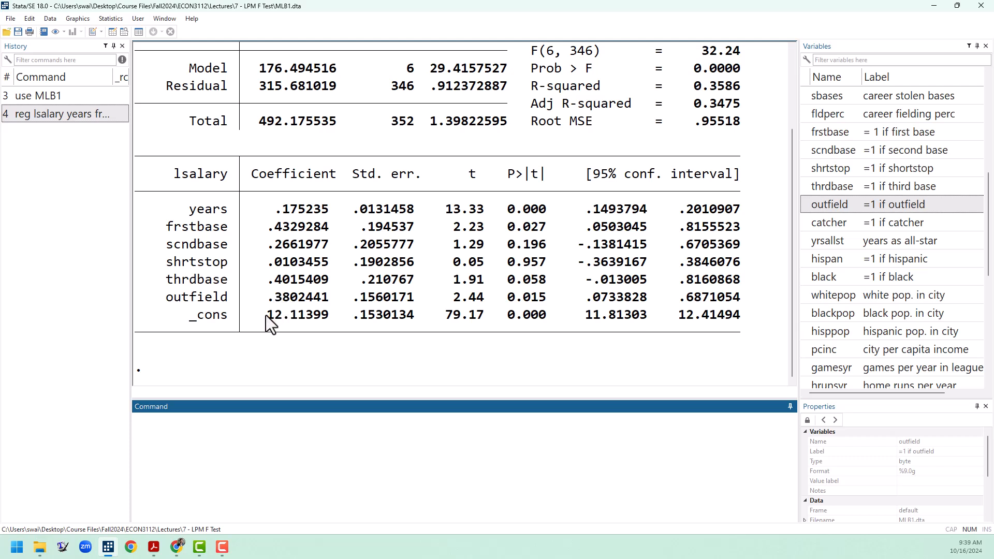
mouse_move(538, 285)
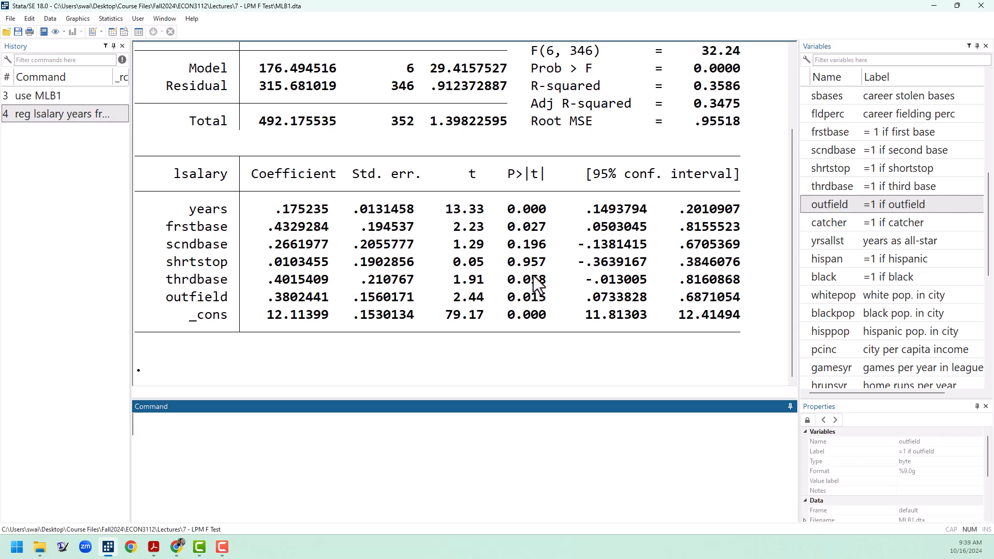
mouse_move(557, 245)
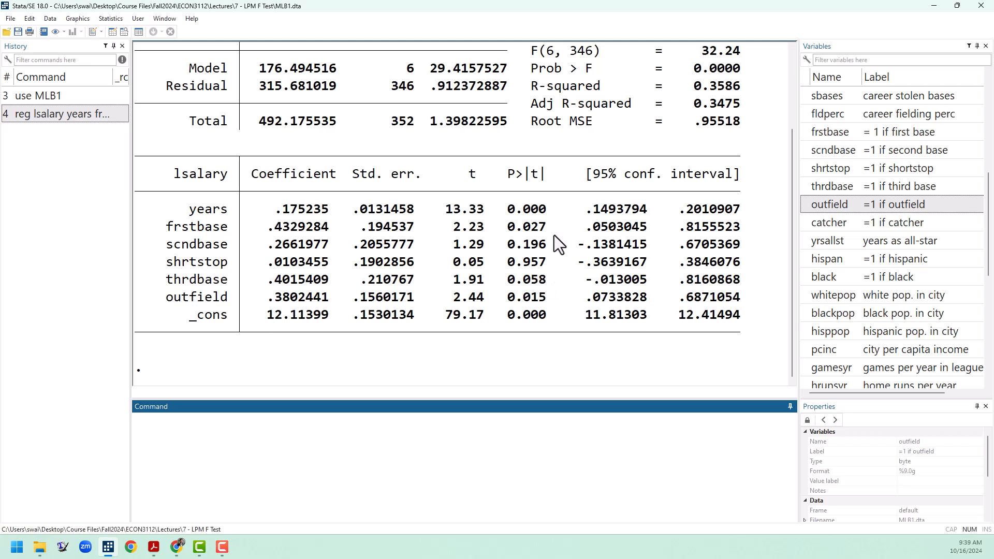
mouse_move(538, 242)
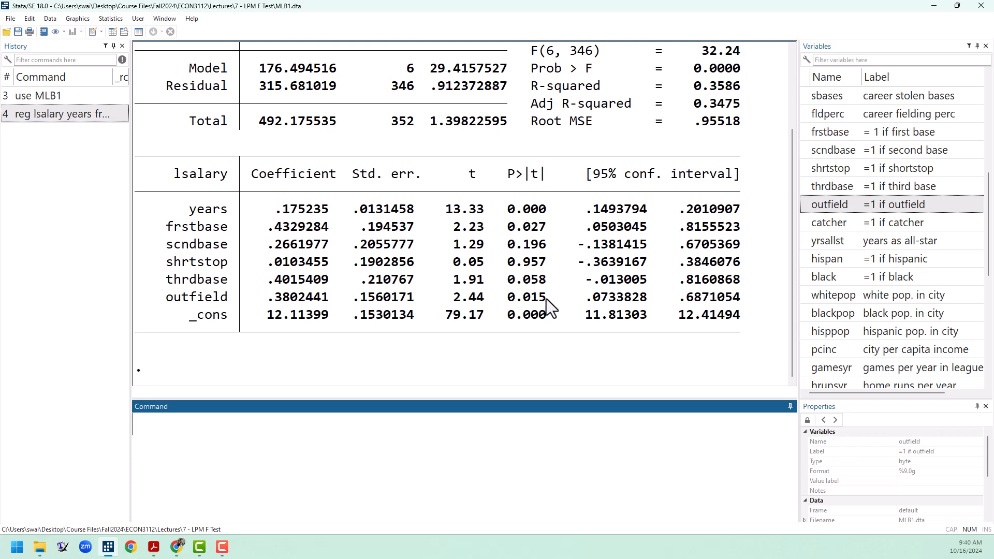
mouse_move(174, 307)
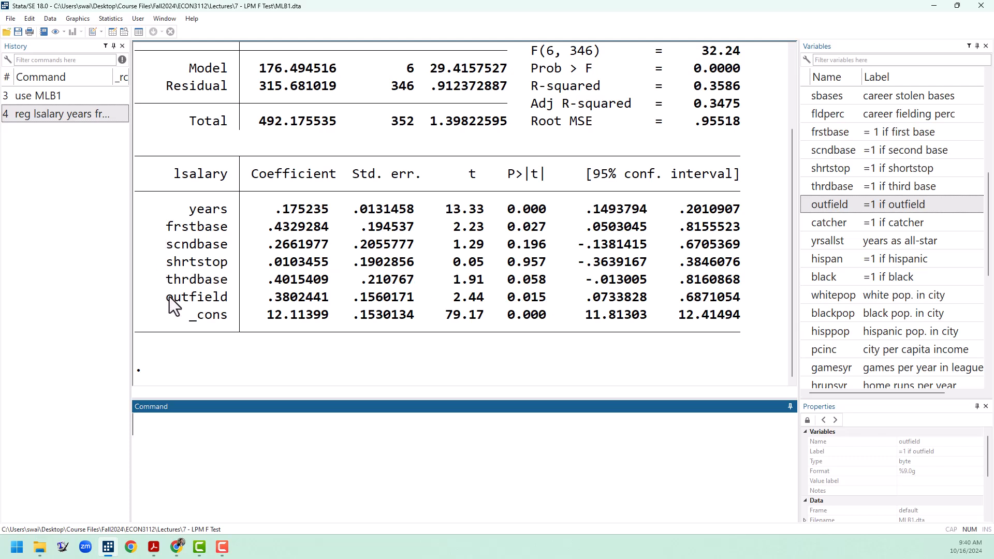
mouse_move(393, 364)
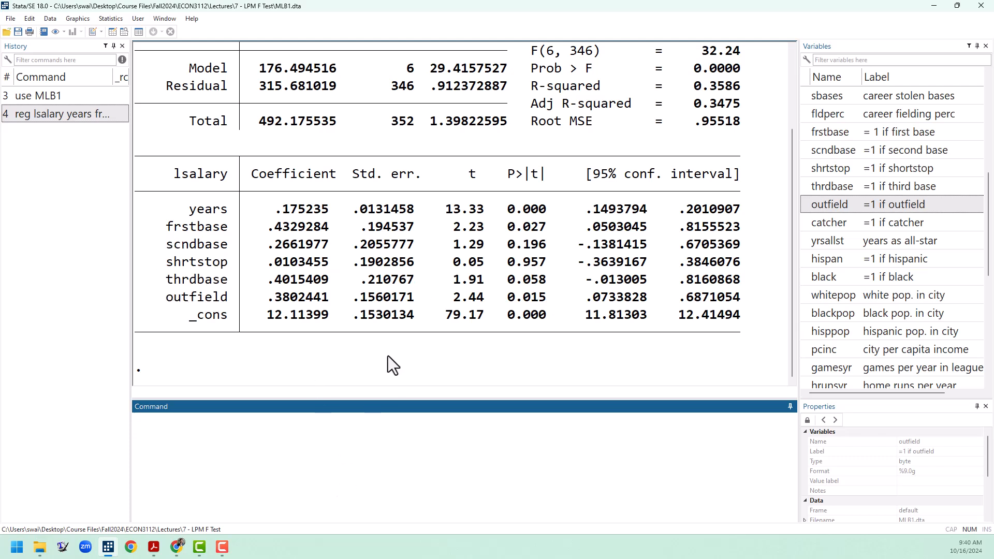
left_click(391, 480)
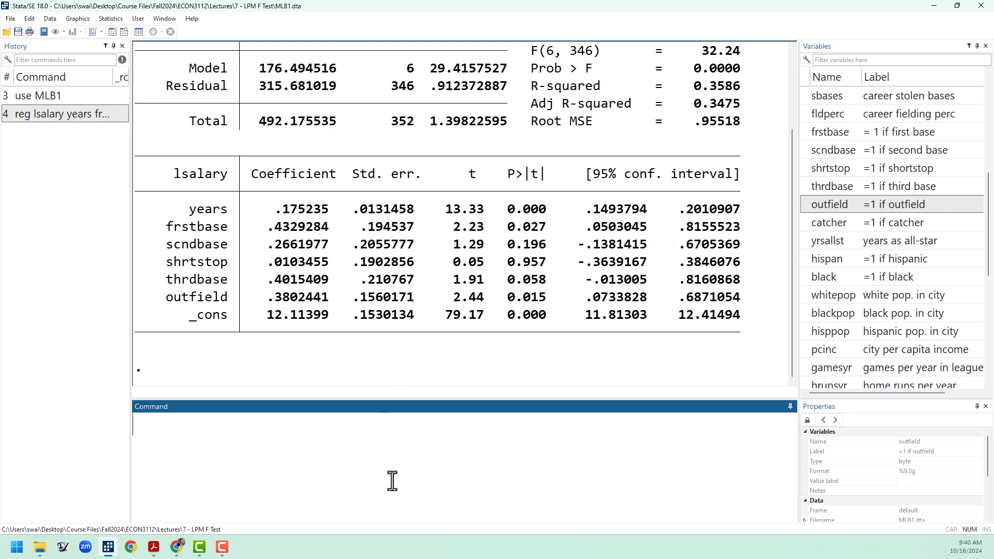
mouse_move(362, 230)
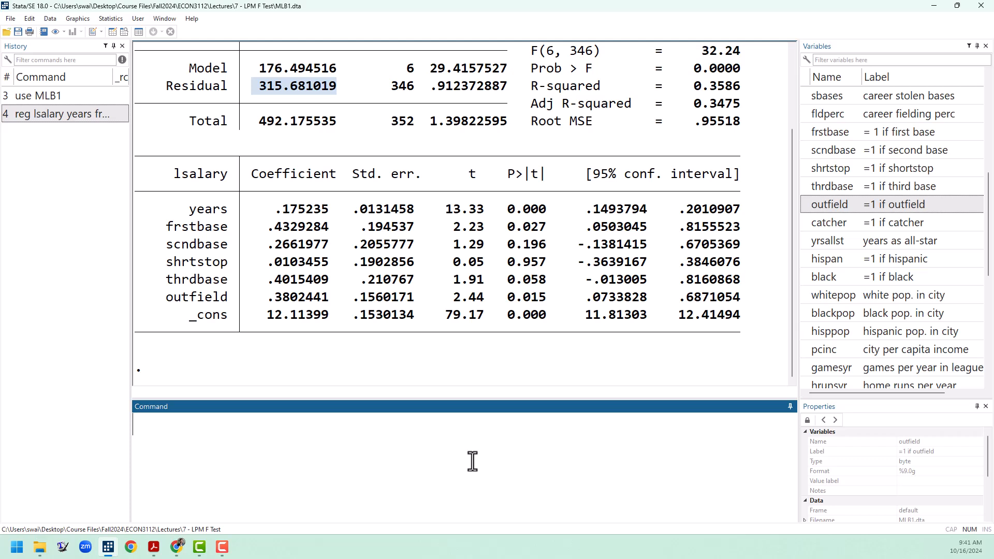
Enter the restricted command reg lsalary years for the years-only model.
type("reg")
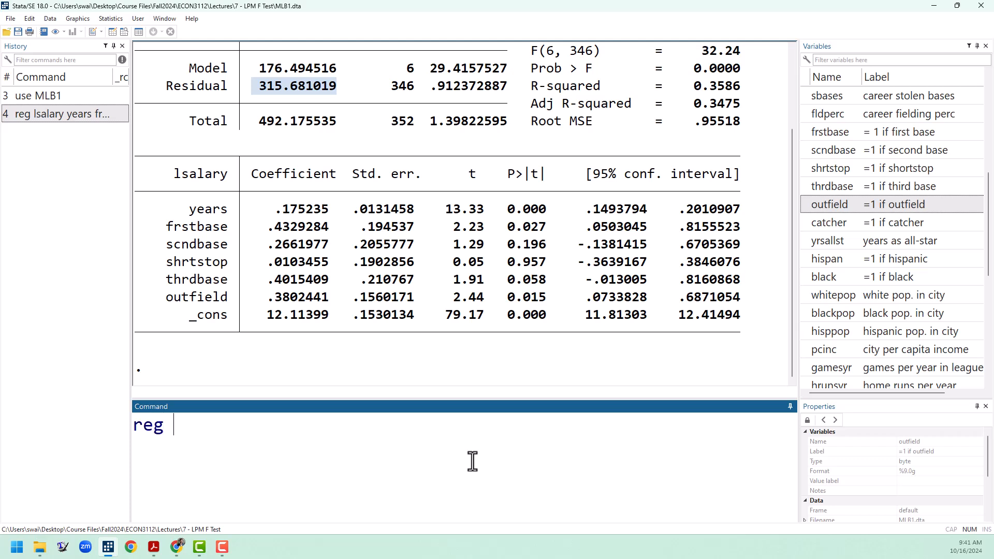
type("lsalary")
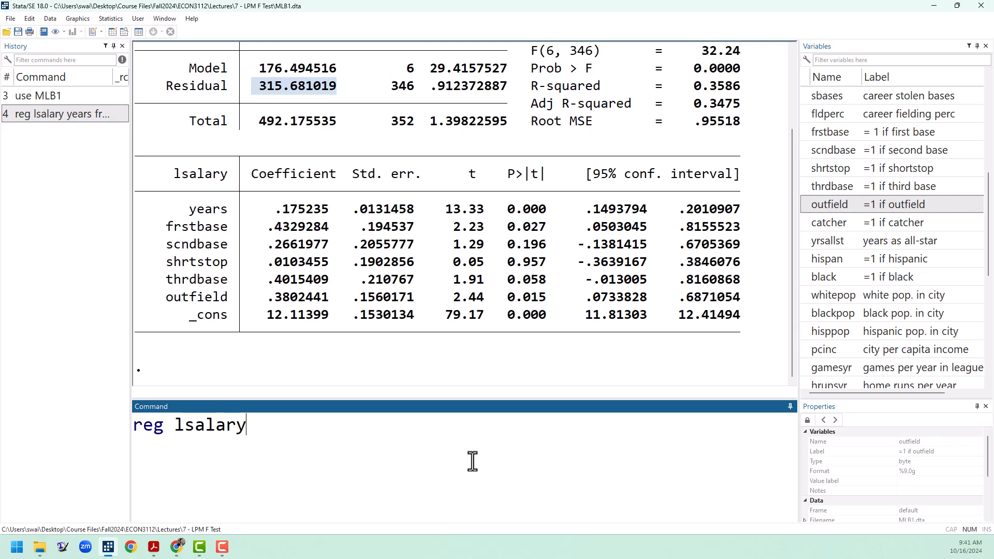
type("years")
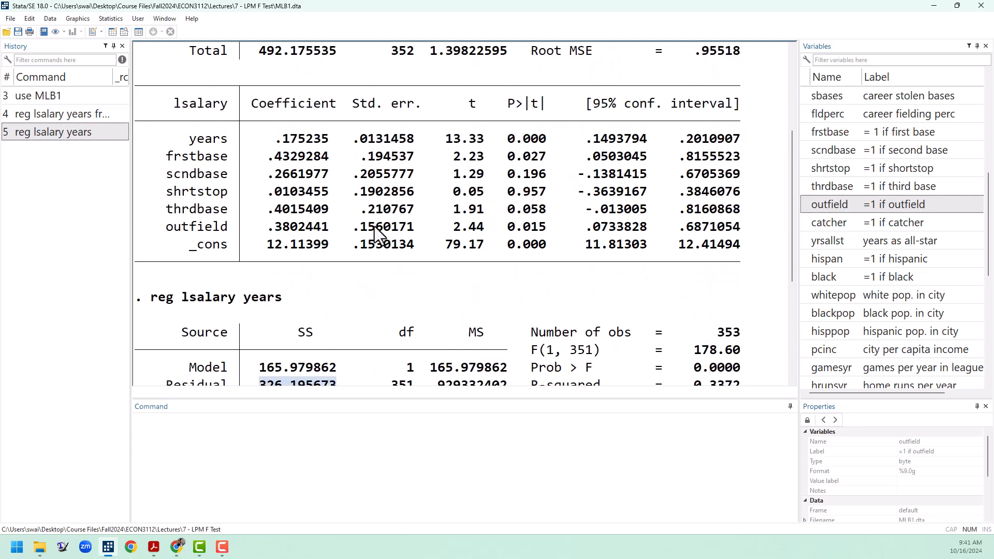
scroll("down", 3)
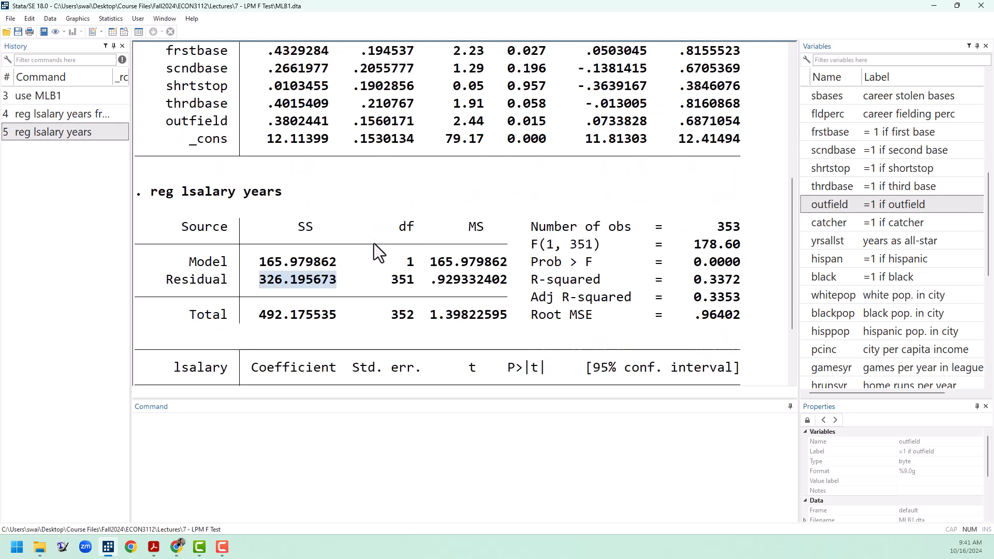
scroll("down", 3)
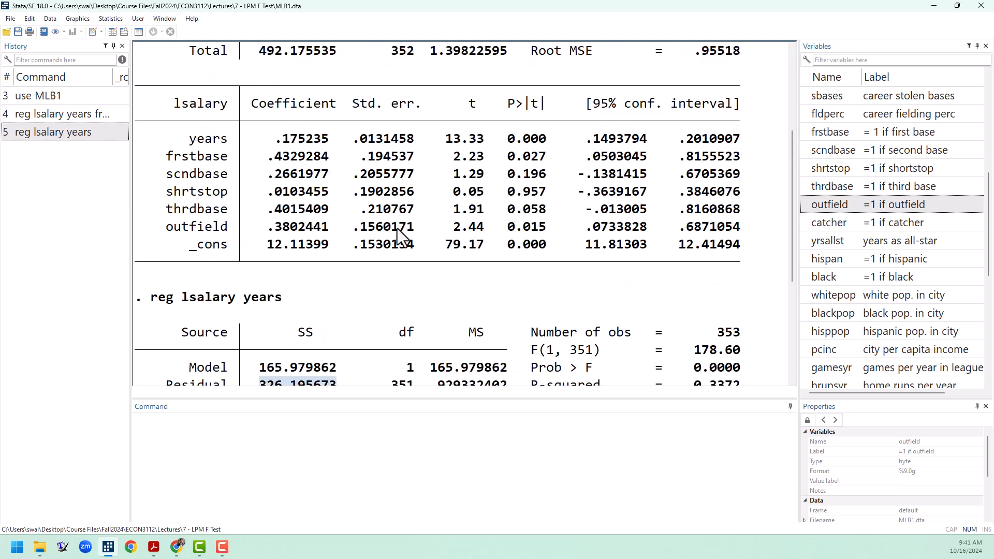
scroll("down", 3)
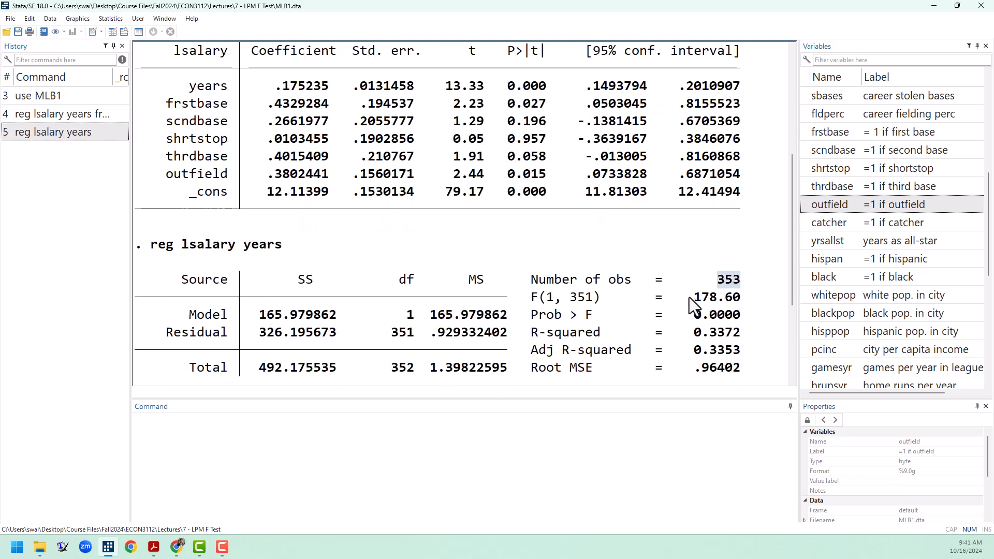
scroll("down", 3)
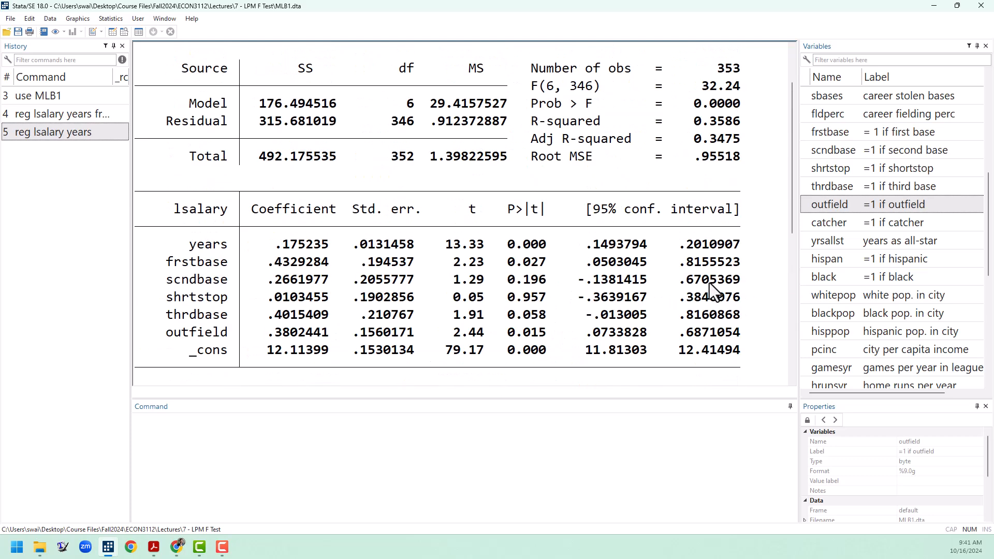
scroll("up", 3)
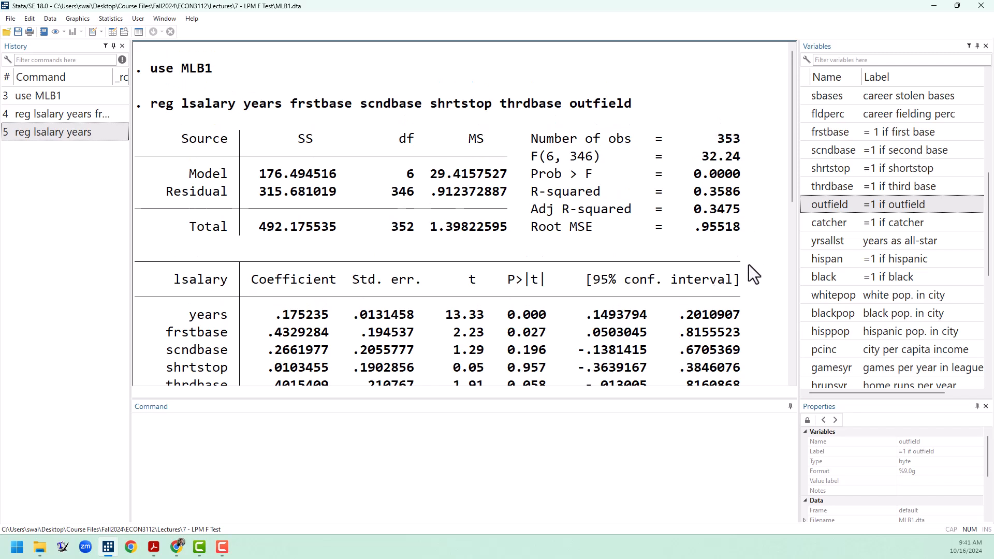
mouse_move(643, 114)
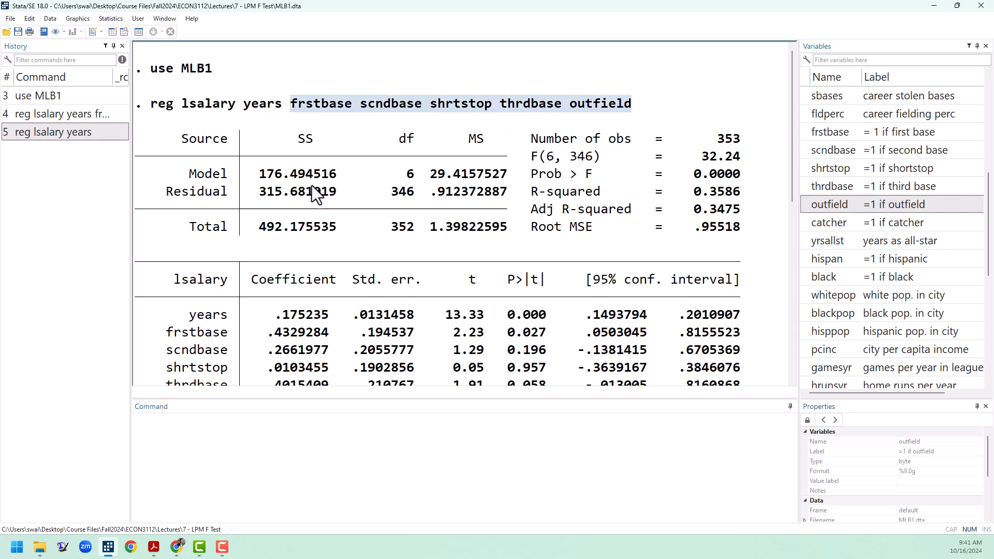
mouse_move(600, 248)
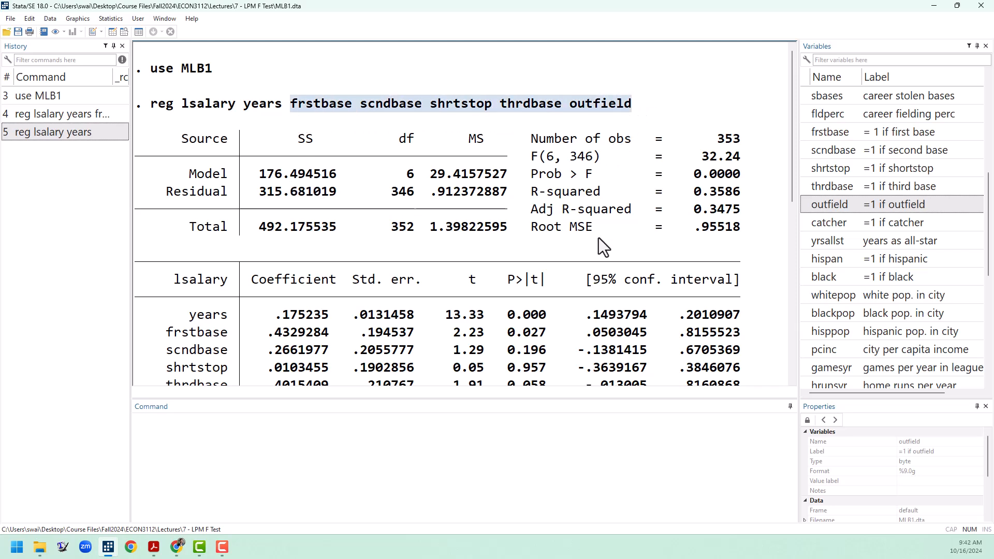
scroll("down", 3)
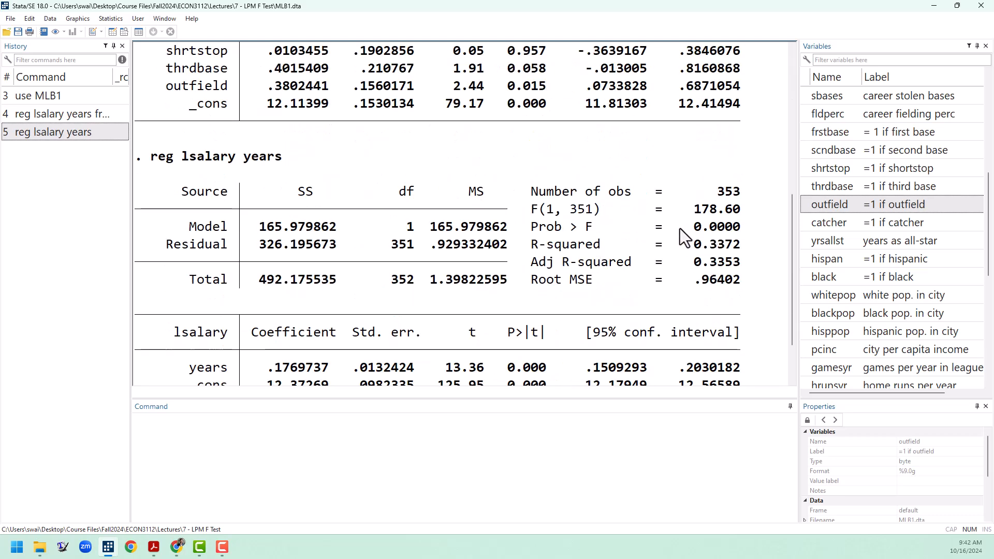
Store the restricted model's residual sum of squares as scalar rssr = e(rss).
scroll("down", 3)
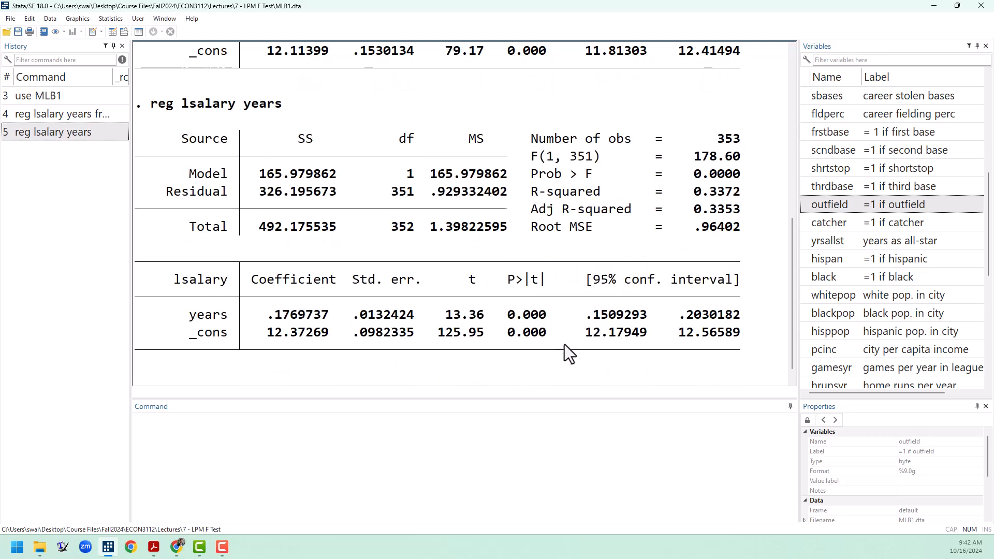
left_click(465, 474)
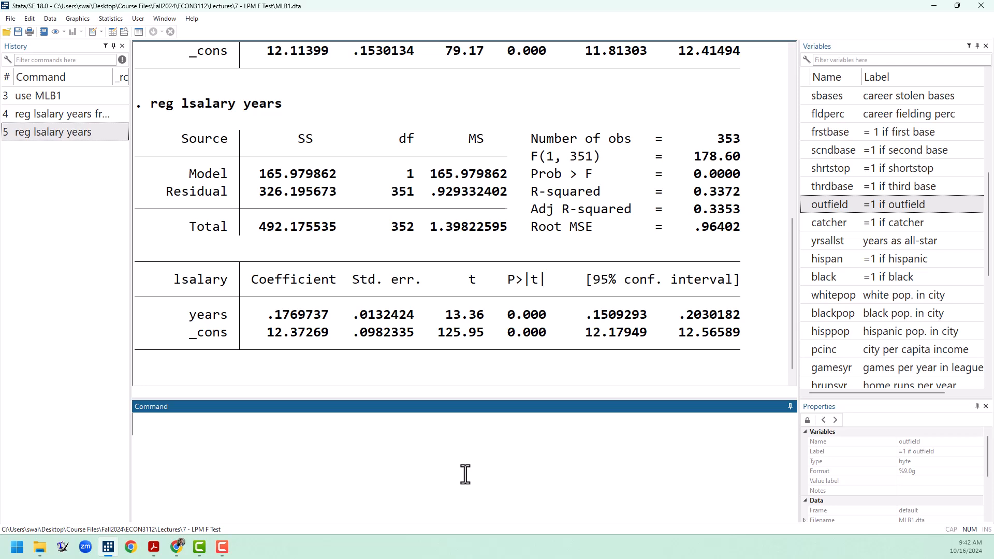
type("scalar")
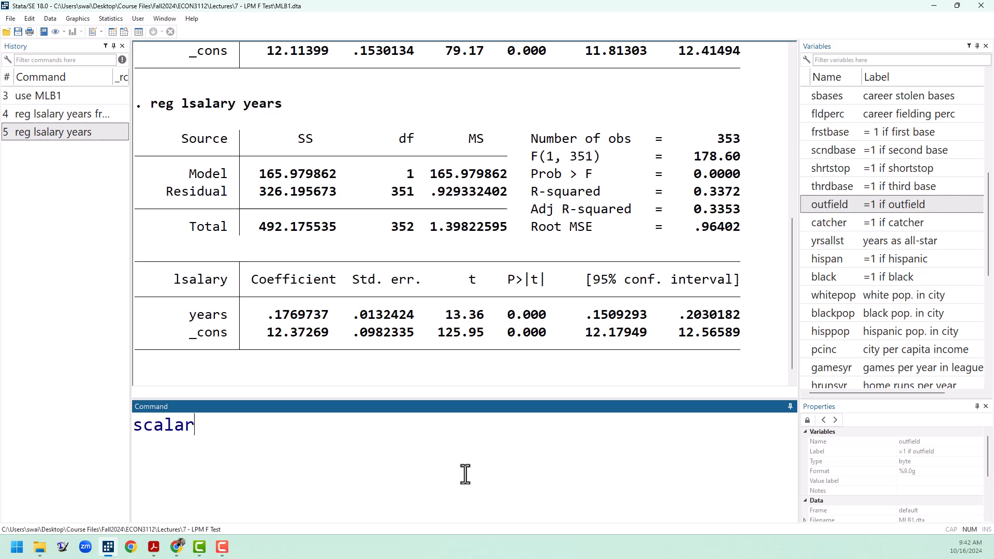
type("r")
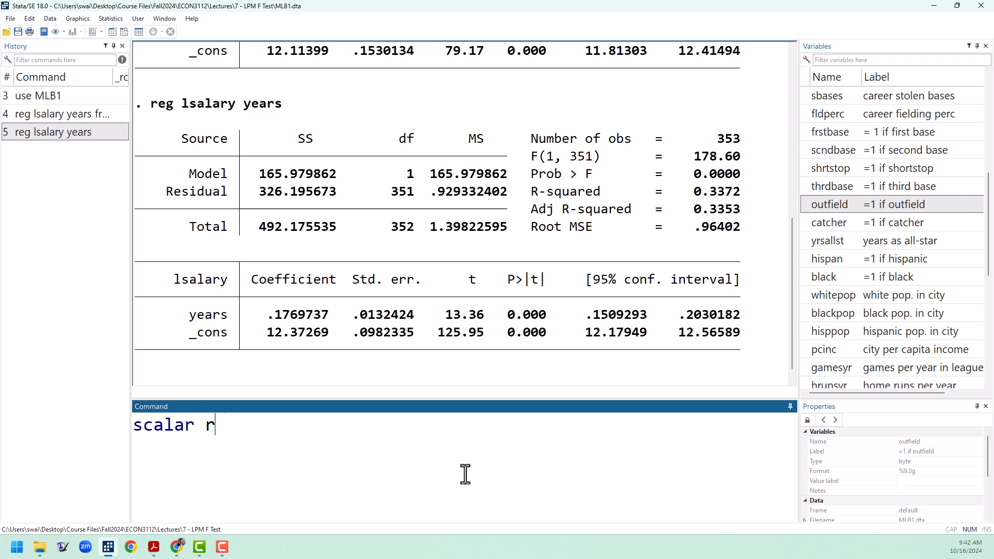
type("ss")
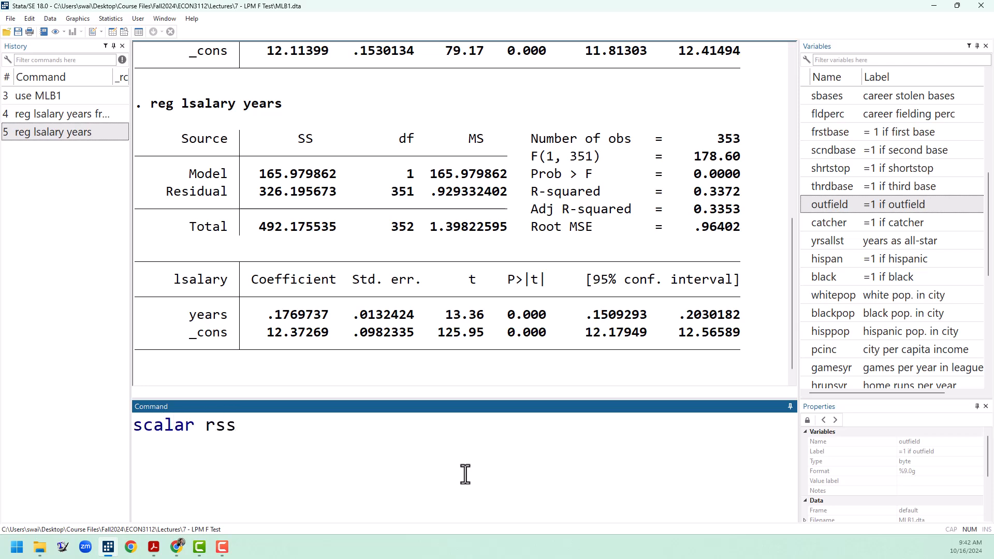
type("r =")
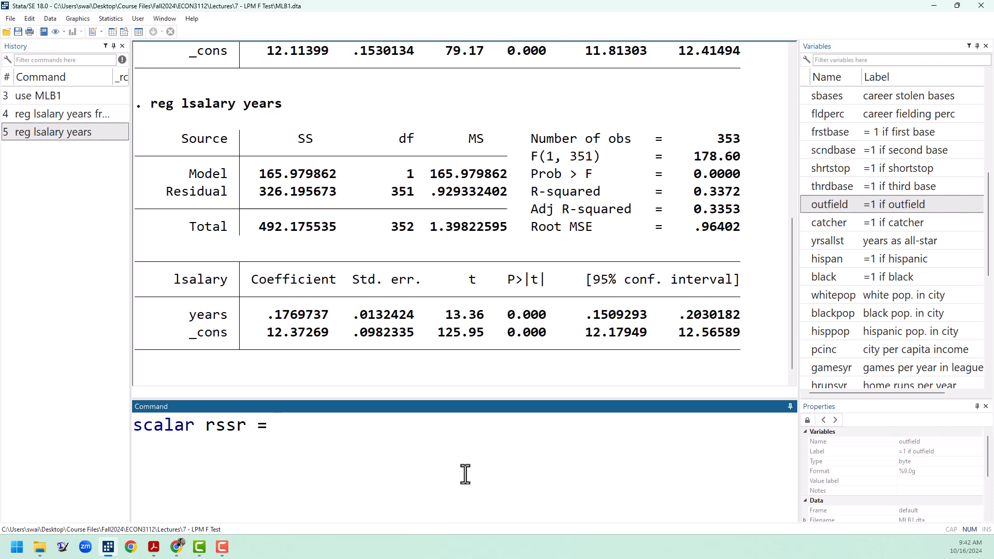
type("e")
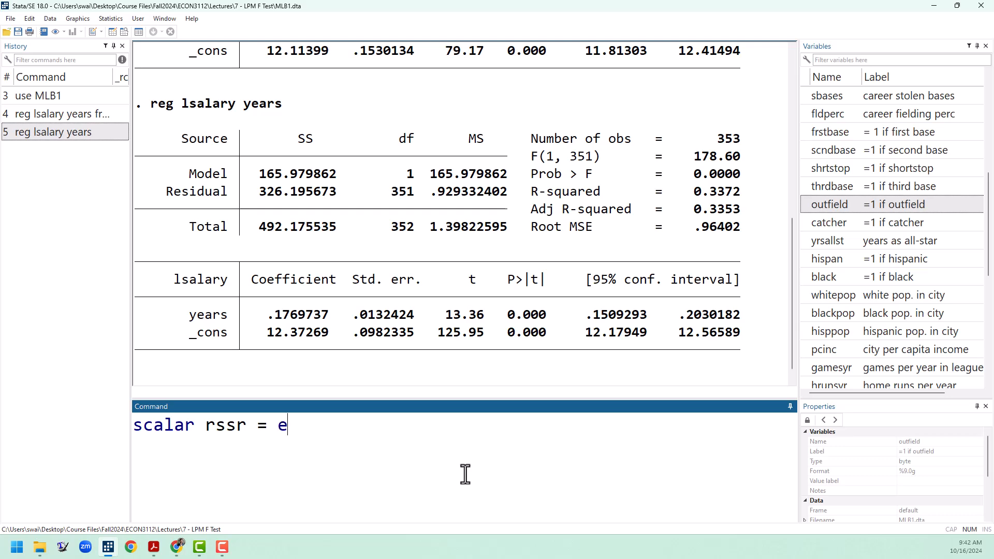
type("(rss)")
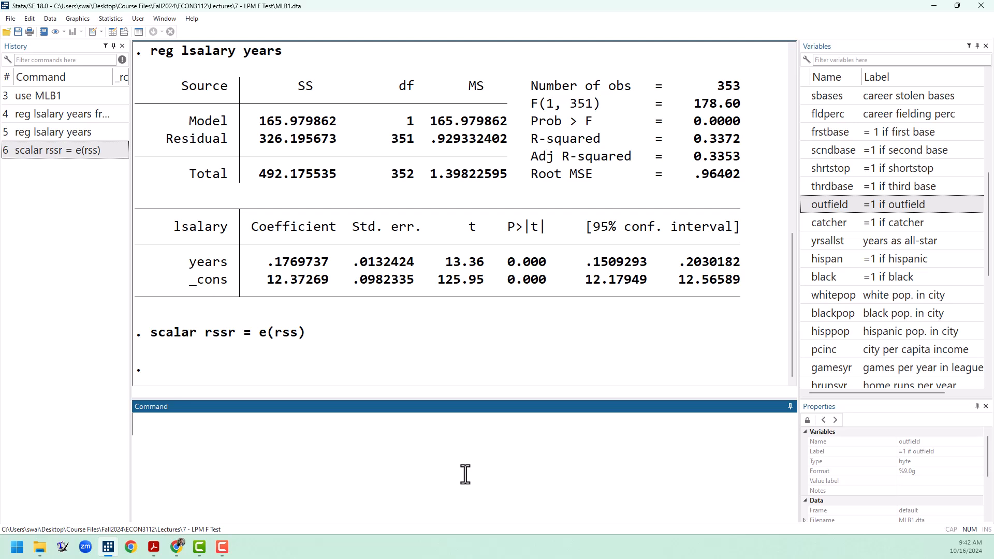
Store the restricted model's R-squared as scalar r2r = e(r2).
type("s")
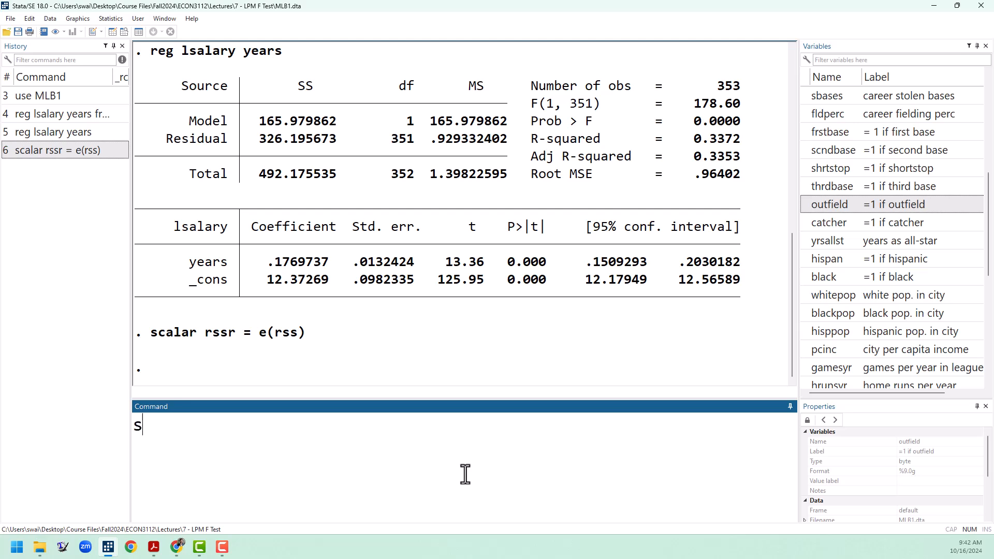
type("calar")
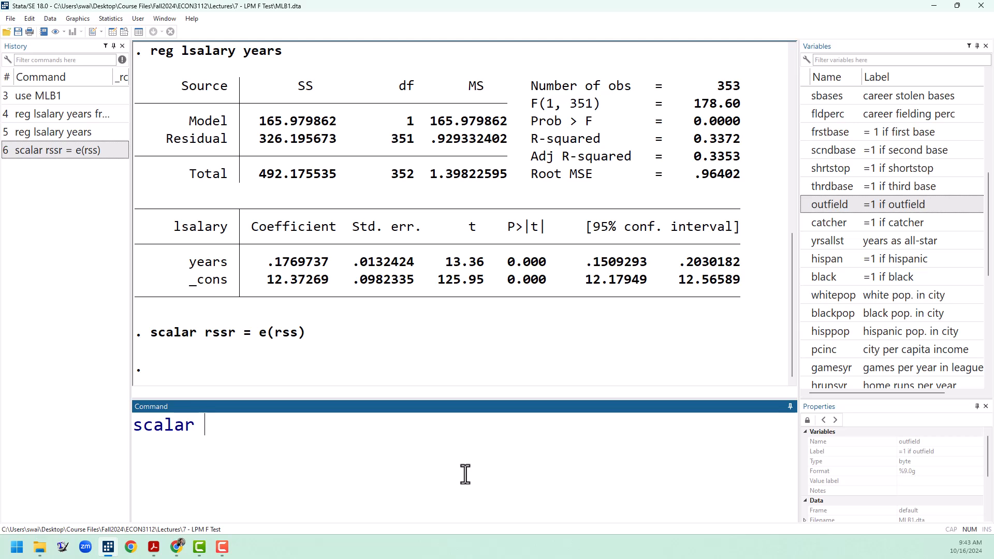
type("r2")
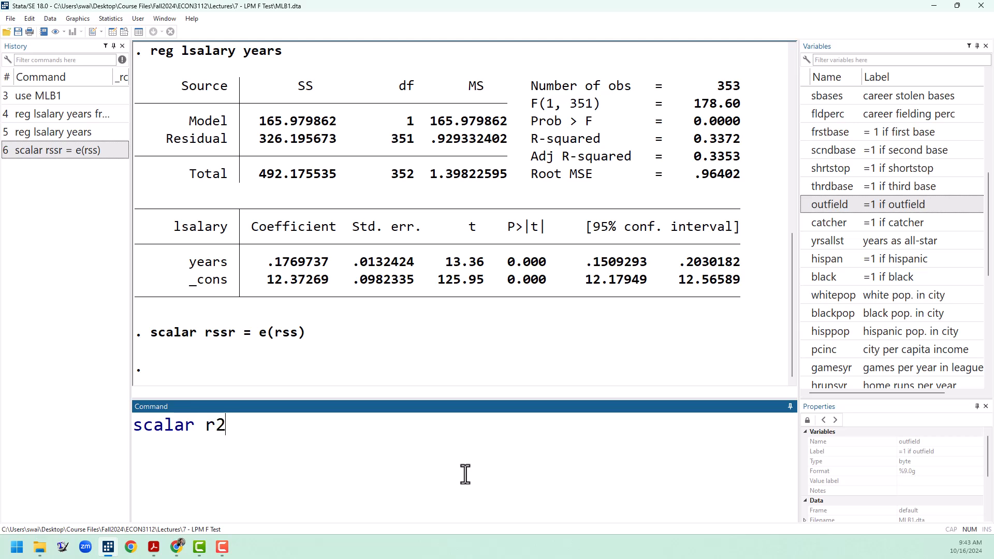
type("r =")
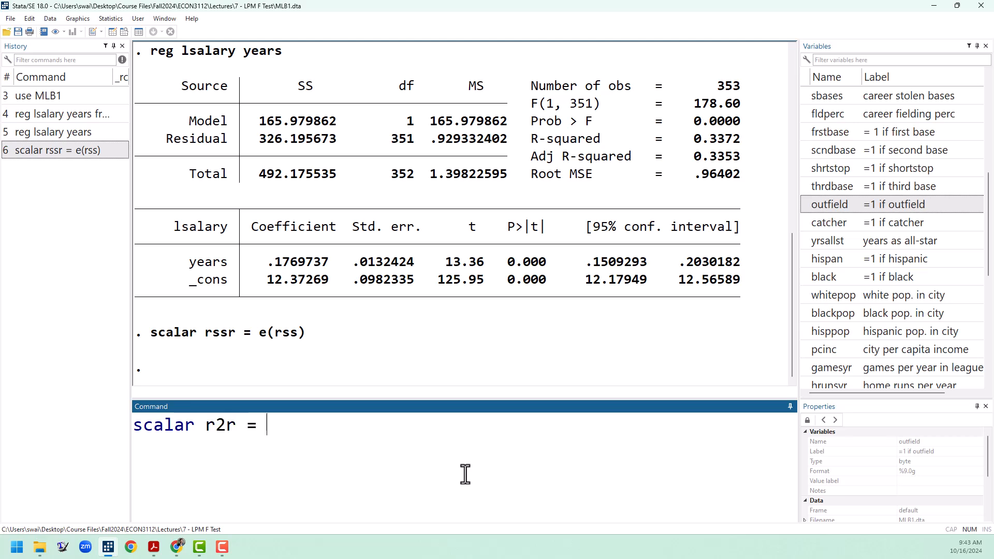
type("e(r2")
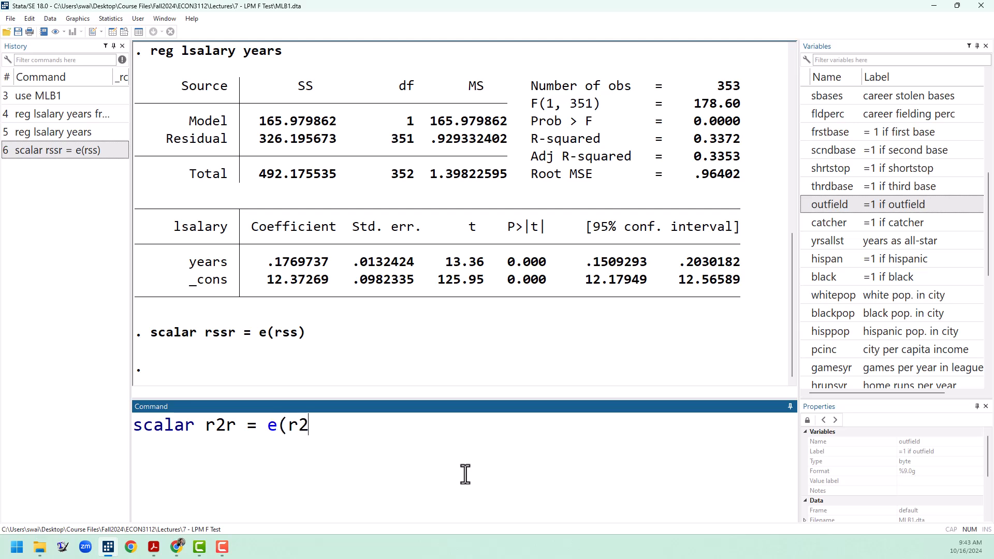
type(")")
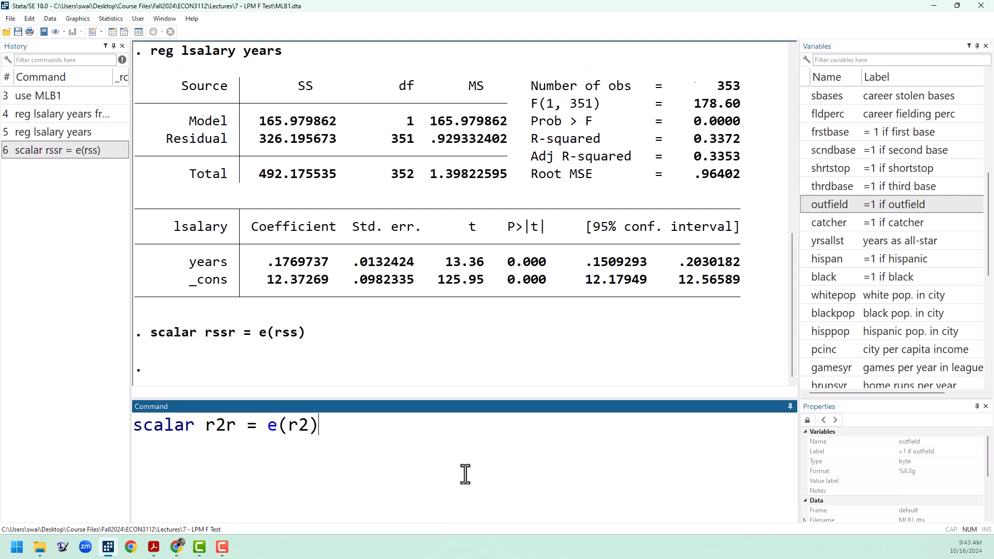
key("Return")
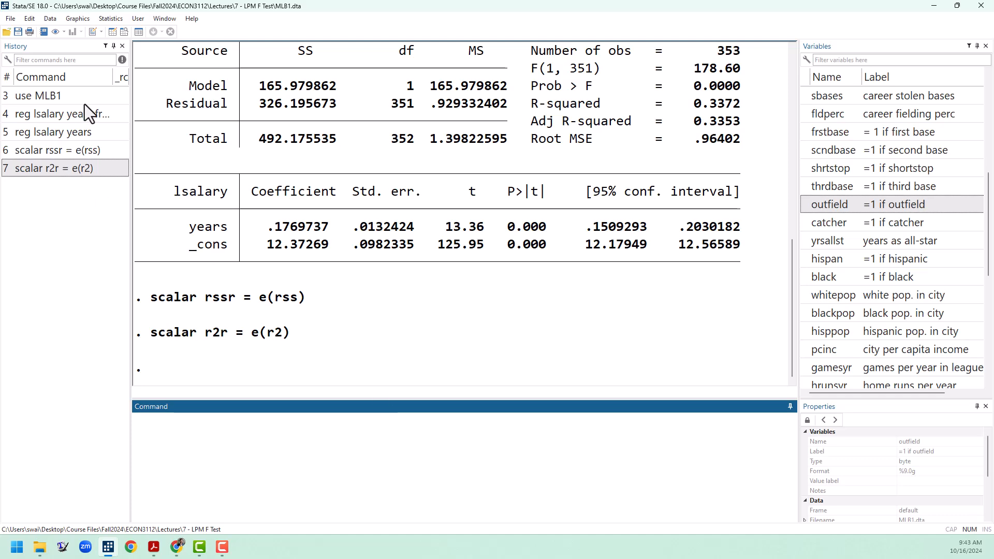
Rerun the full regression and store its residual sum of squares as scalar rssur = e(rss).
double_click(60, 114)
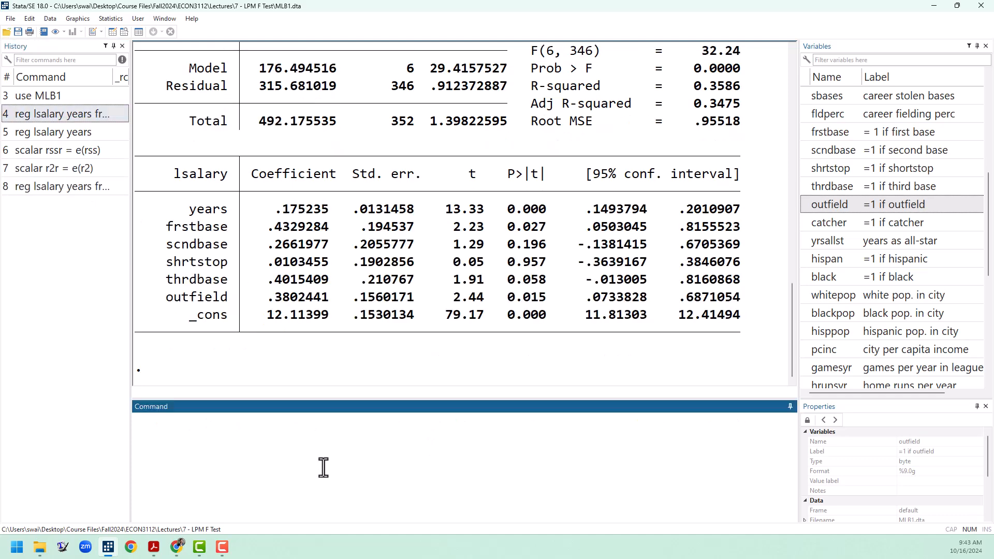
type("scala")
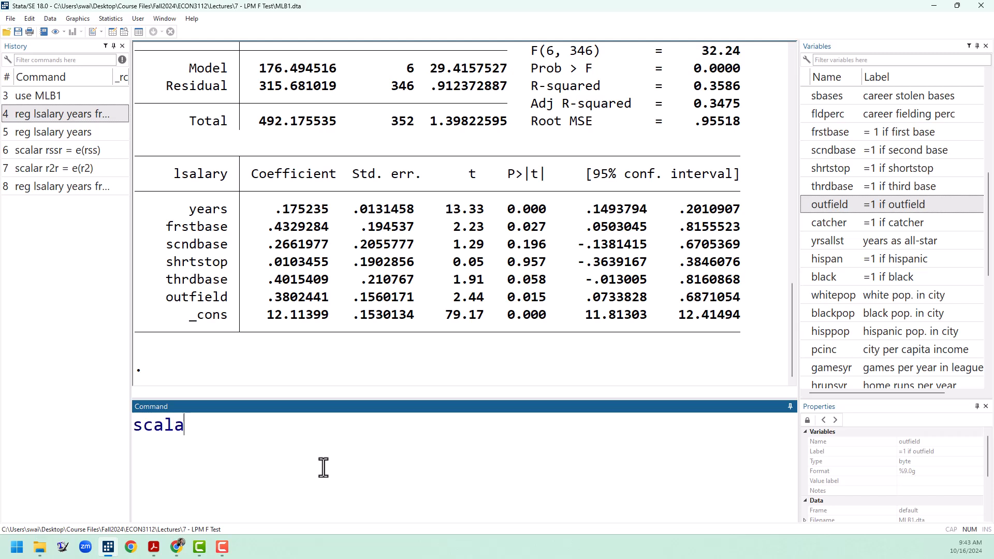
type("r rss")
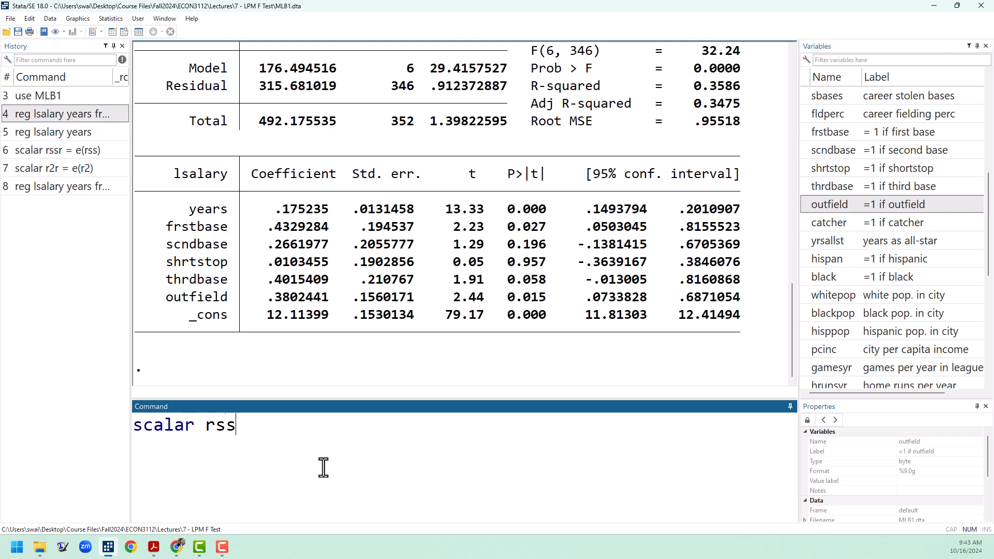
type("ur")
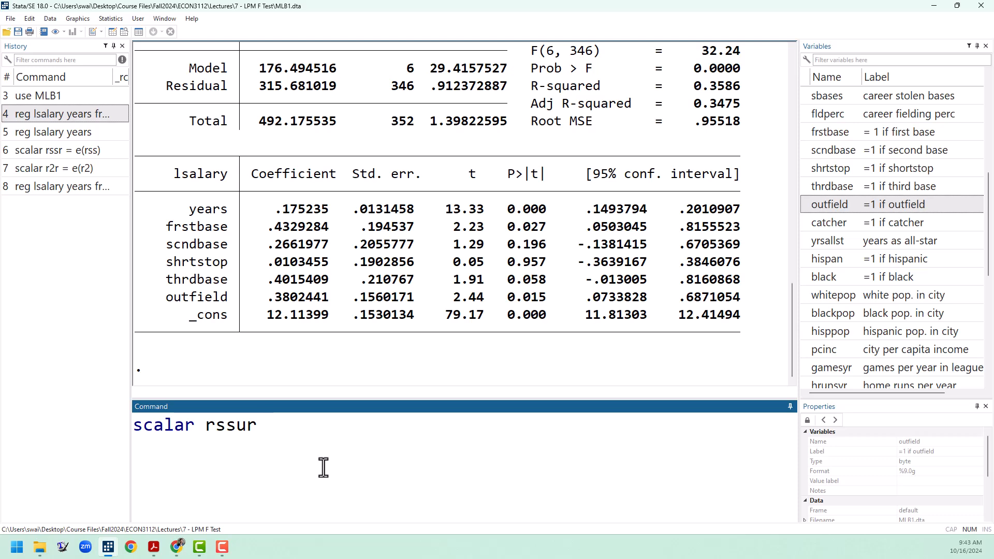
type("= e(rss)")
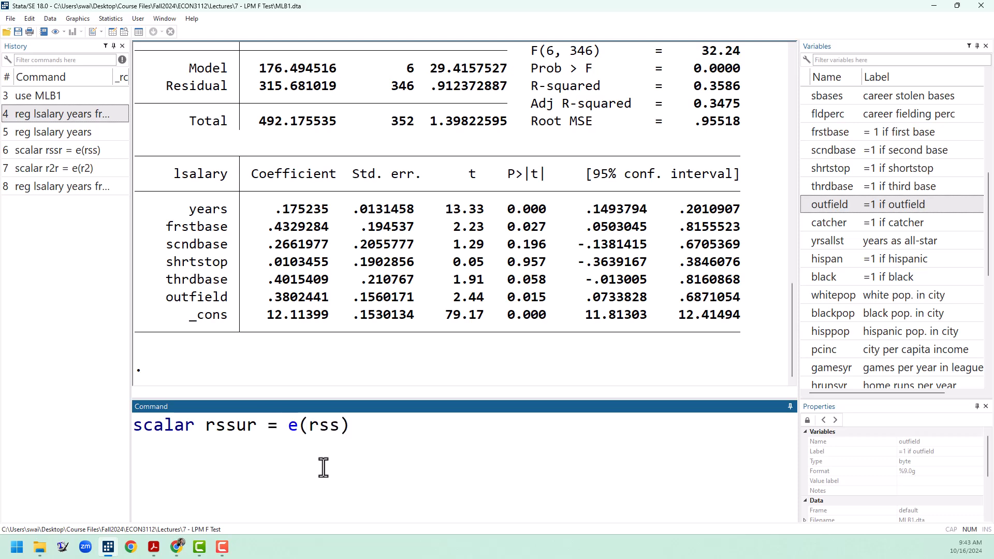
key("Return")
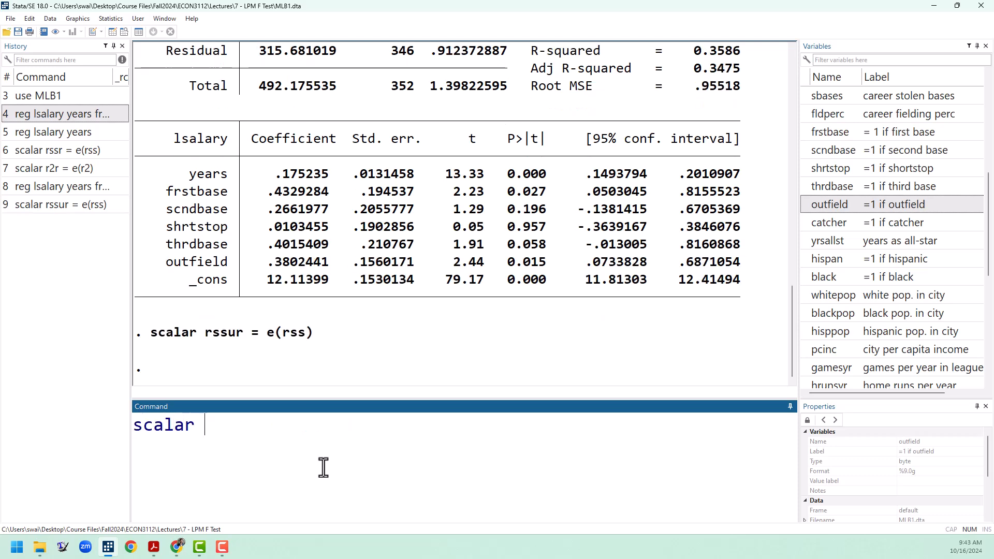
Store the full model's R-squared as scalar r2 = e(r2).
type("r2 =")
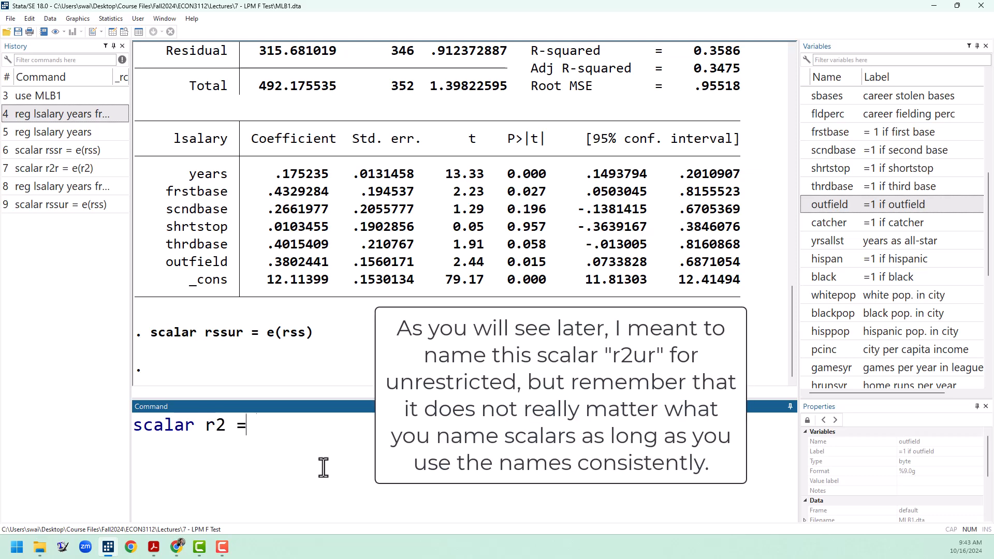
type("e(r2")
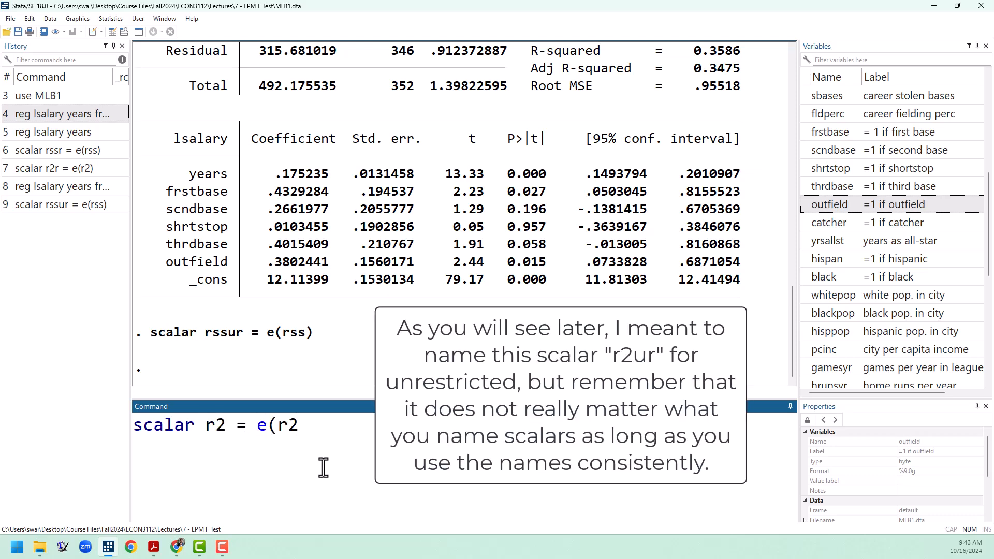
key("Return")
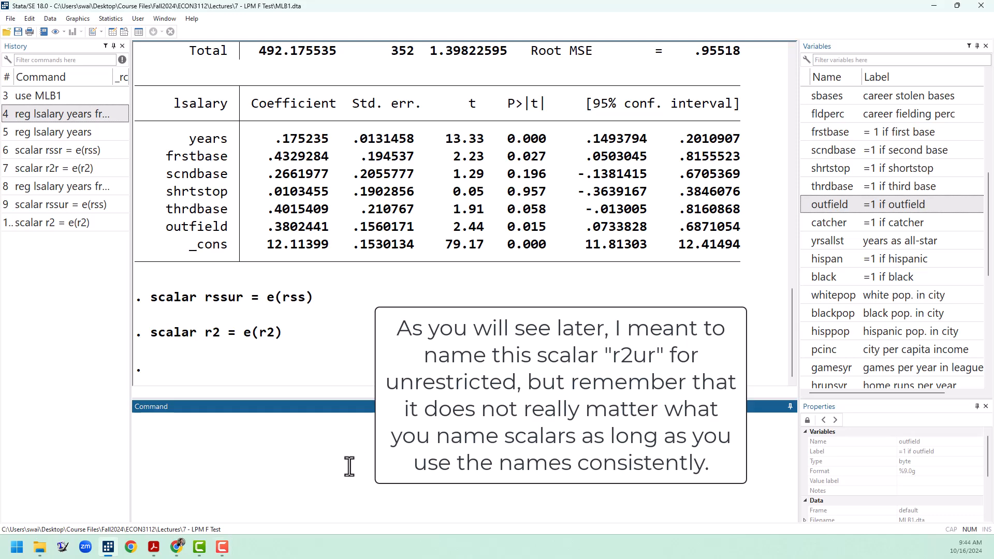
left_click(253, 428)
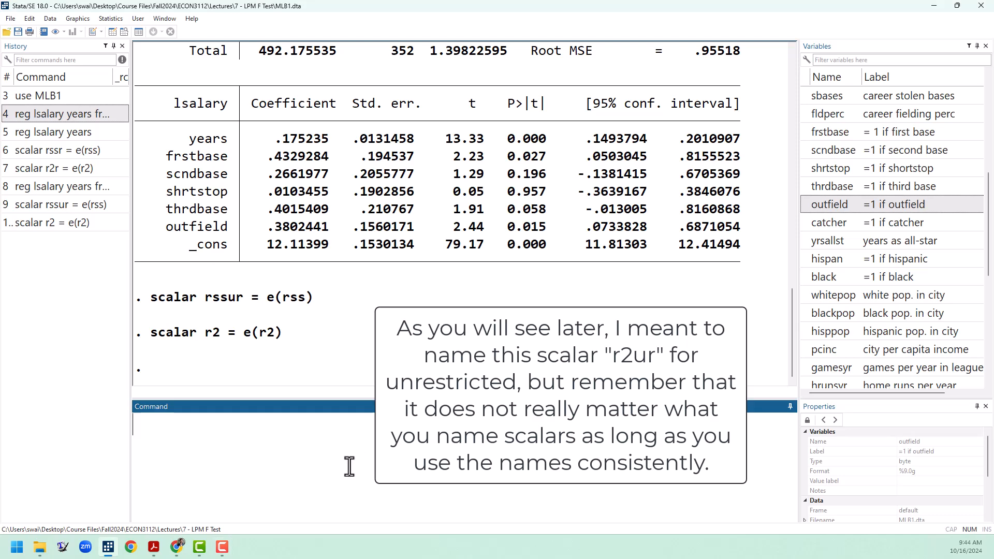
Build the F-statistic numerator di ((rssr - rssur)/5) for the 5 restrictions.
type("di")
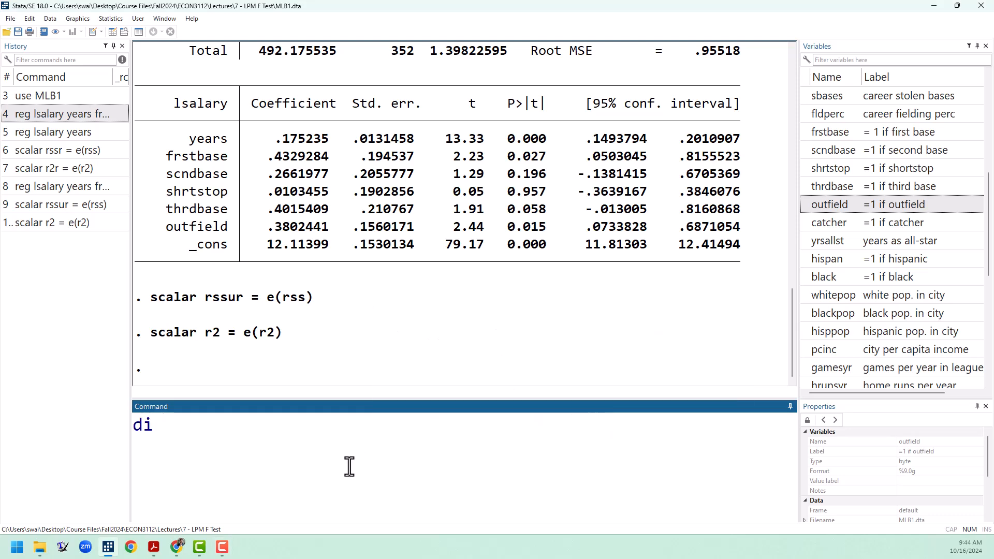
type("(")
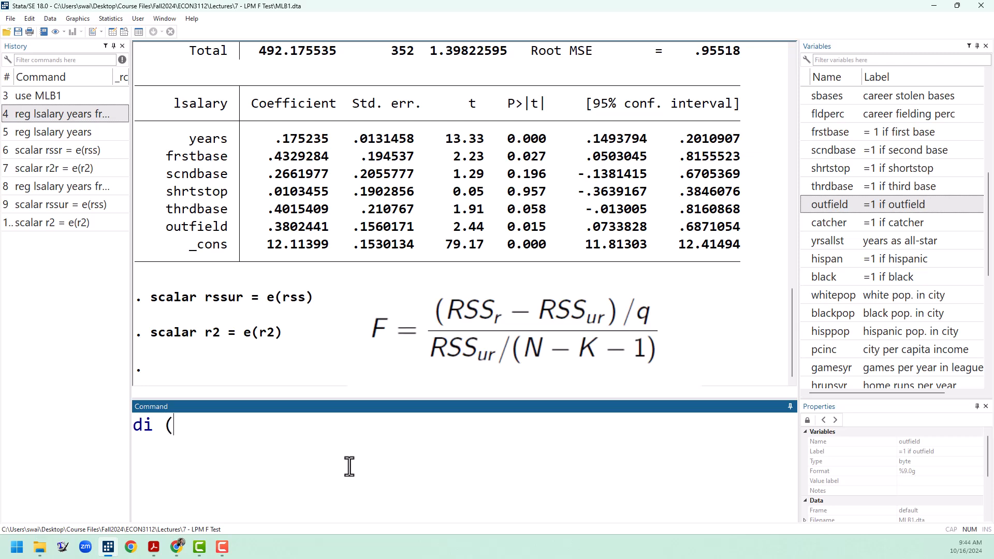
type("(")
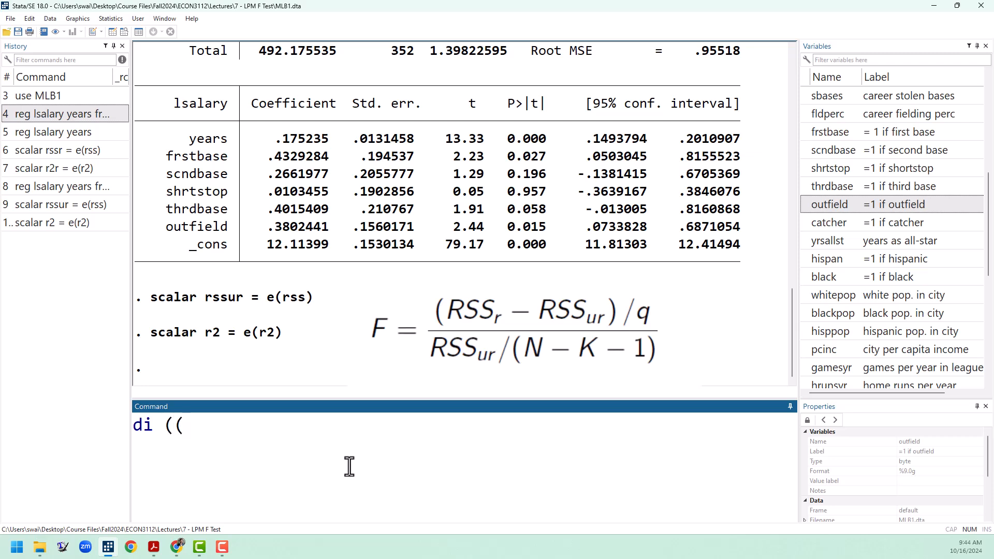
type("rssr")
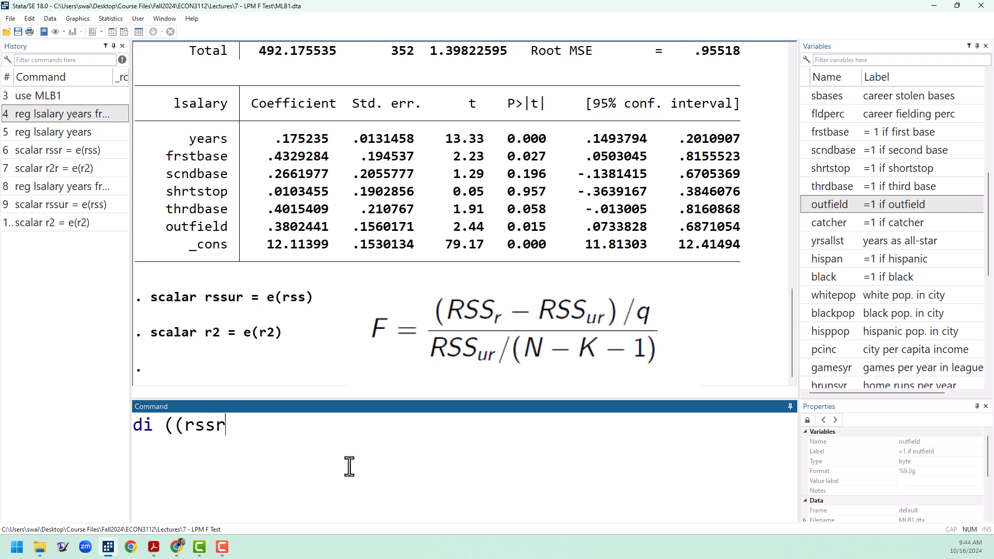
type("- rssur")
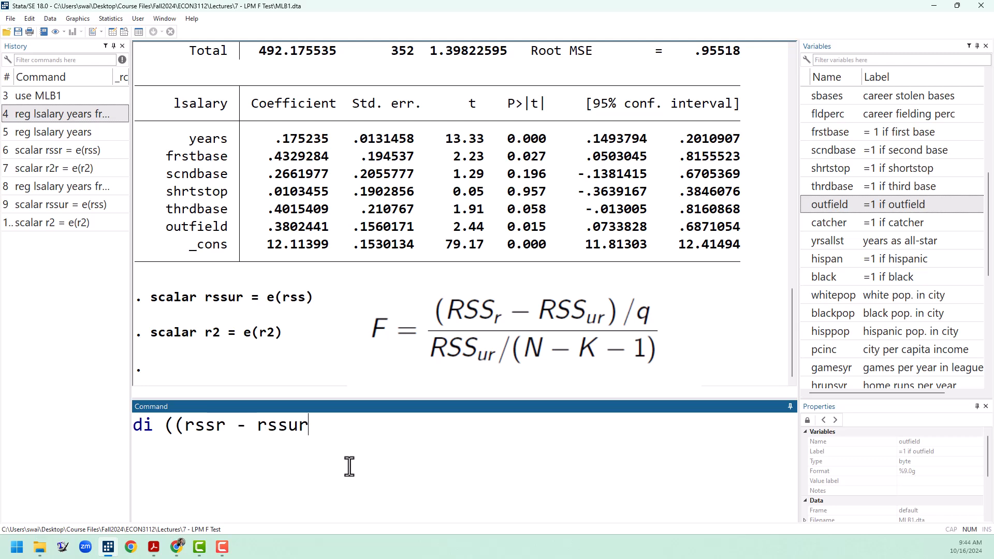
type(")")
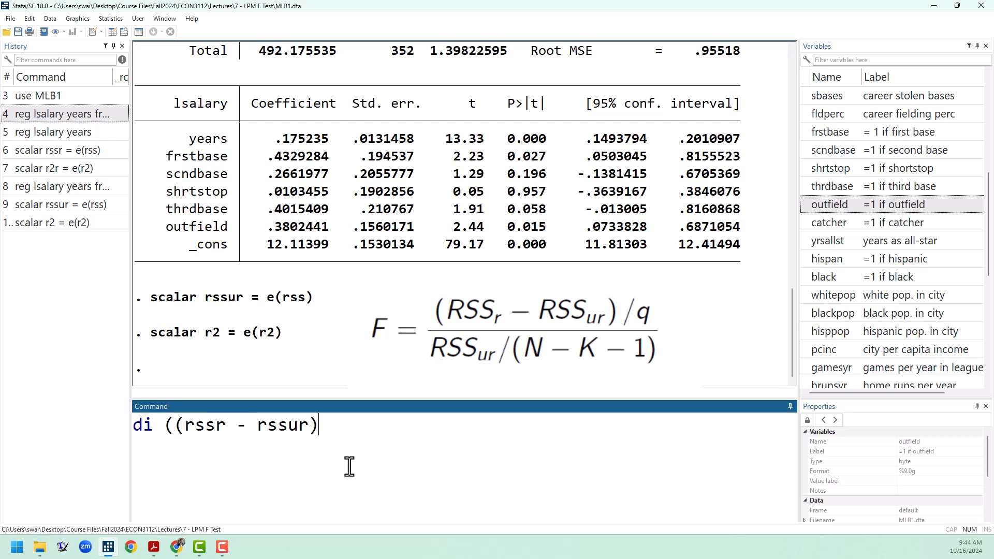
type("/")
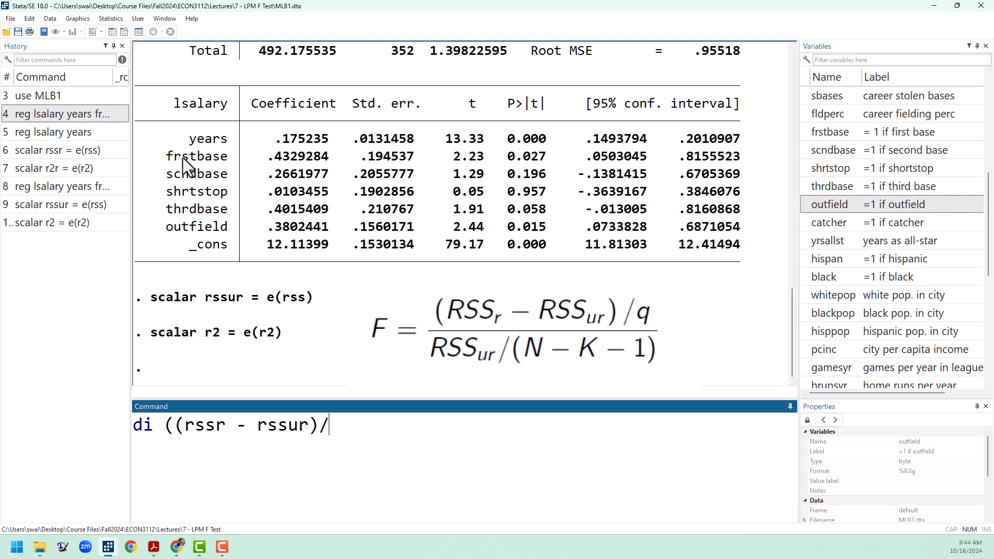
mouse_move(358, 436)
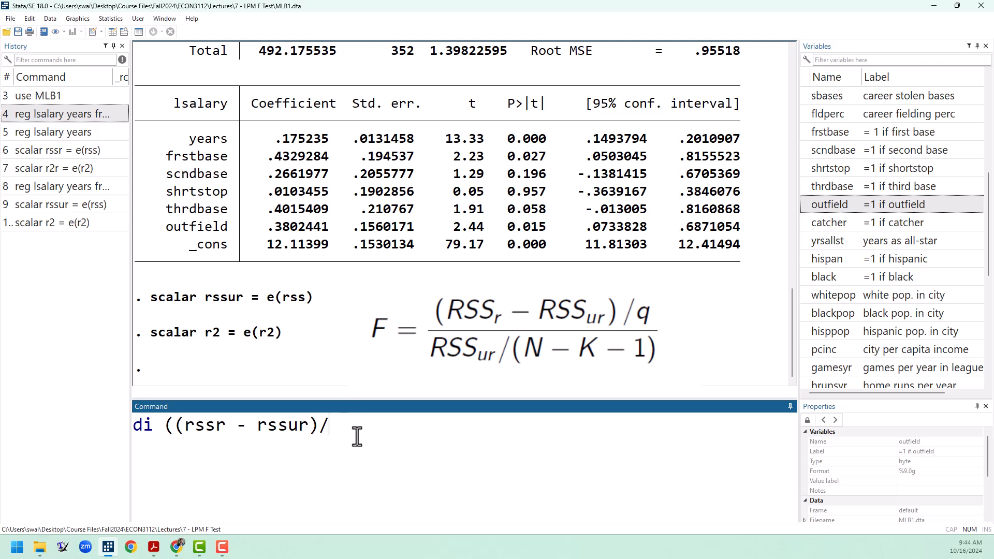
type("5")
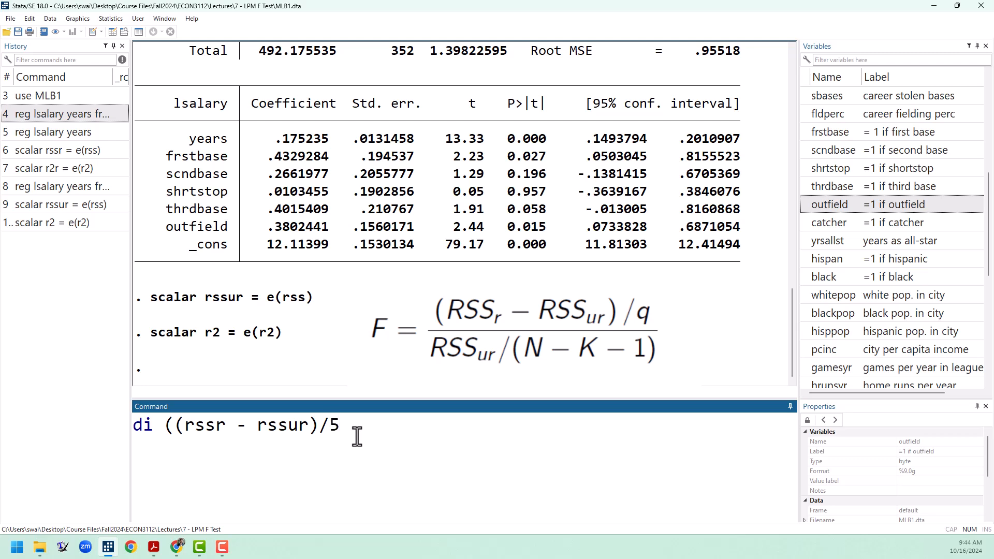
type(")")
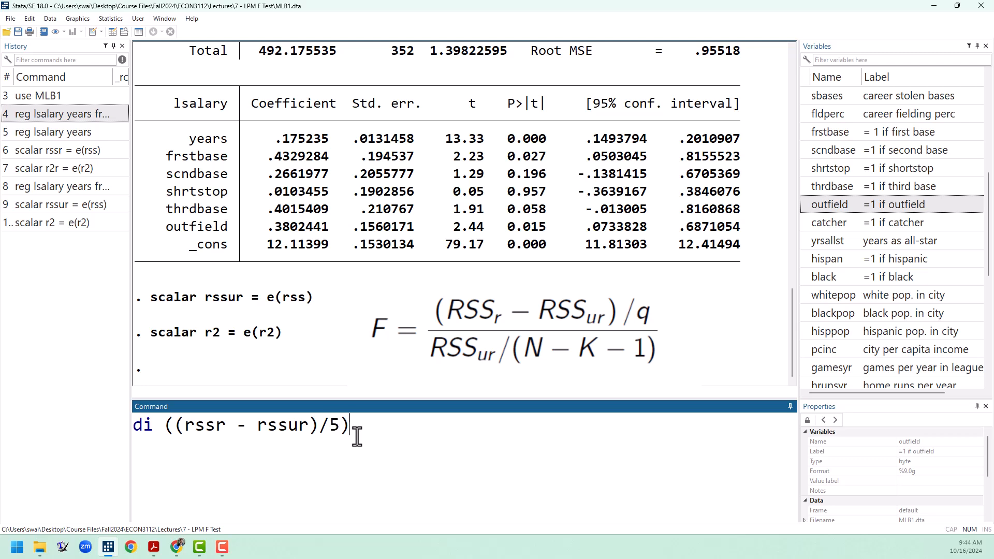
Complete the denominator (rssur/(346)), yielding the F statistic 2.3049028.
type("/")
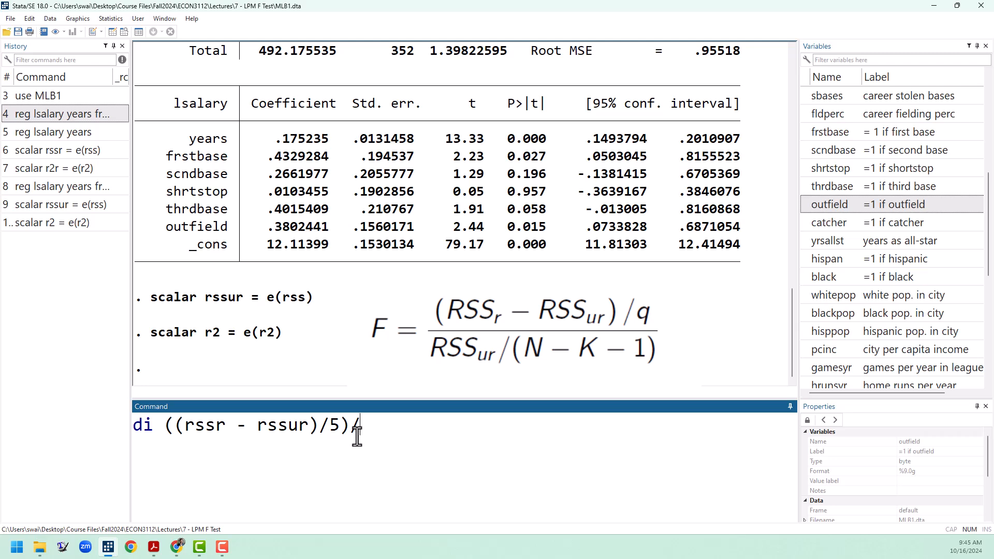
type("(r")
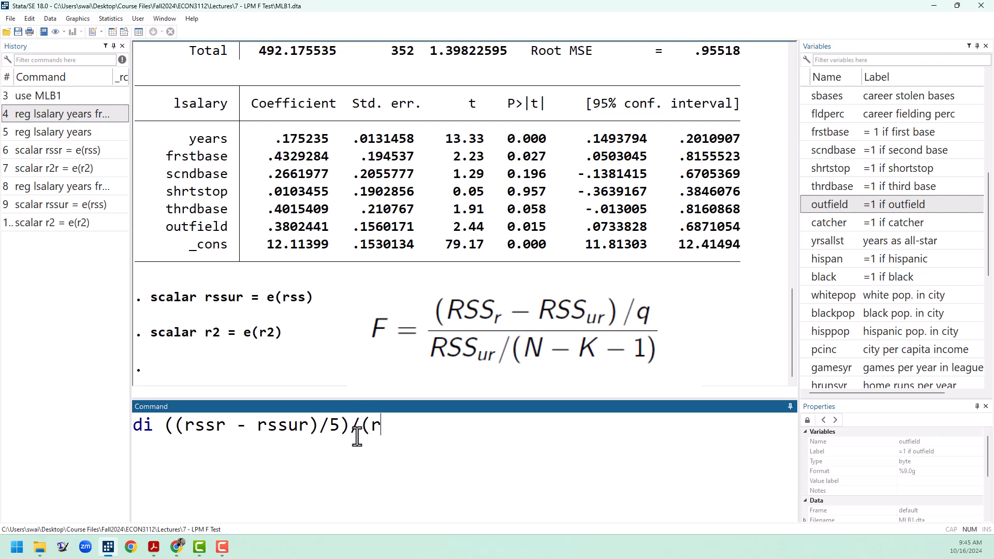
type("ssur")
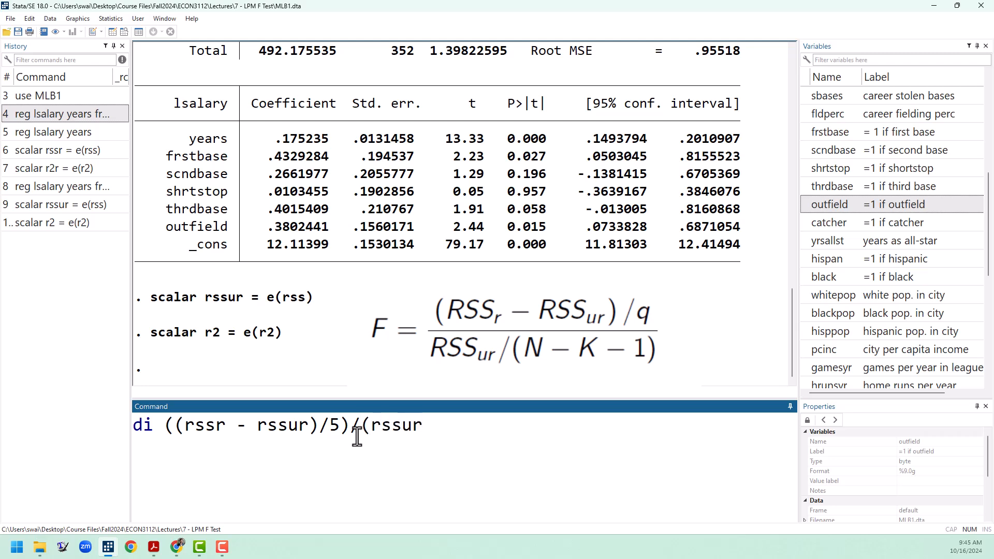
type("/(")
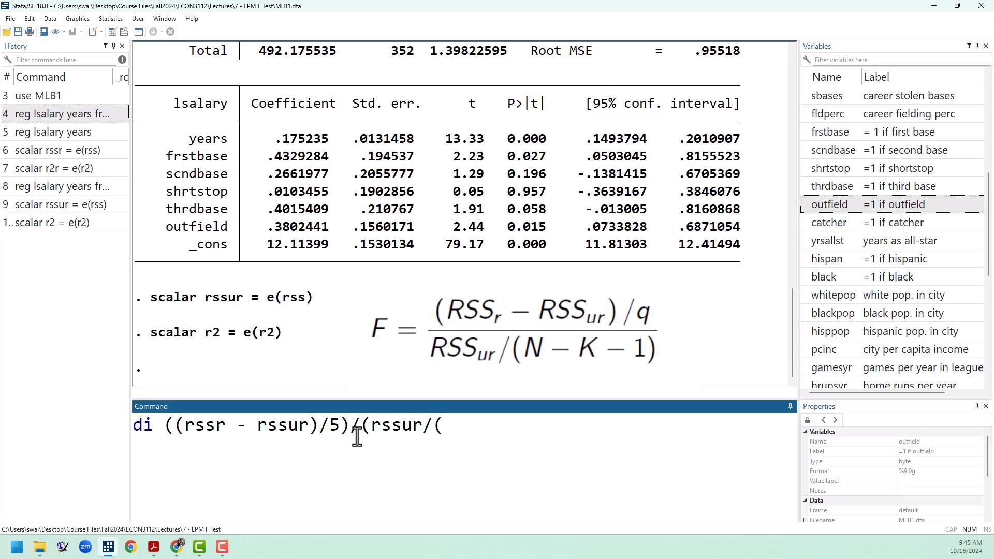
type("(")
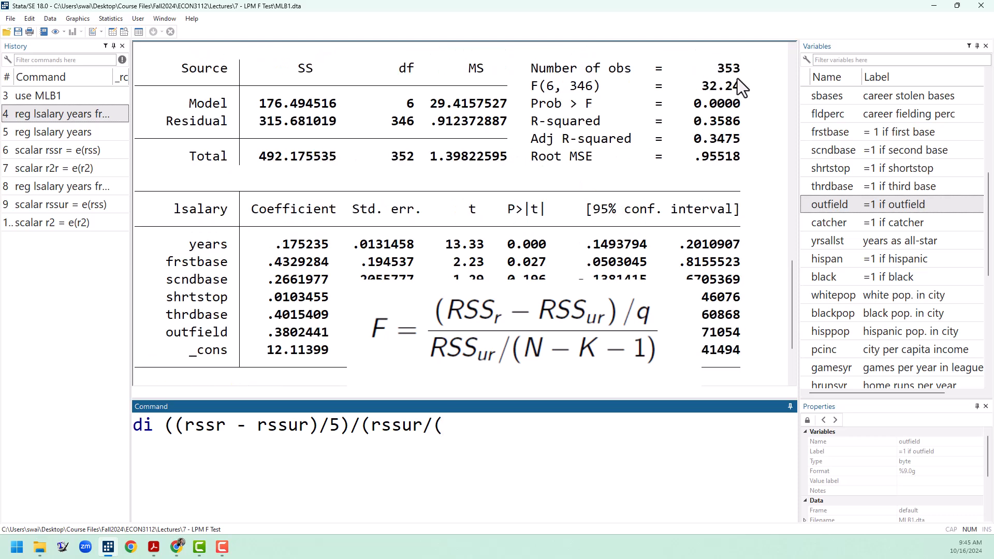
mouse_move(224, 253)
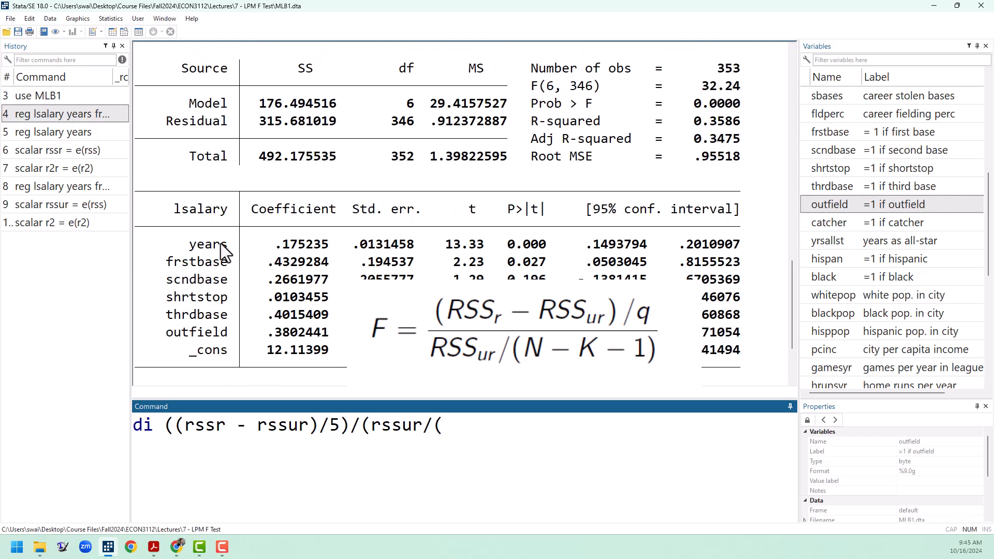
mouse_move(222, 342)
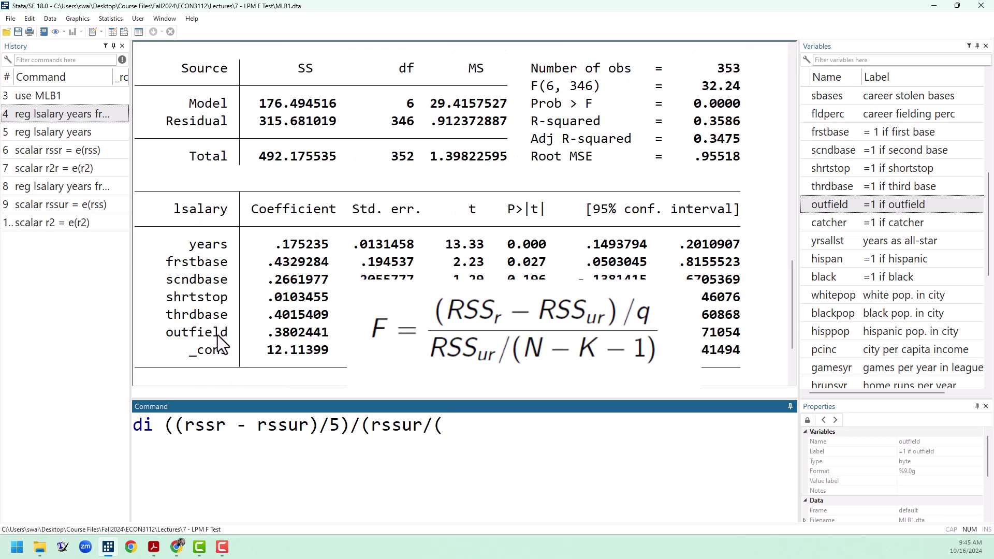
mouse_move(397, 131)
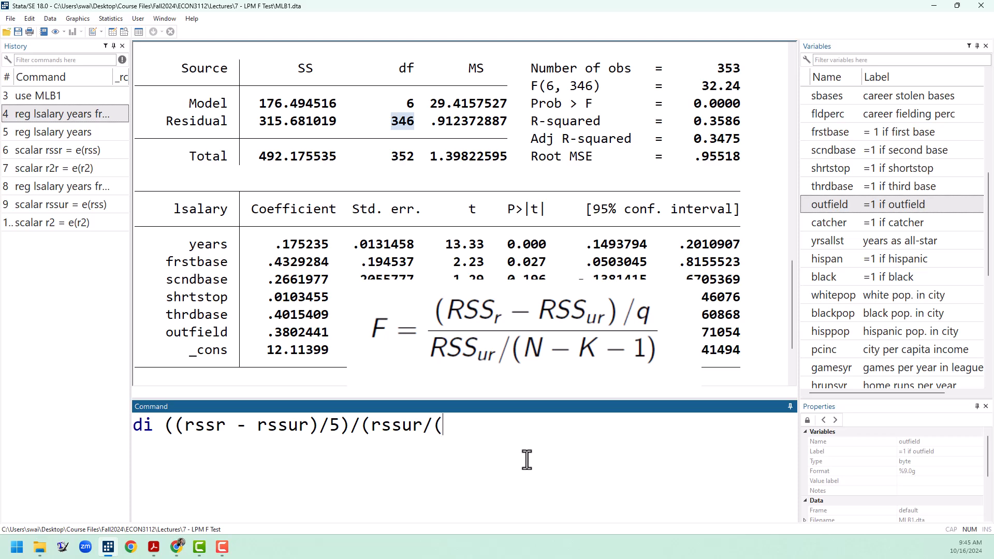
type("346")
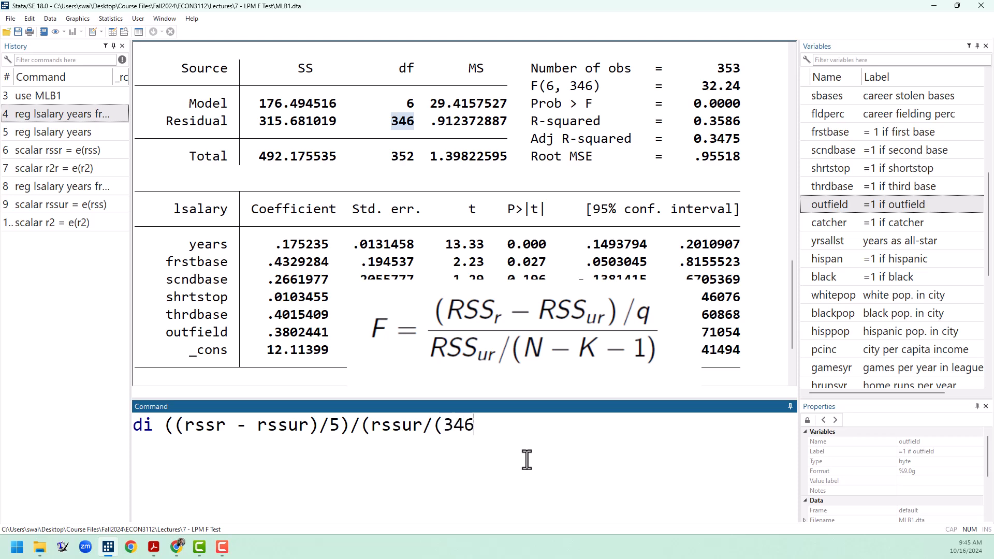
type("))")
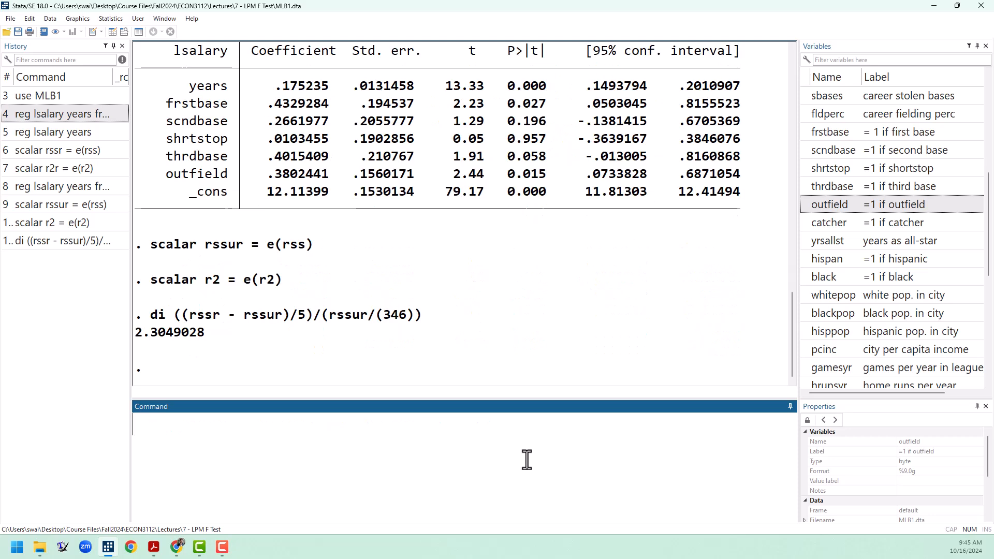
mouse_move(364, 377)
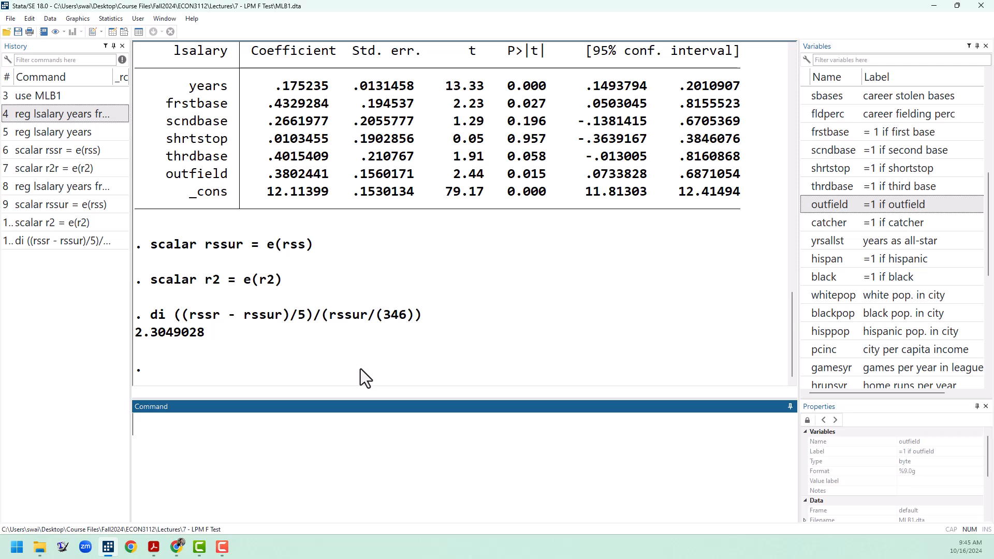
mouse_move(268, 381)
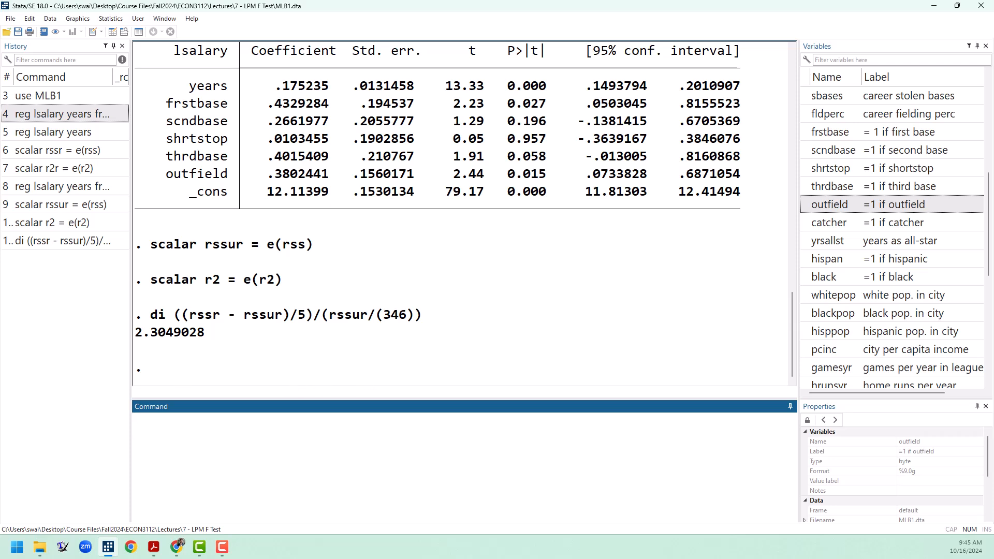
Display di invFtail(5, 346, .1), the 10% critical F value 1.8639911.
left_click(260, 437)
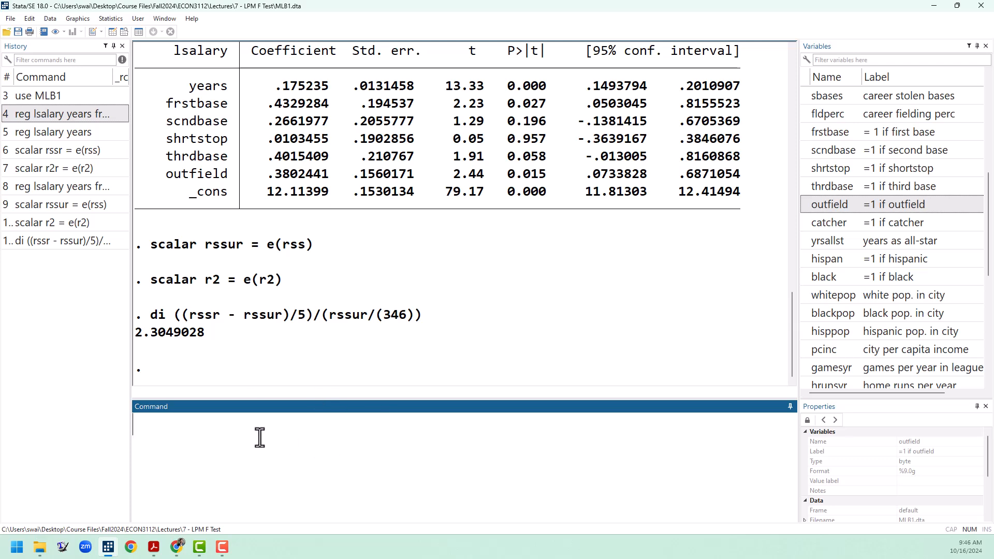
type("di invFt")
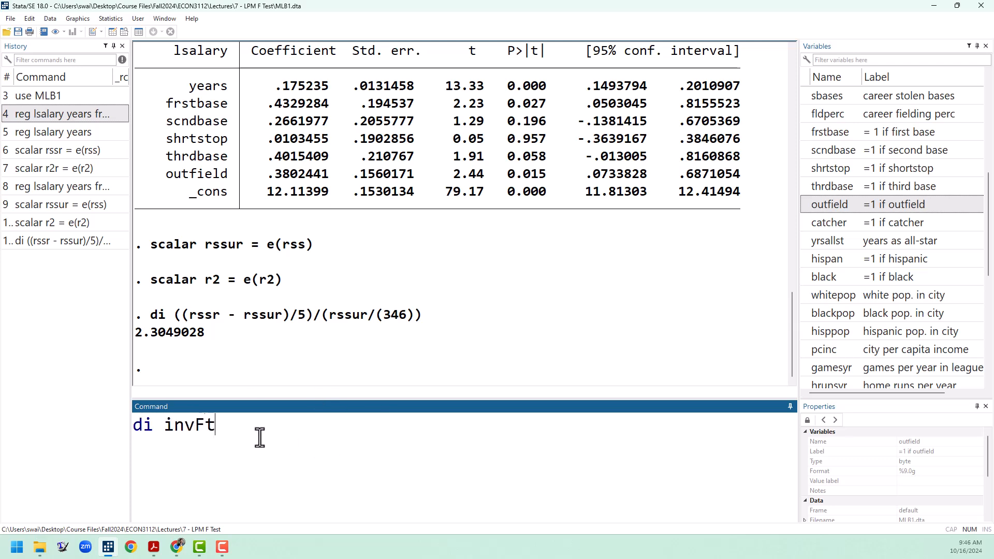
type("ail(")
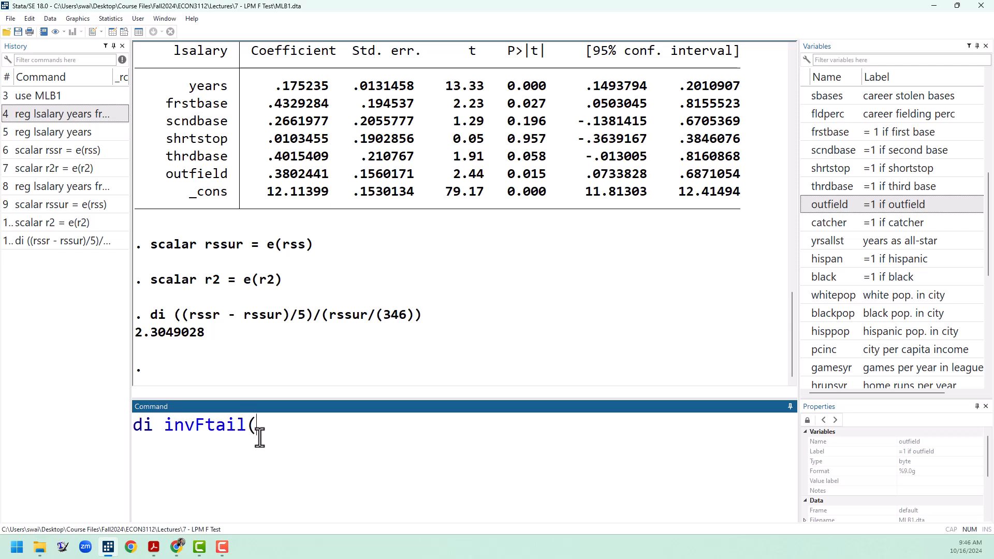
type("5,")
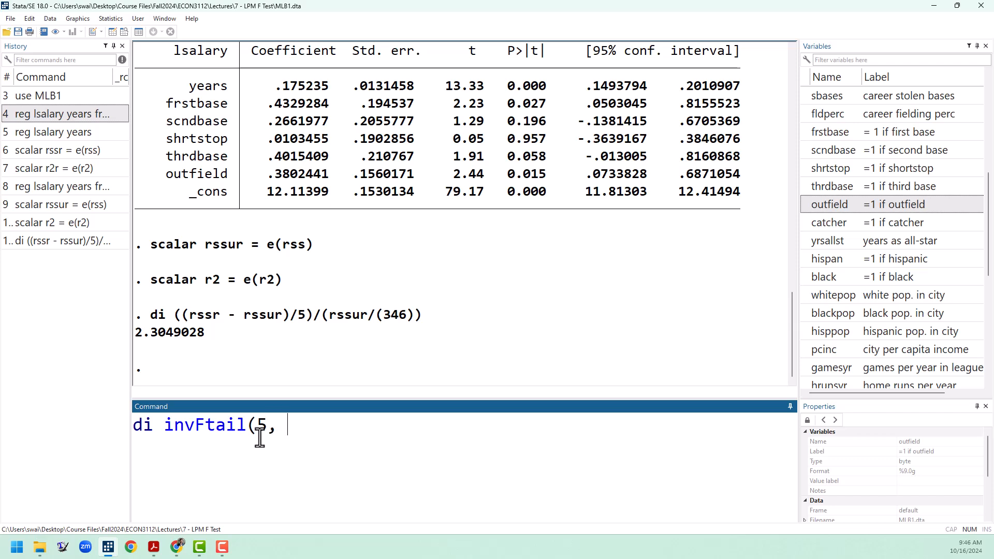
type("346")
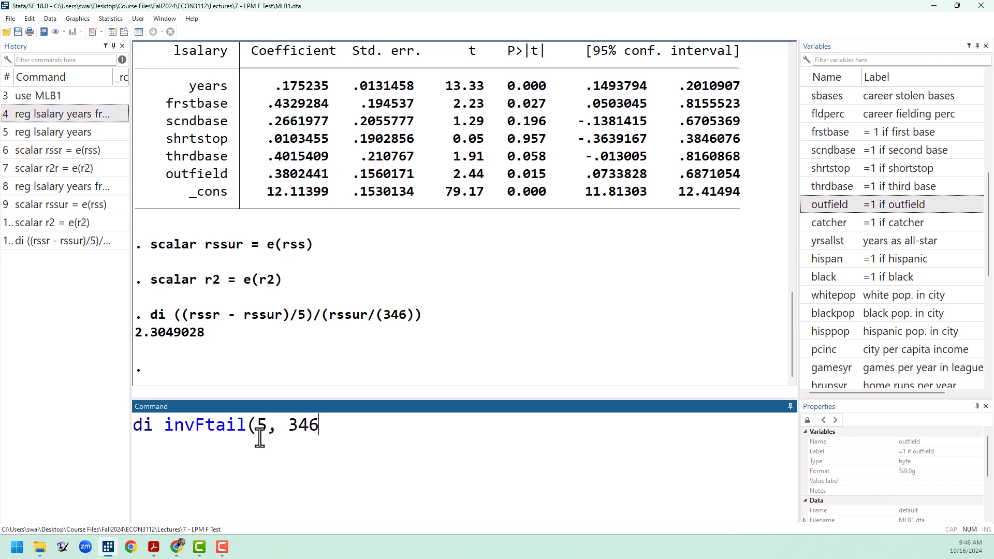
type(",")
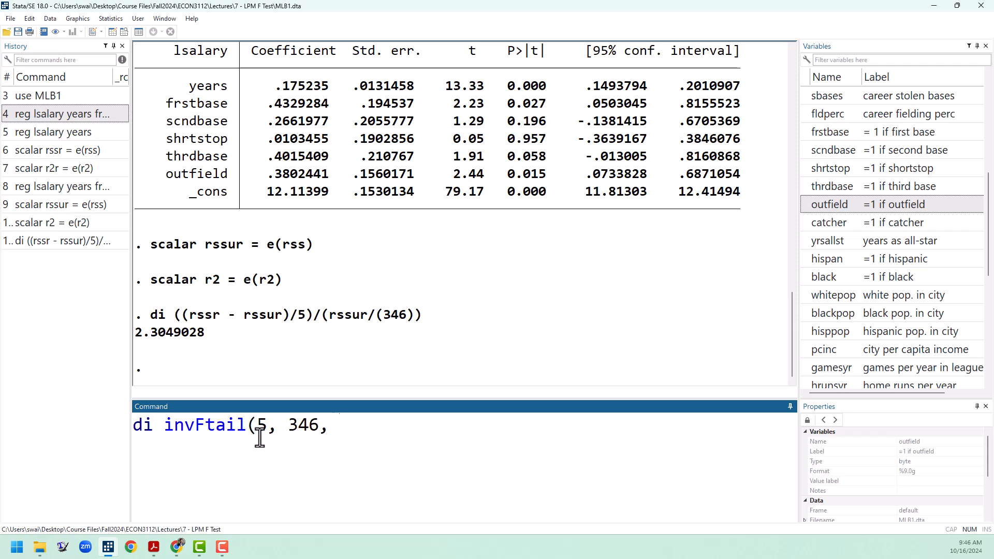
type(".1")
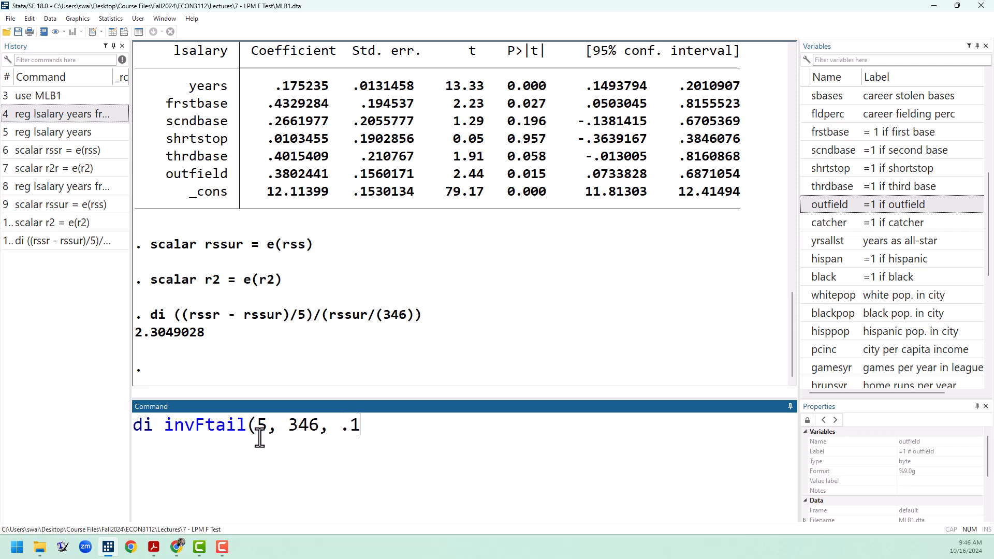
type(")")
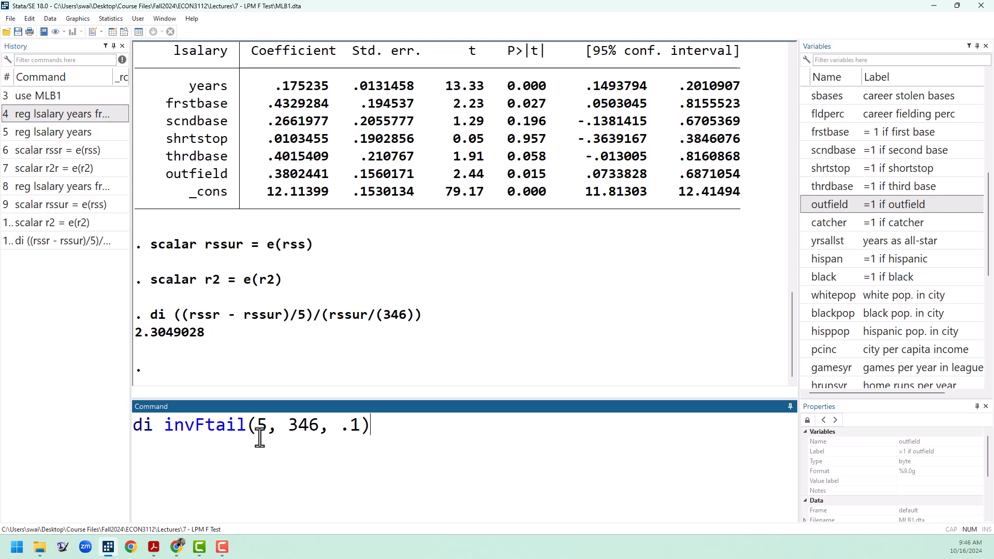
key("Return")
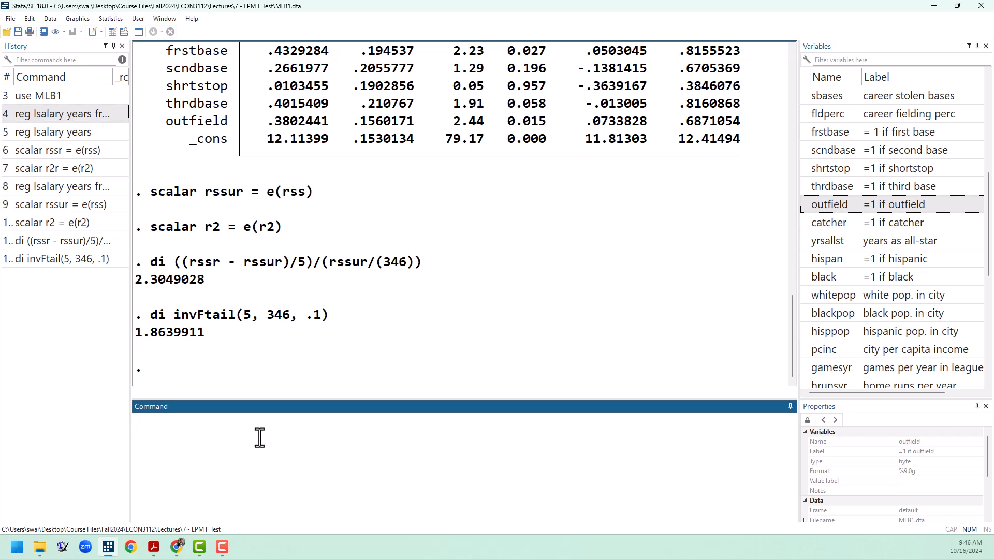
Recall the invFtail command with .05 and .01, giving critical values 2.2400764 and 3.0704686.
left_click(60, 259)
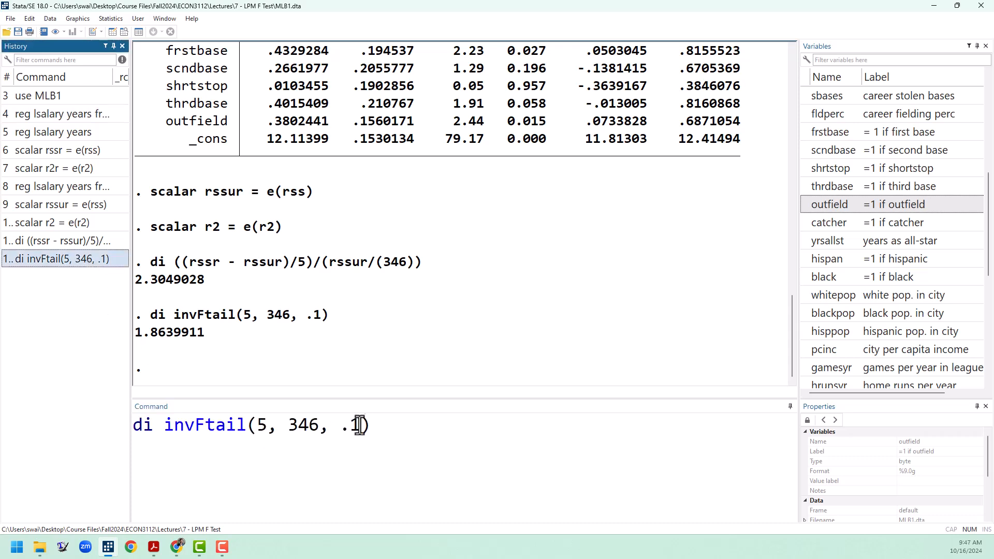
type("05")
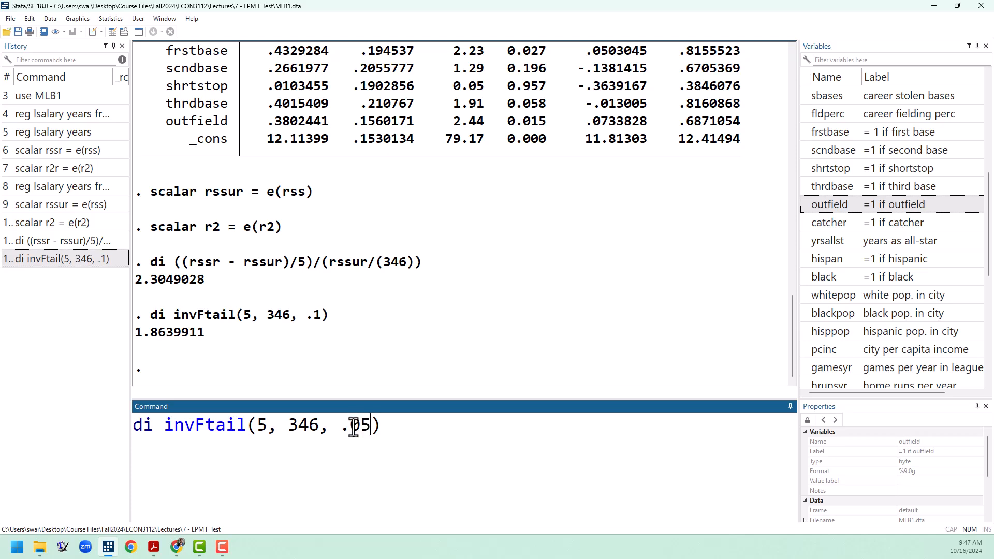
key("Return")
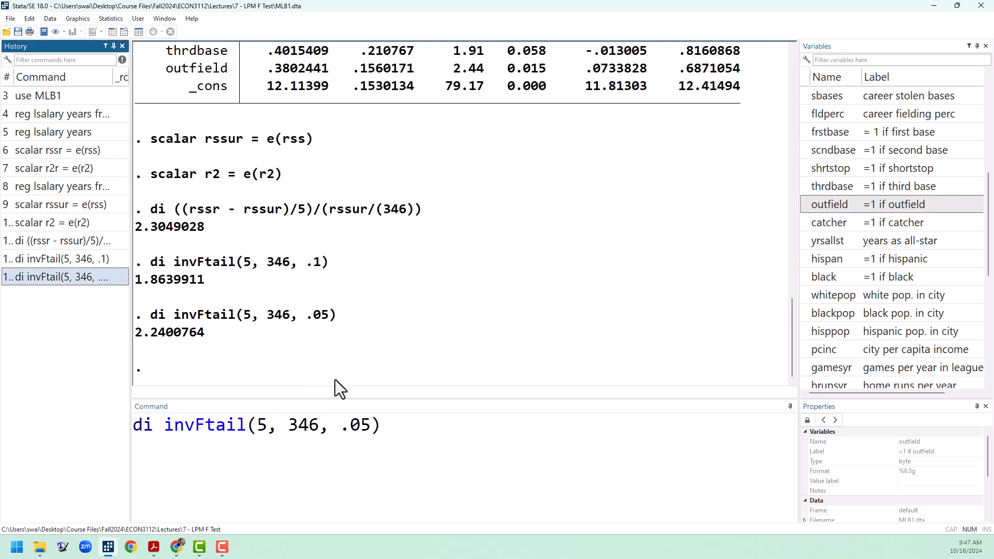
type("1")
key("Return")
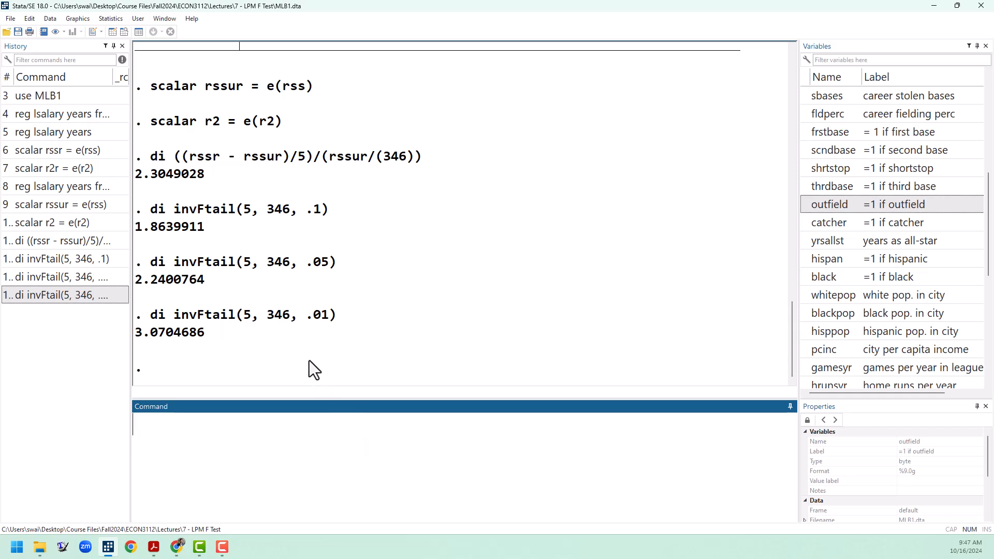
mouse_move(264, 166)
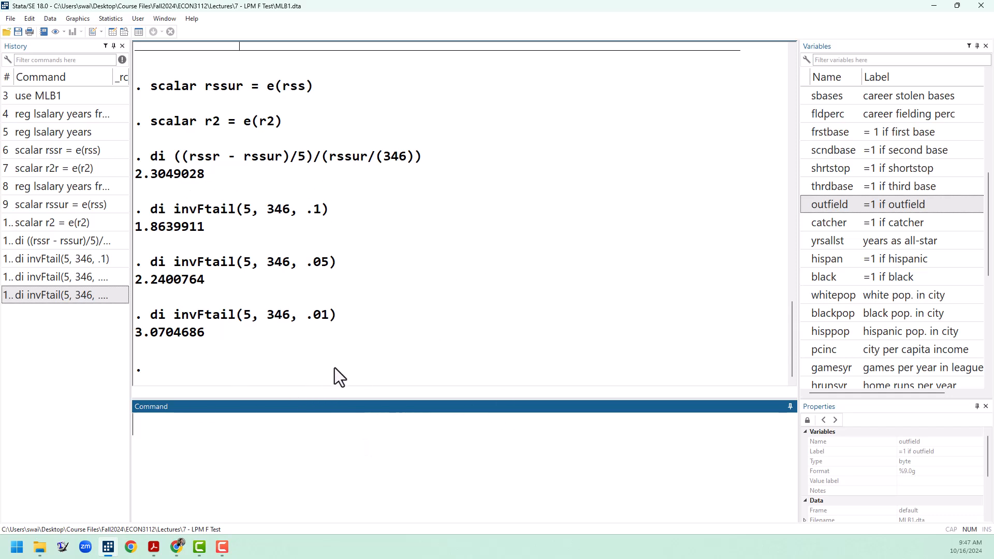
mouse_move(284, 467)
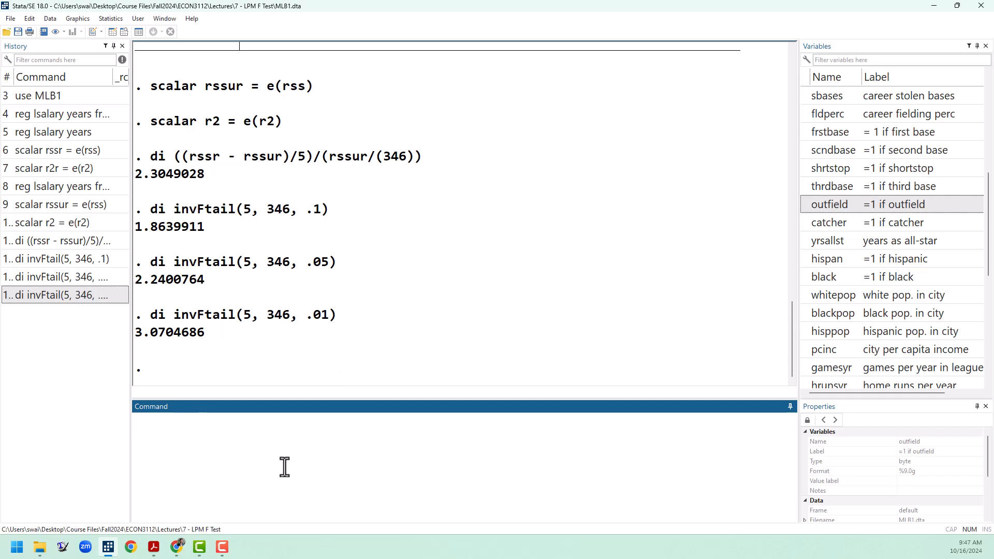
Display di Ftail(5, 346, F) with the RSS F expression, giving p-value .04424727.
type("di")
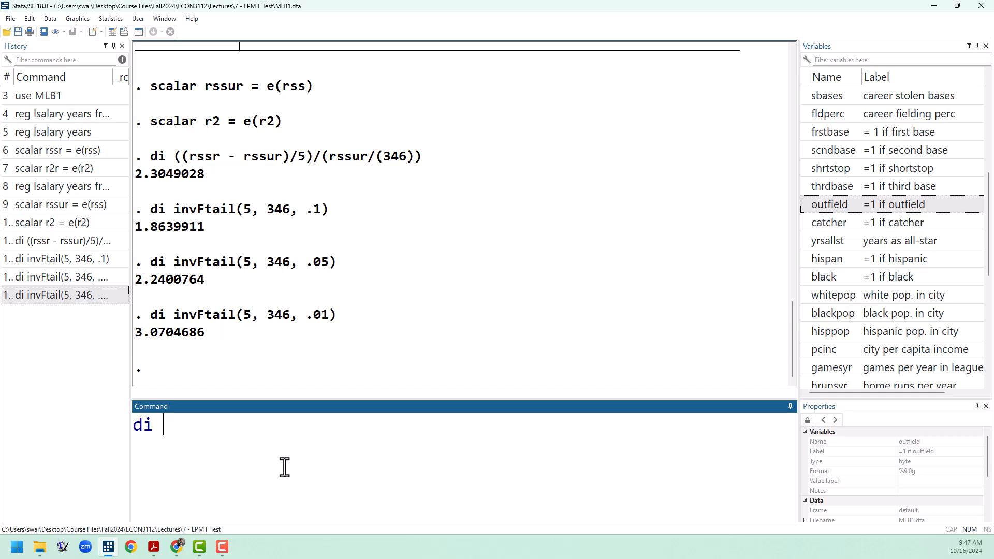
type("Ftail(")
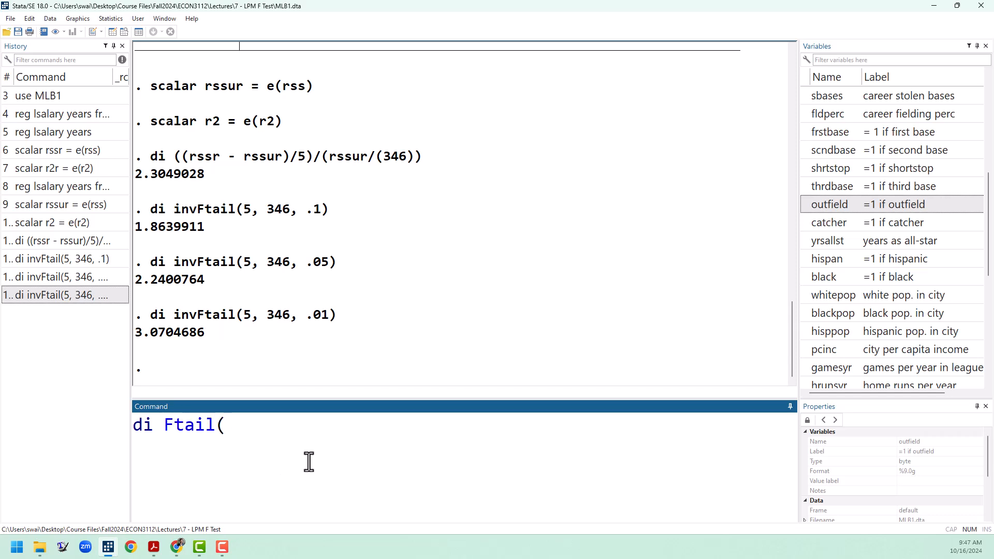
type("5,")
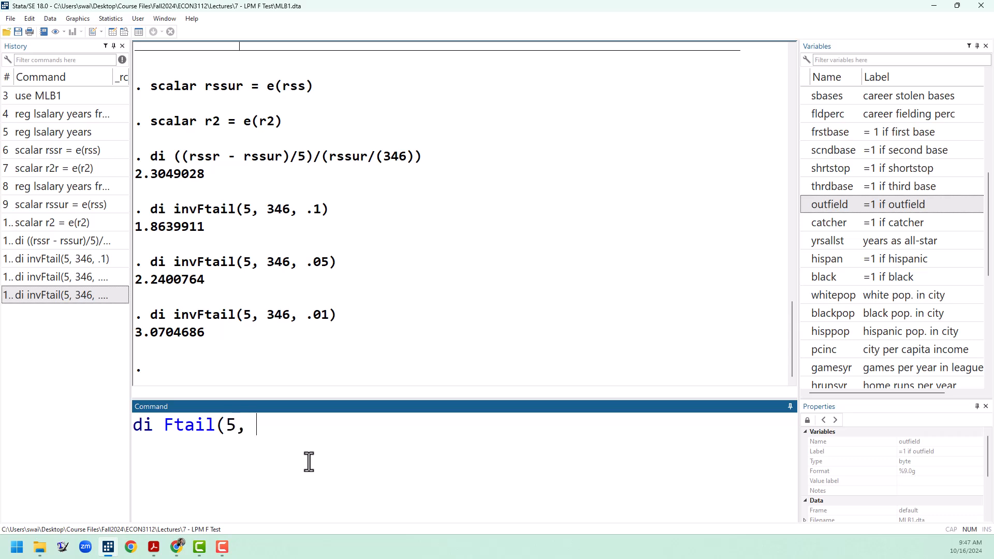
type("346")
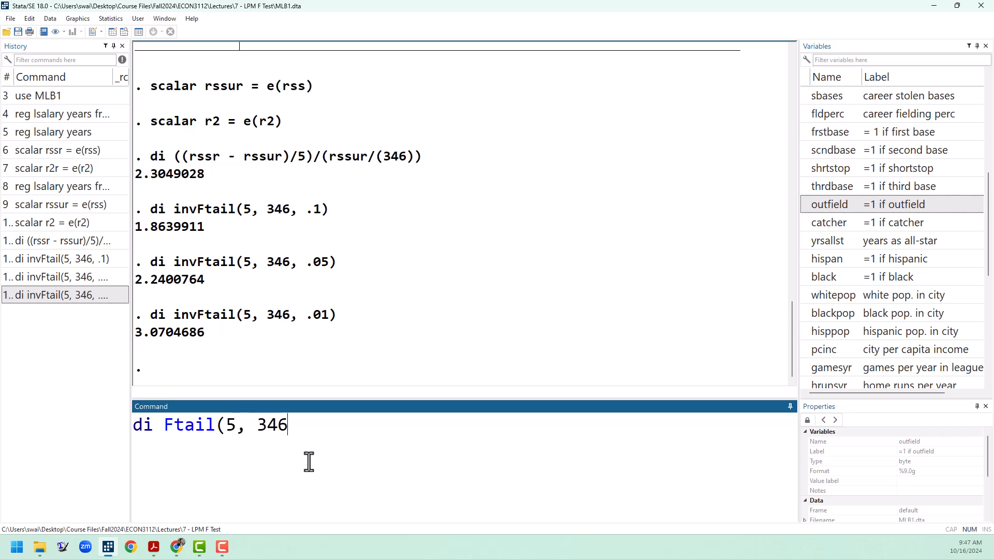
type(",")
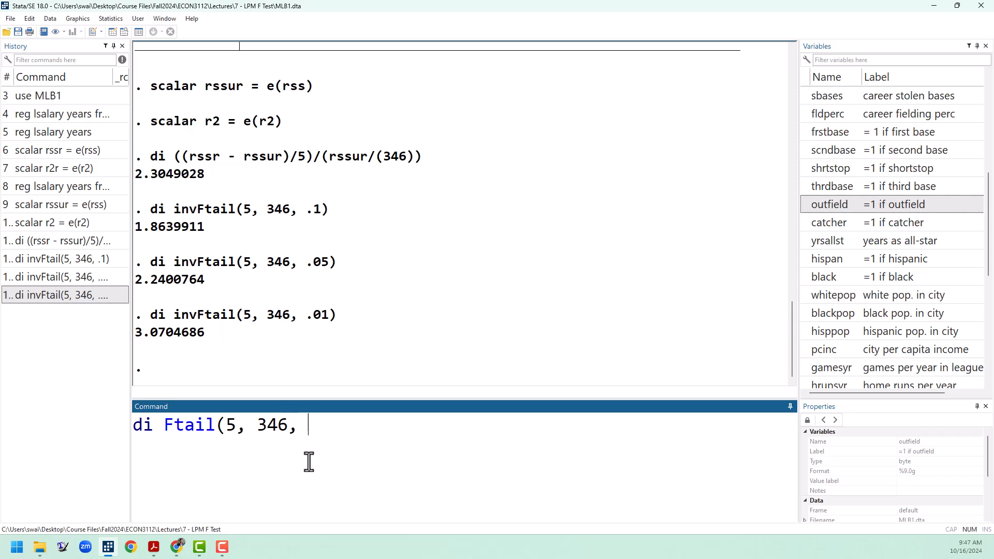
mouse_move(434, 168)
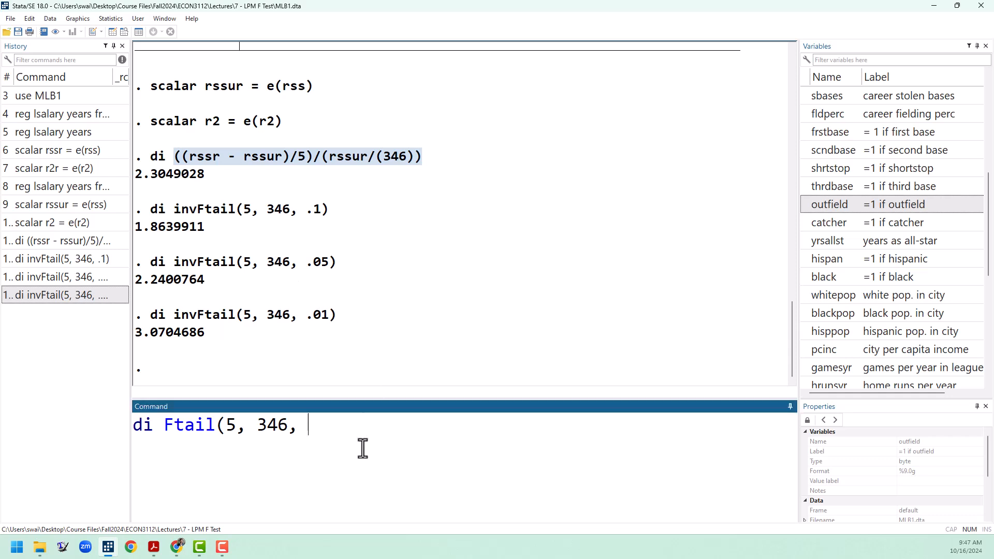
key("Return")
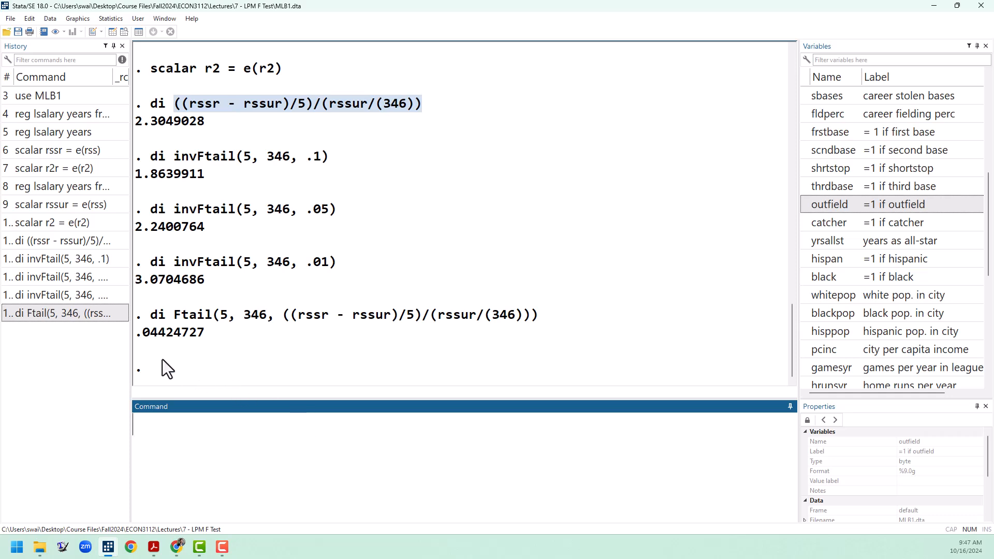
mouse_move(169, 358)
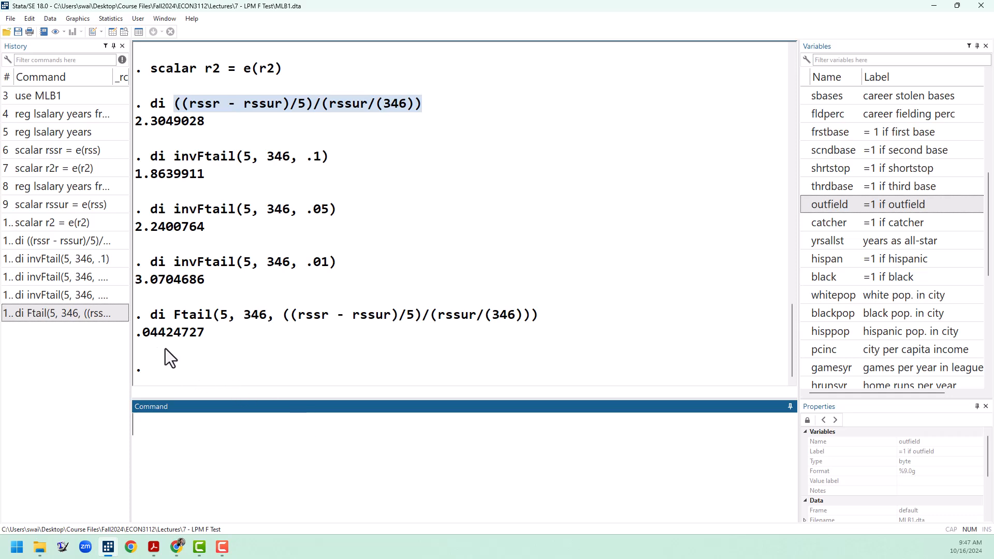
mouse_move(200, 380)
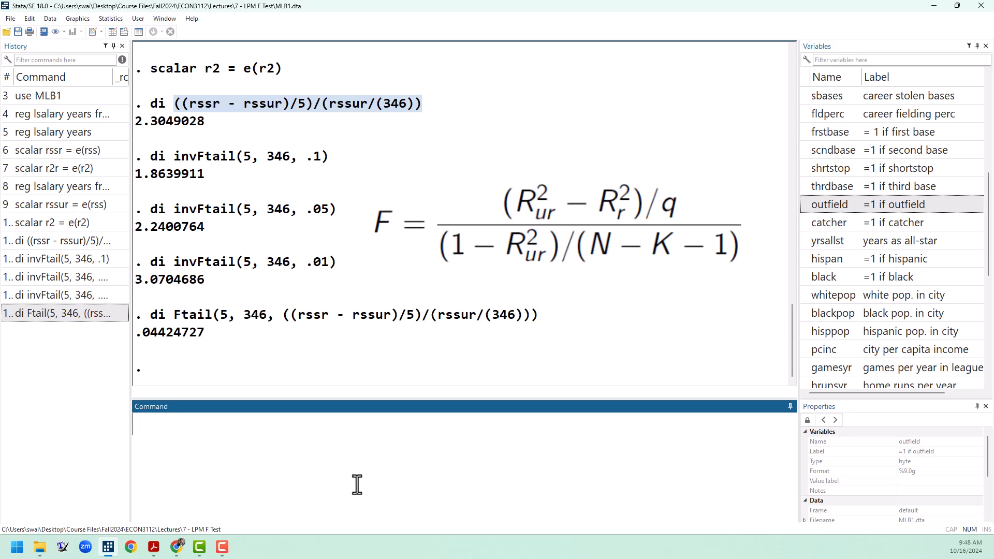
Run di ((r2ur - r2r)/5)/((1-r2ur)/346), which fails with 'r2ur not found'.
type("di")
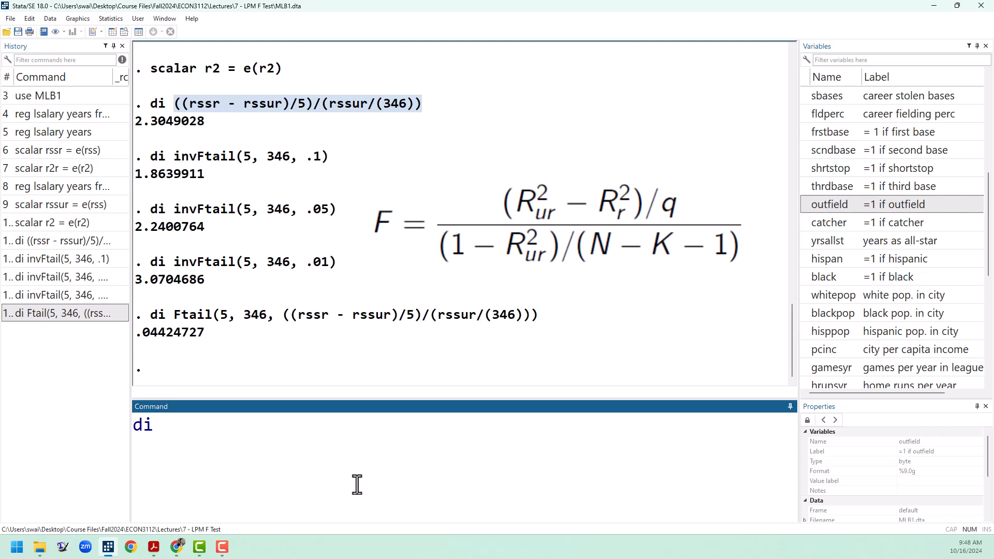
type("(")
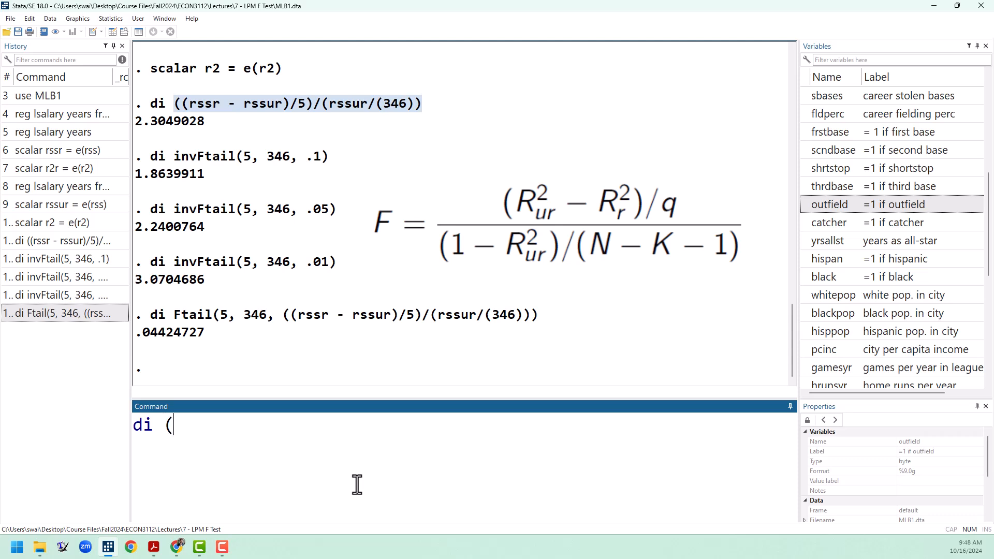
type("(")
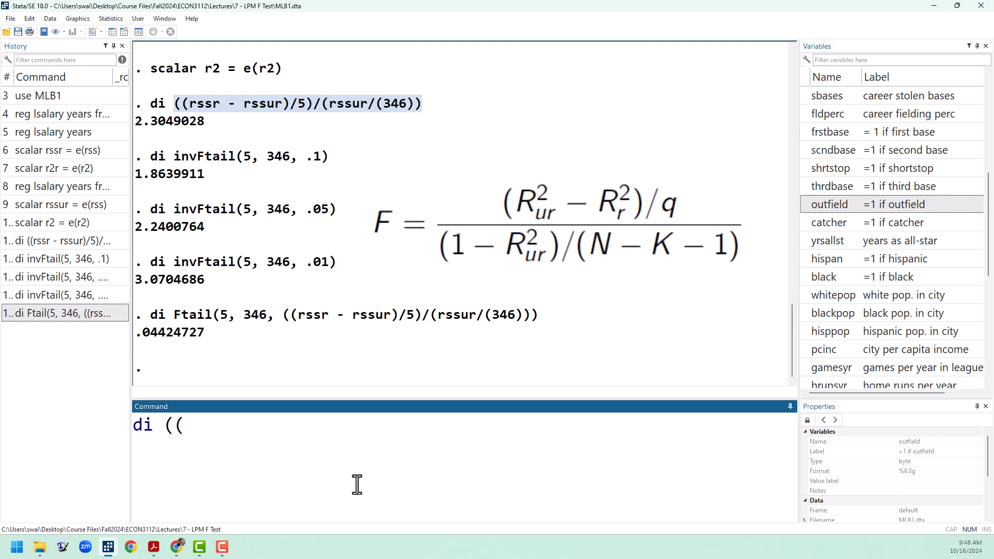
type("r2")
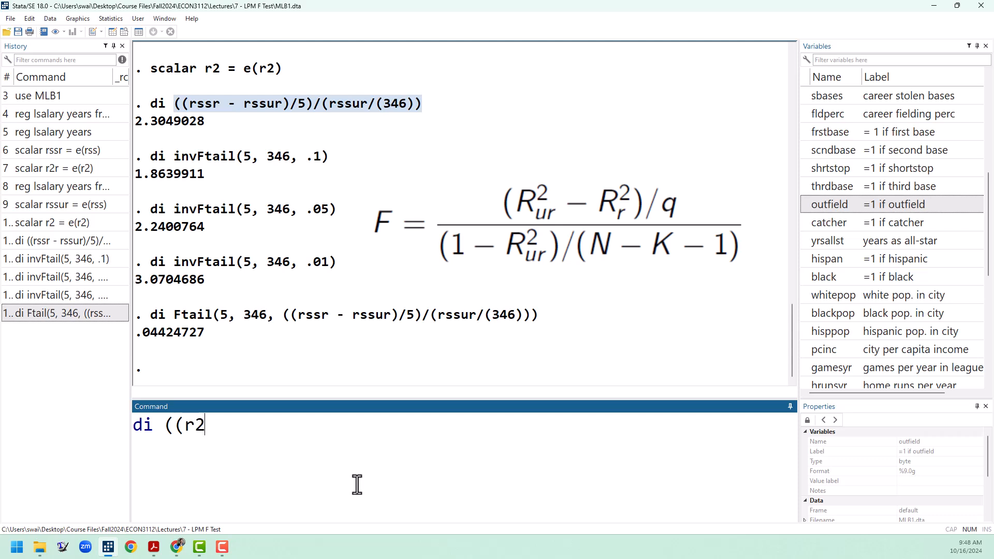
type("ur - r")
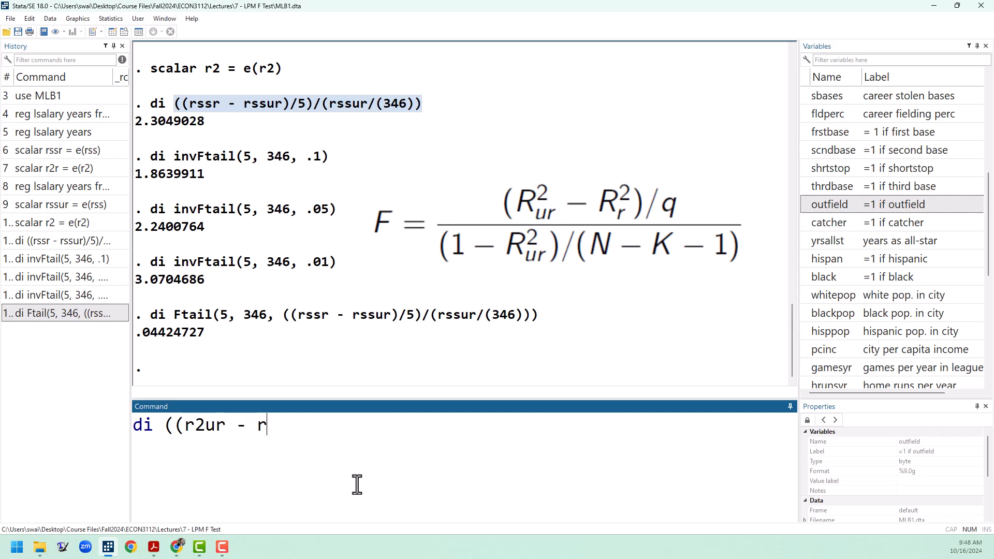
type("2r)")
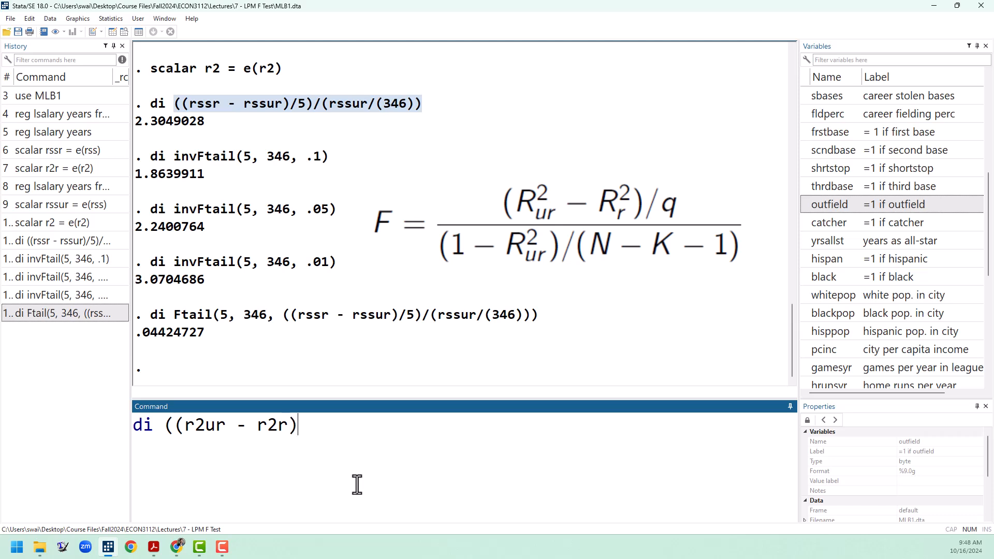
type("/5")
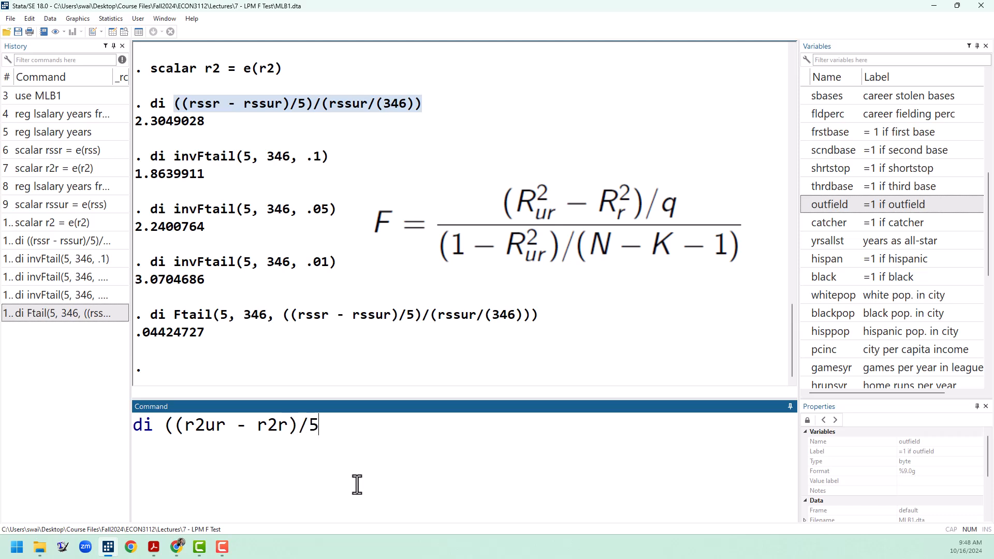
type("/(")
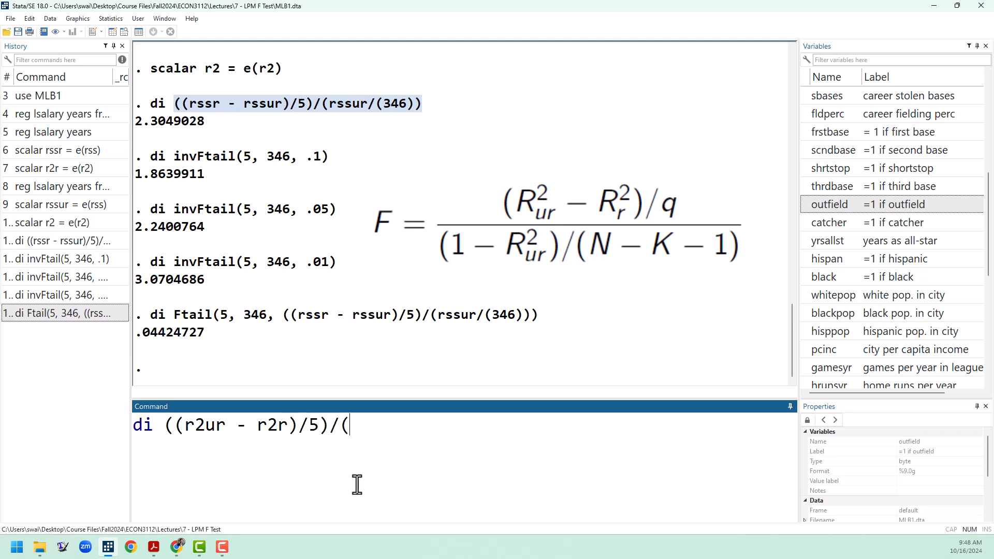
type("(1-")
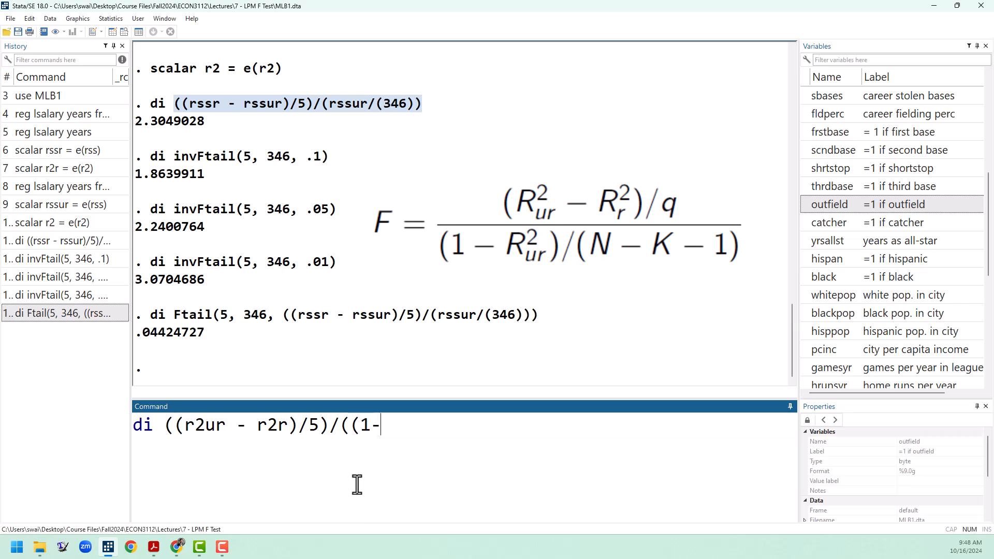
type("r2")
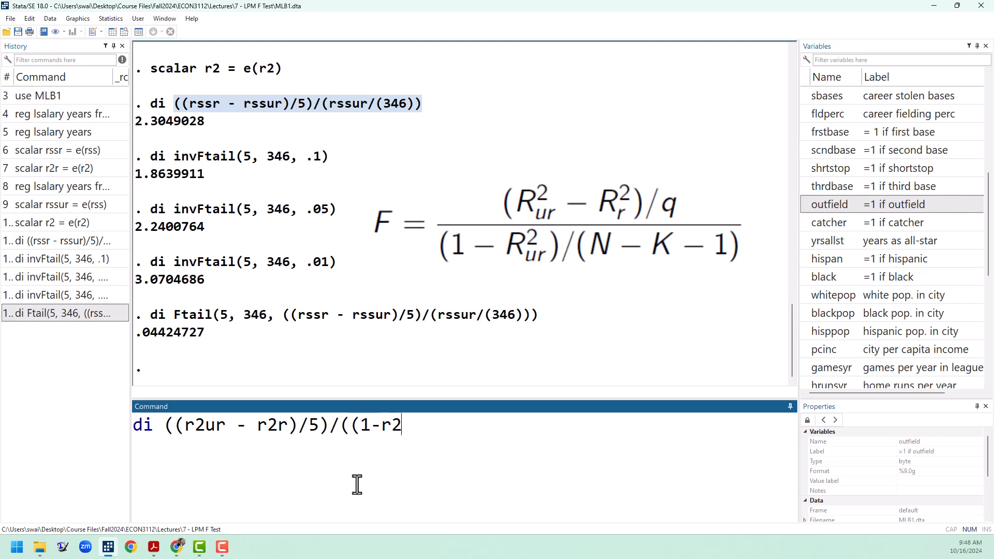
type("ur)/")
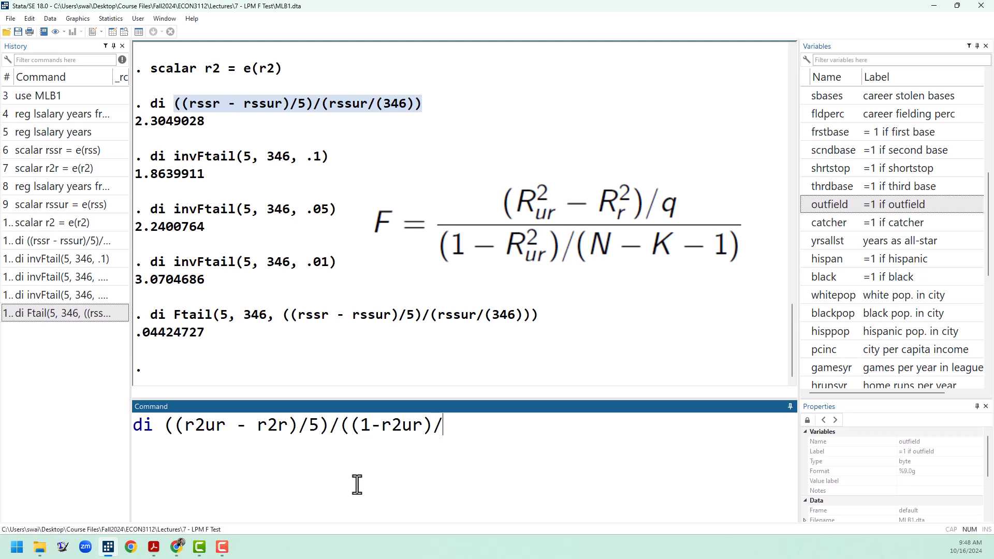
type("346)")
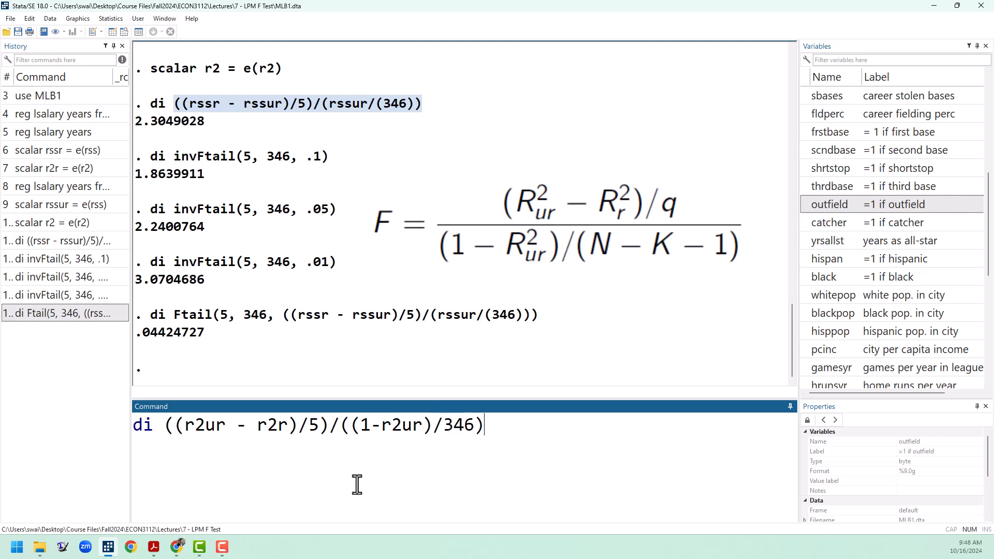
key("Return")
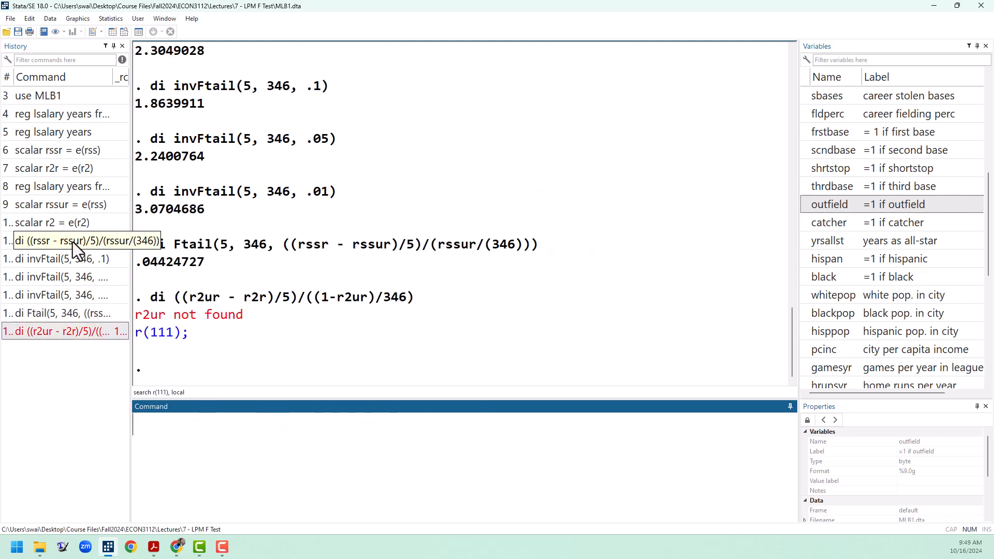
mouse_move(120, 412)
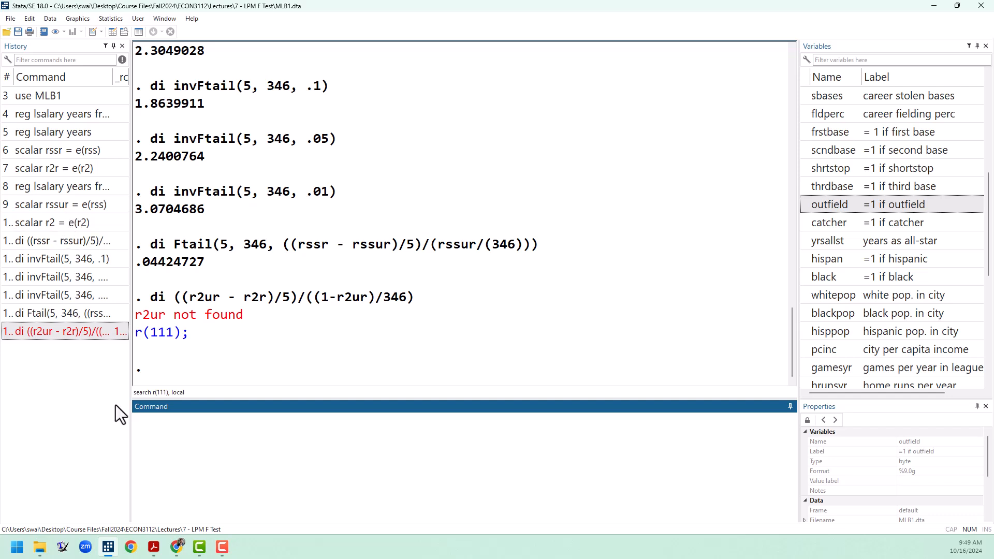
Rerun the R-squared form of the F-statistic with r2 instead of r2ur, returning 2.3049028.
left_click(63, 331)
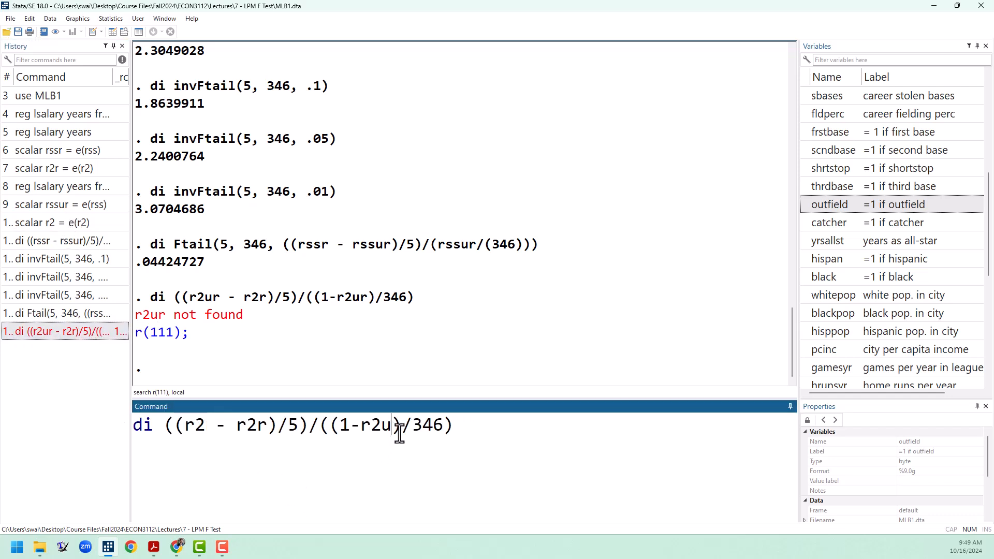
key("Return")
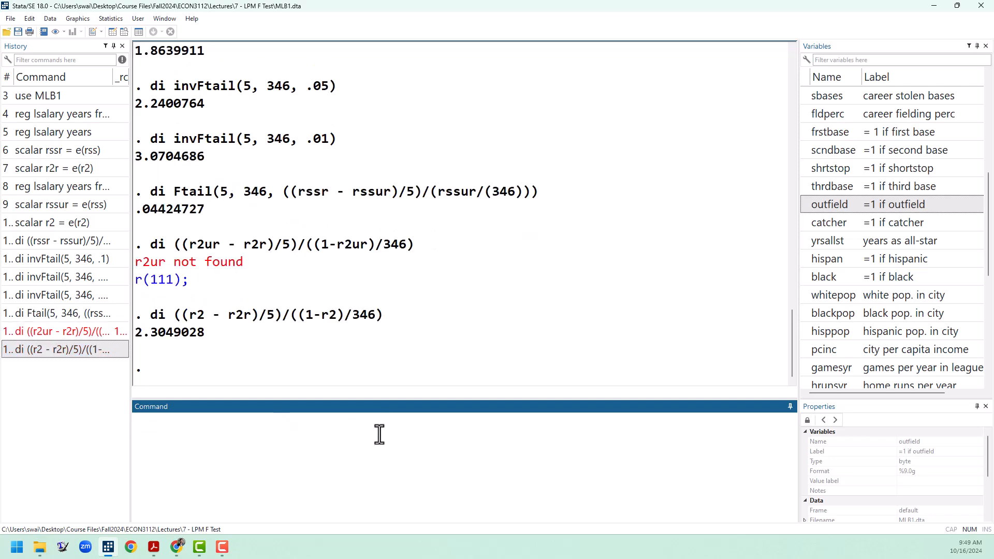
mouse_move(678, 212)
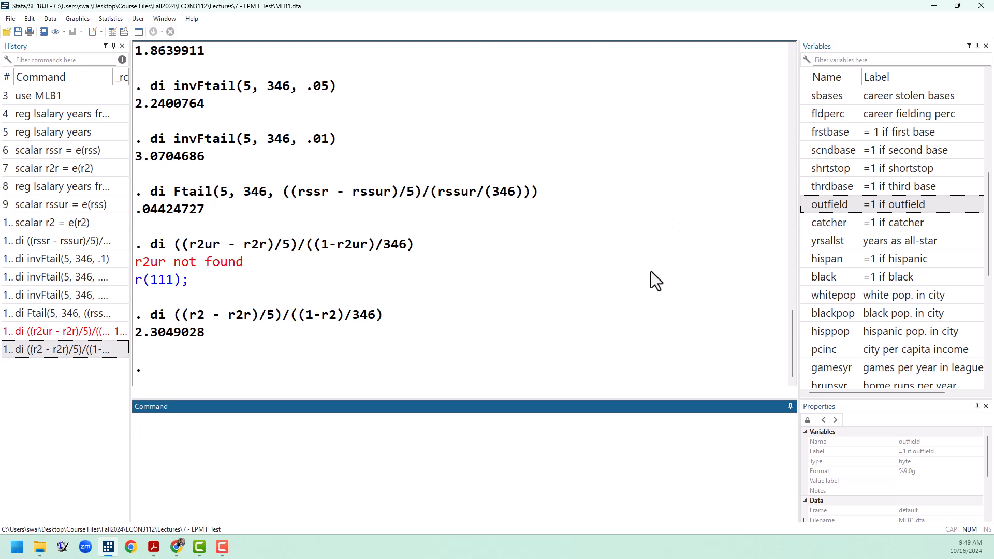
mouse_move(647, 284)
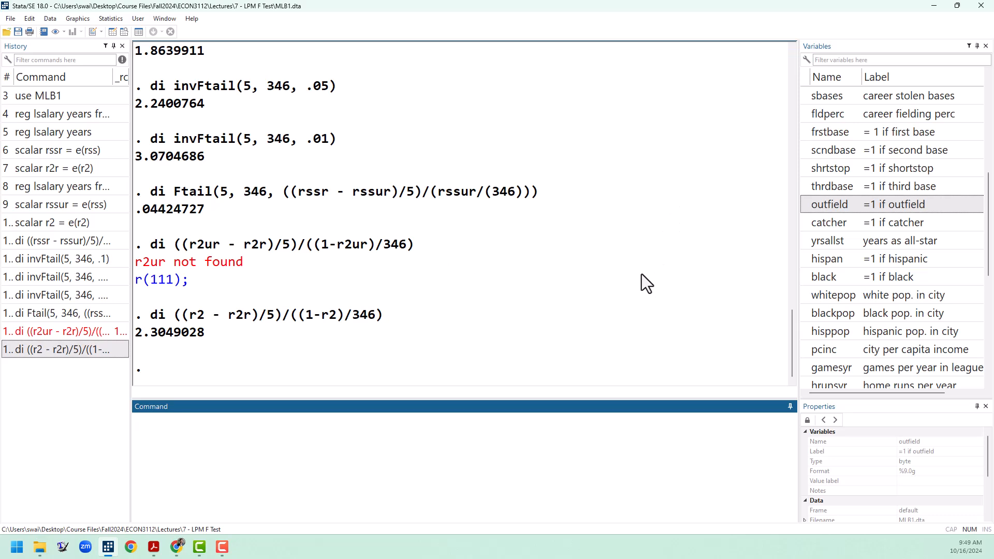
mouse_move(611, 323)
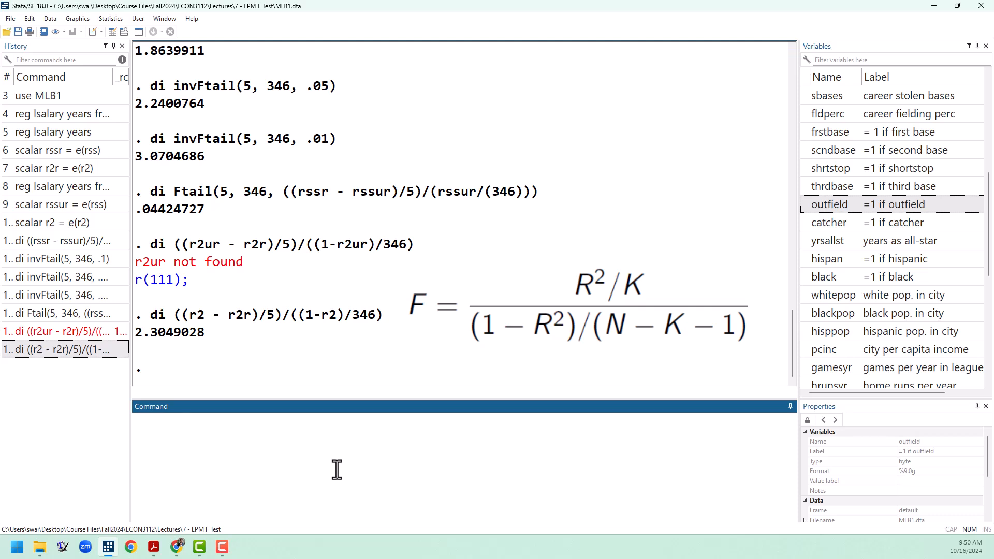
Compute the overall F-statistic as di (r2/6)/((1-r2)/346), matching the reported F(6,346)=32.24.
type("d")
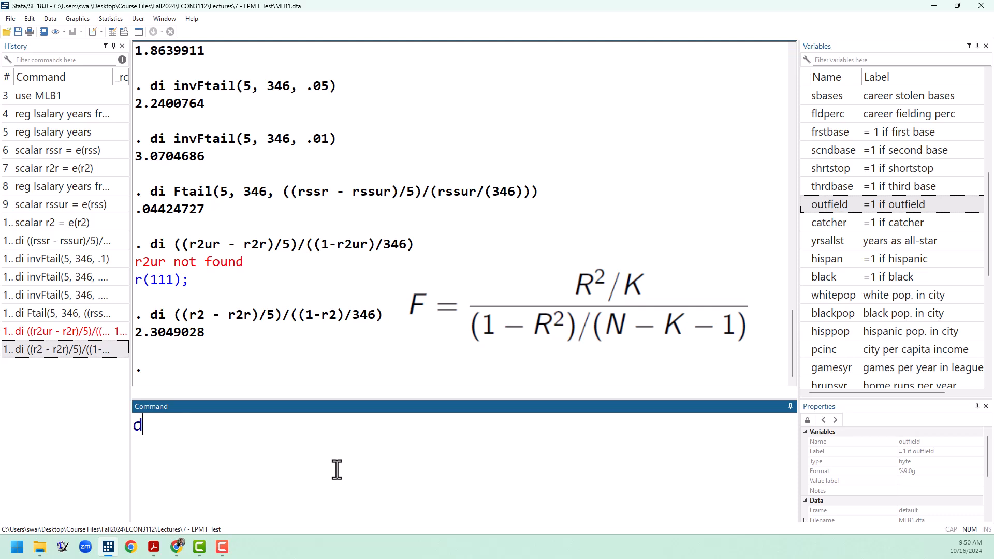
type("i (")
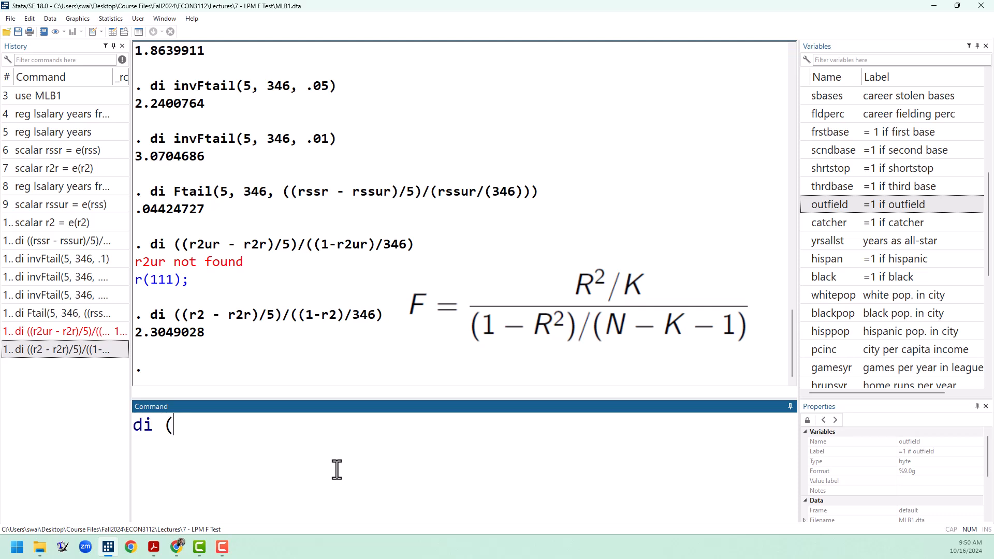
type("r2")
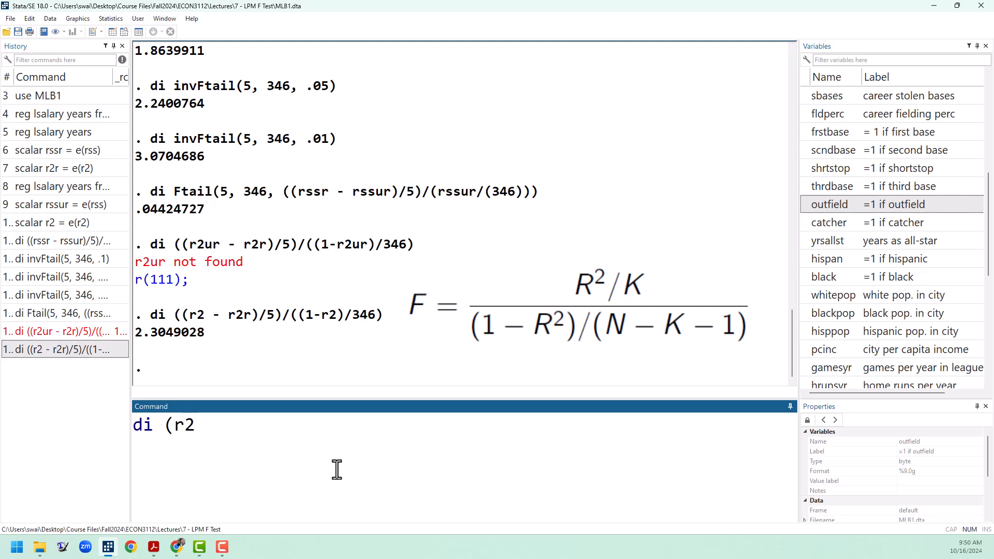
type("/")
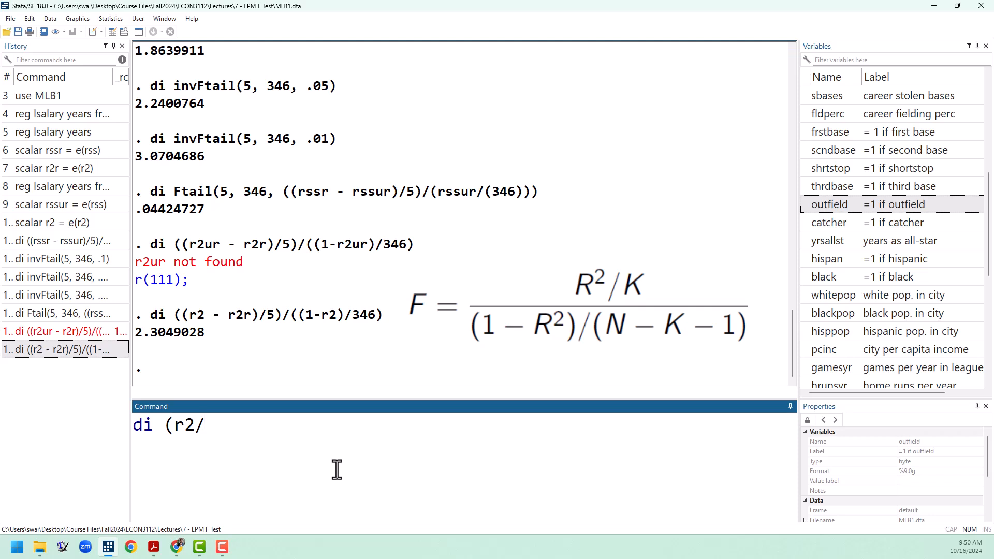
type("6)/")
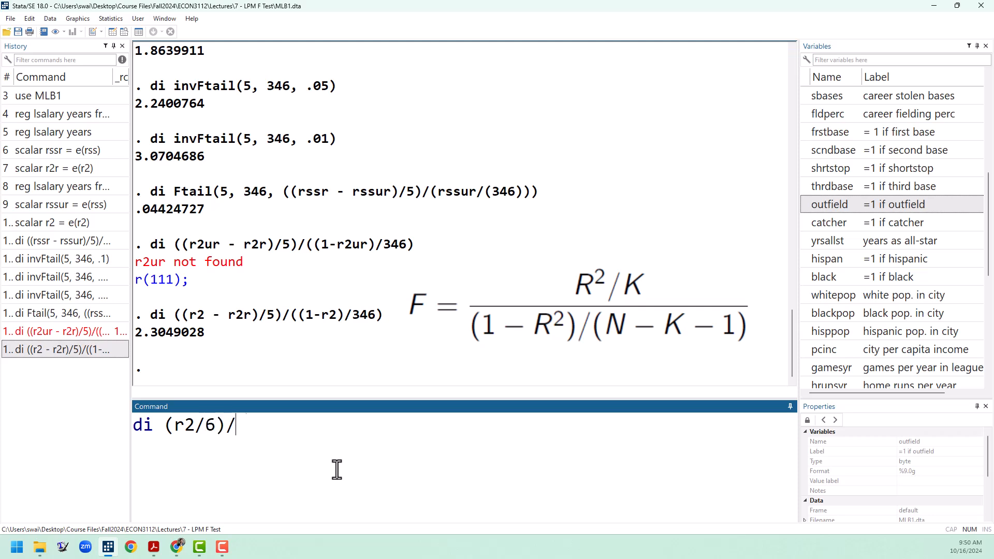
type("(1-r2")
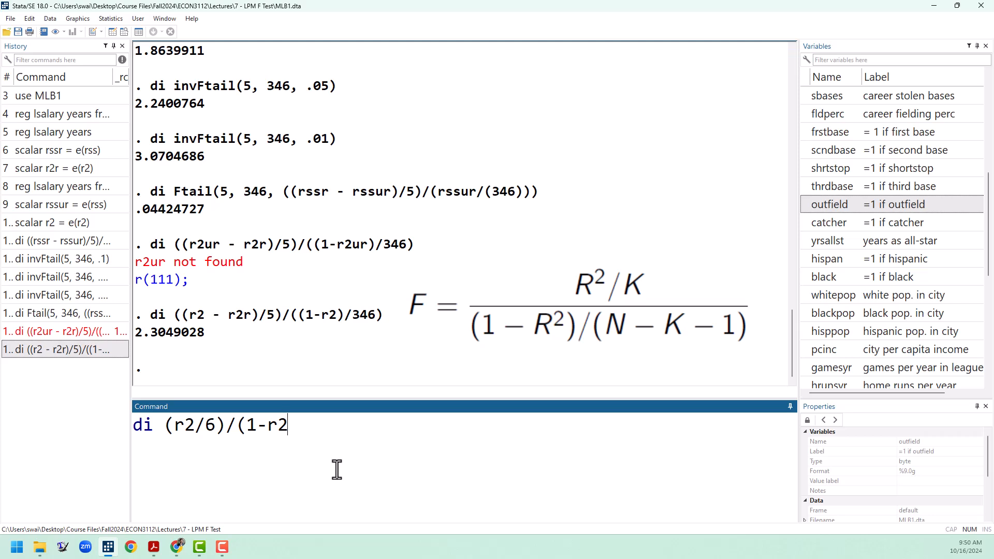
type(")")
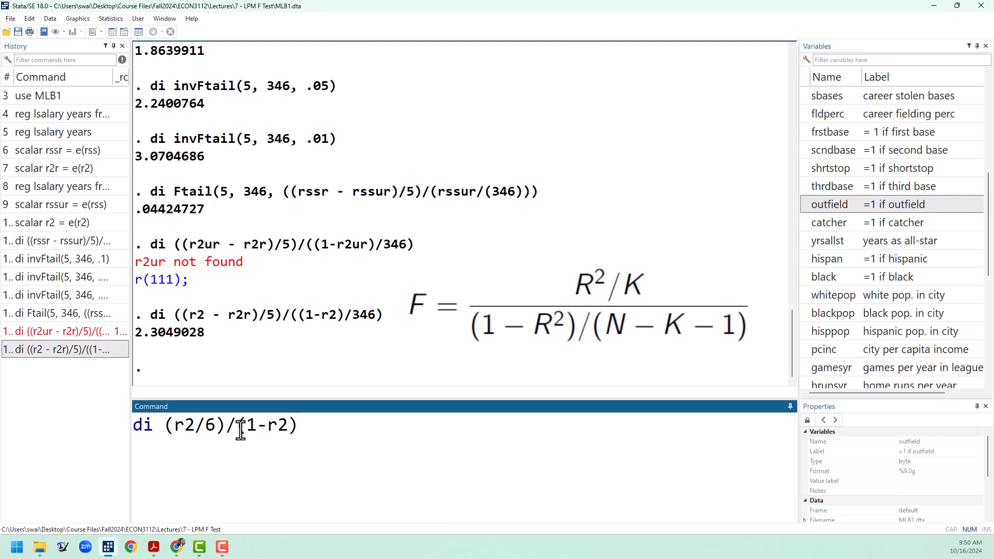
type("(")
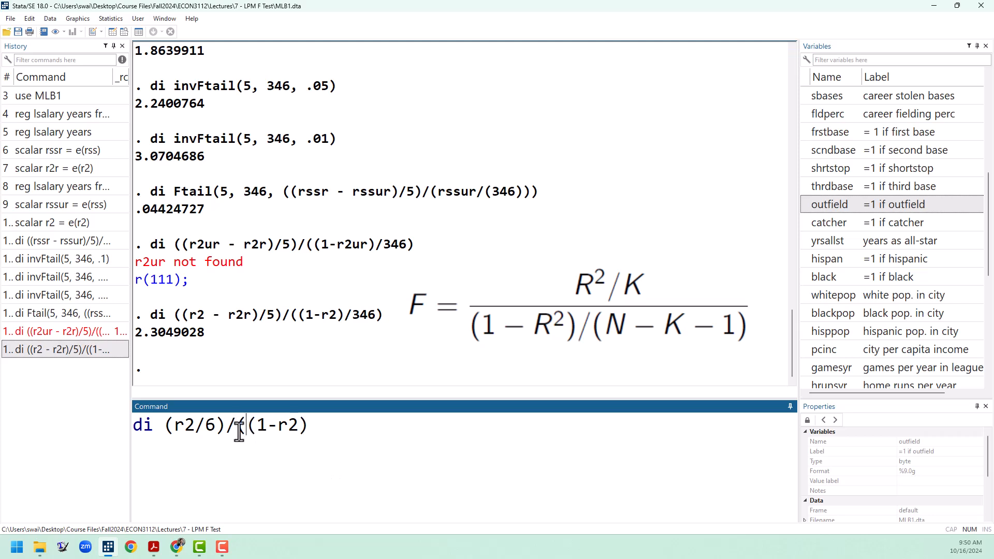
type("((1-r2)/")
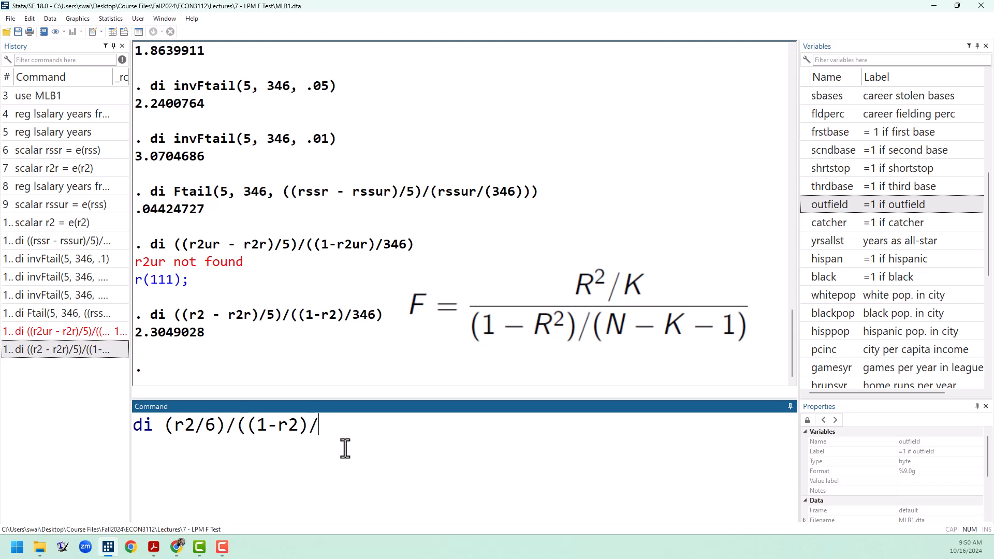
type("34")
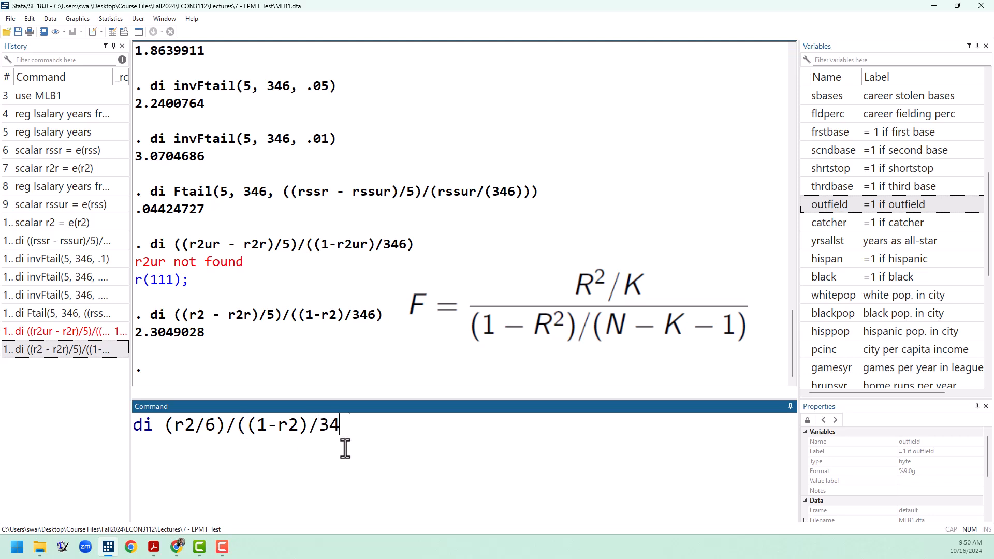
key("Return")
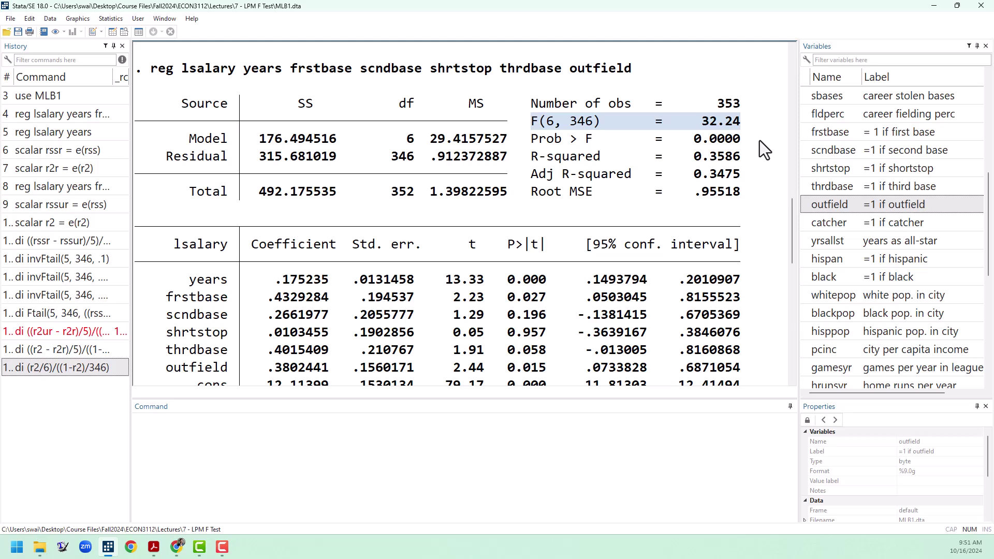
mouse_move(720, 131)
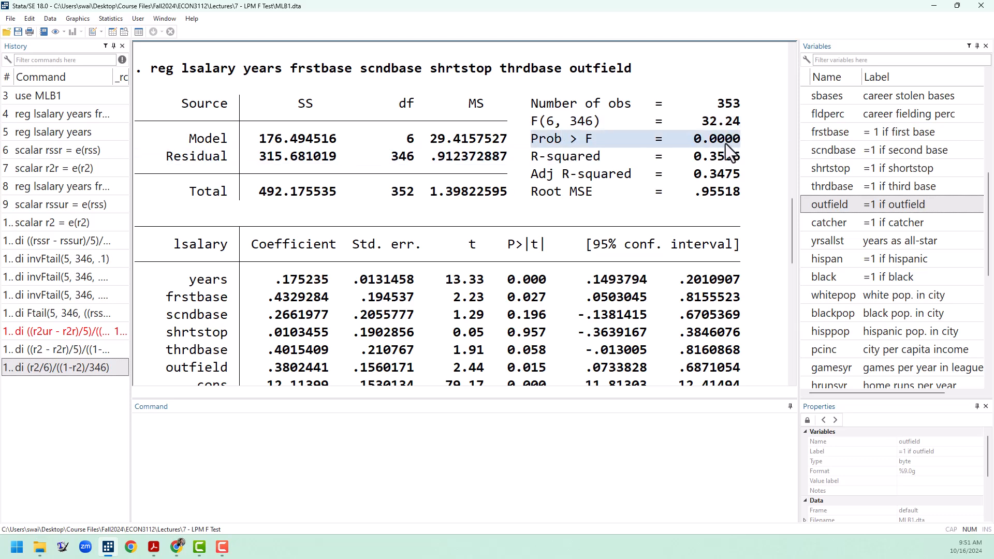
mouse_move(758, 194)
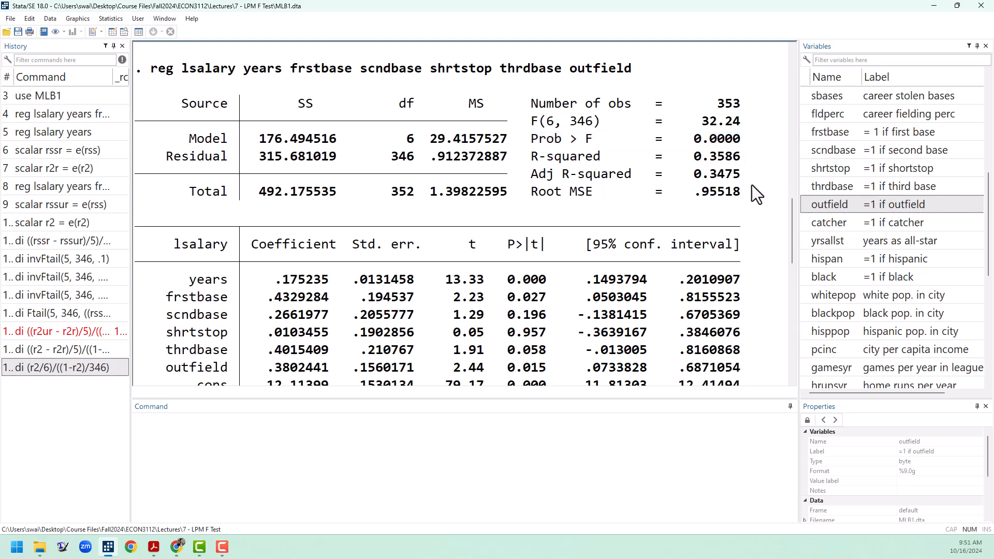
scroll("down", 3)
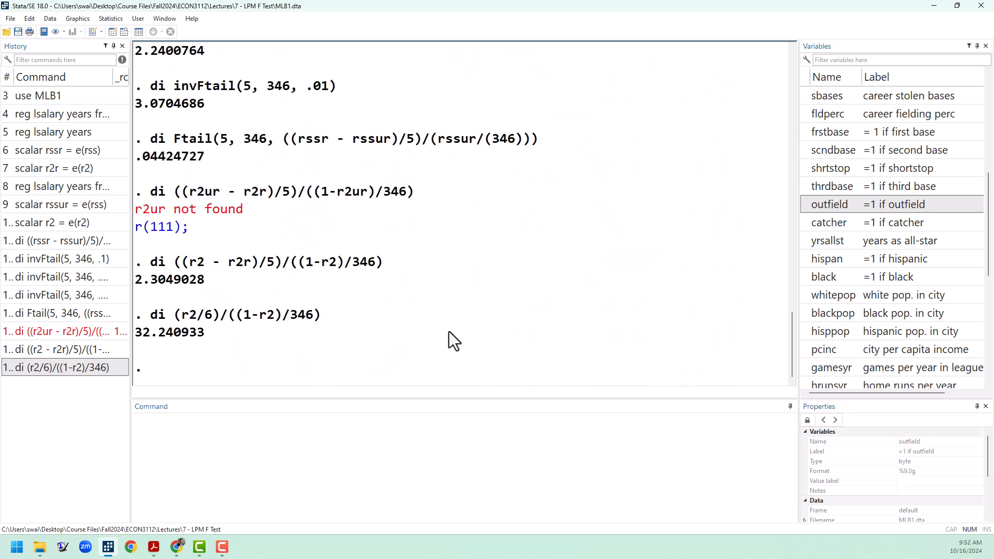
mouse_move(57, 186)
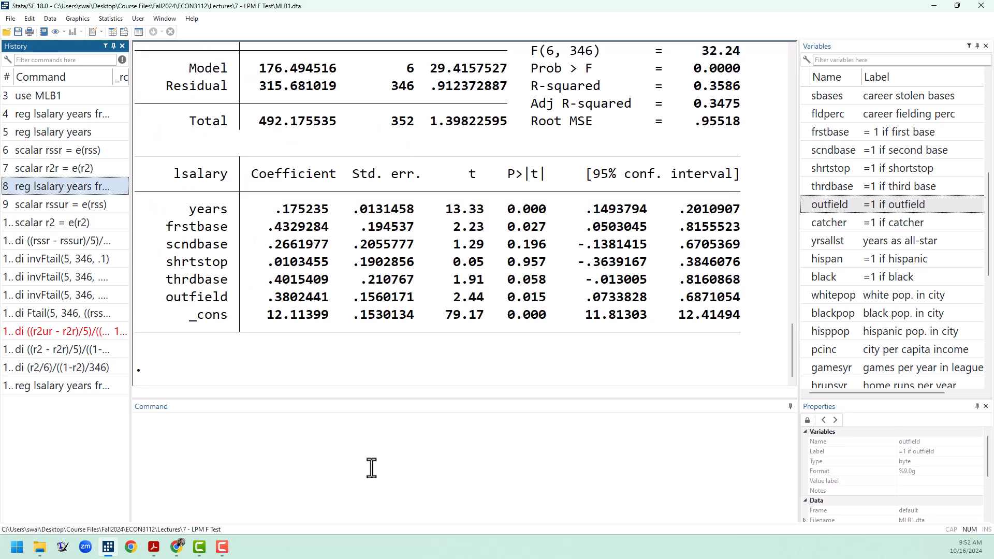
Run test on frstbase through outfield, confirming F(5,346)=2.30 with p=0.0442.
type("te")
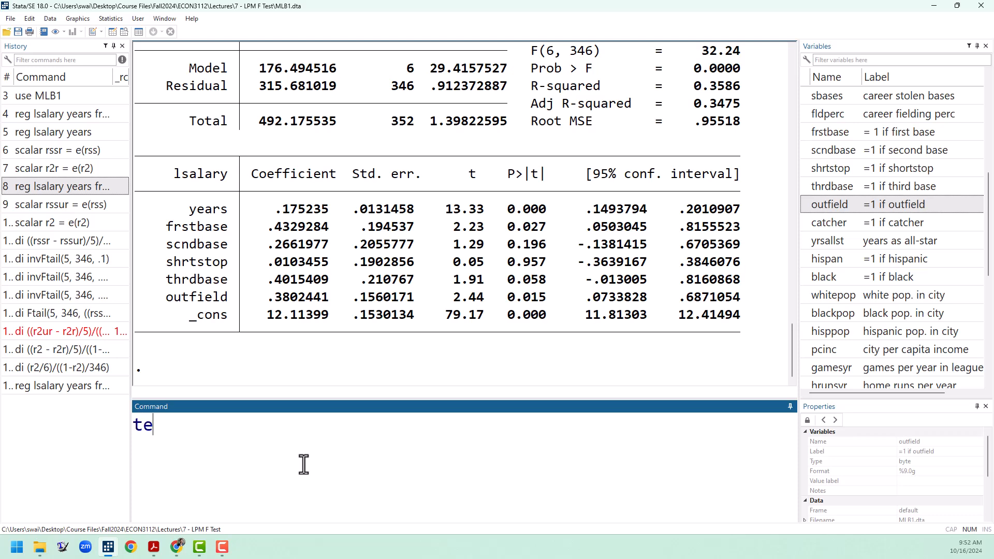
type("st")
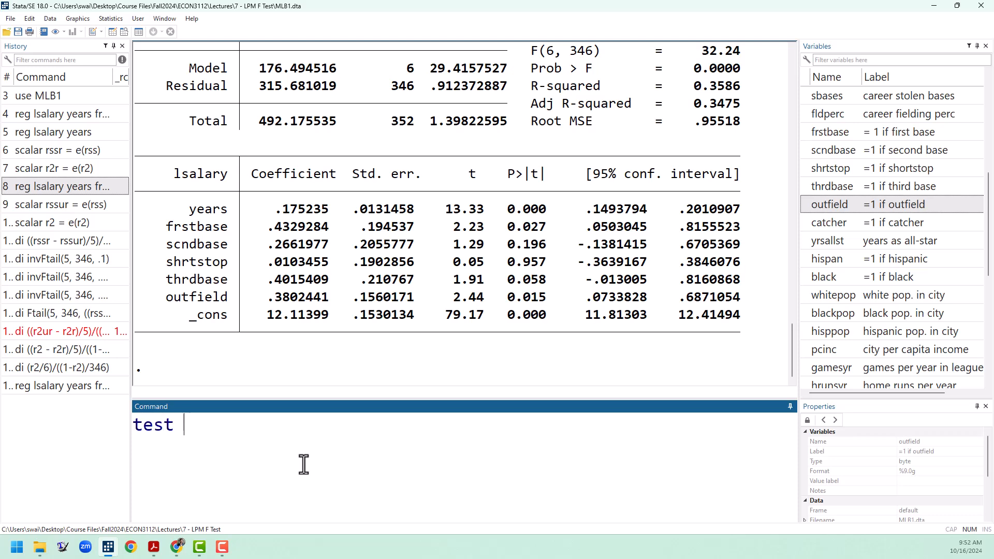
mouse_move(863, 179)
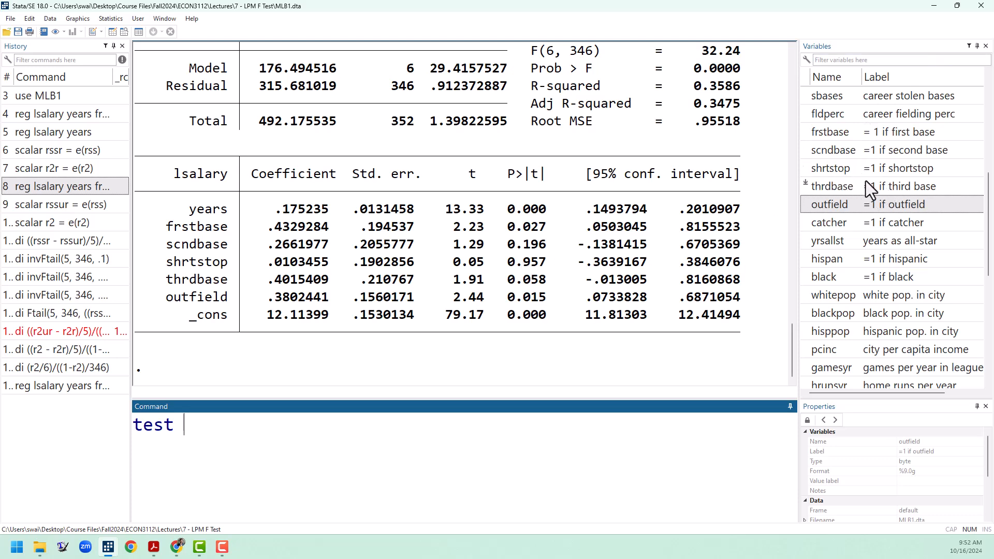
left_click(830, 132)
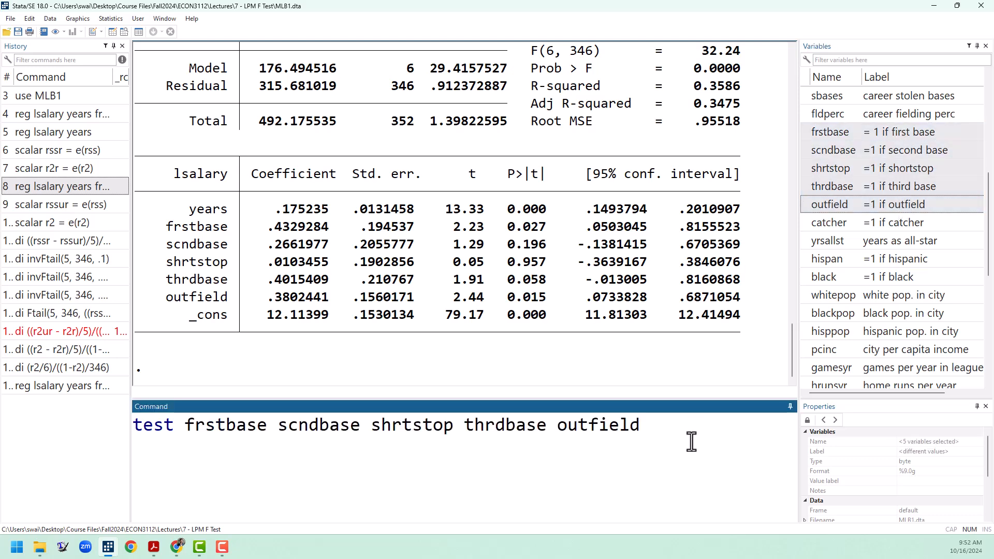
key("Return")
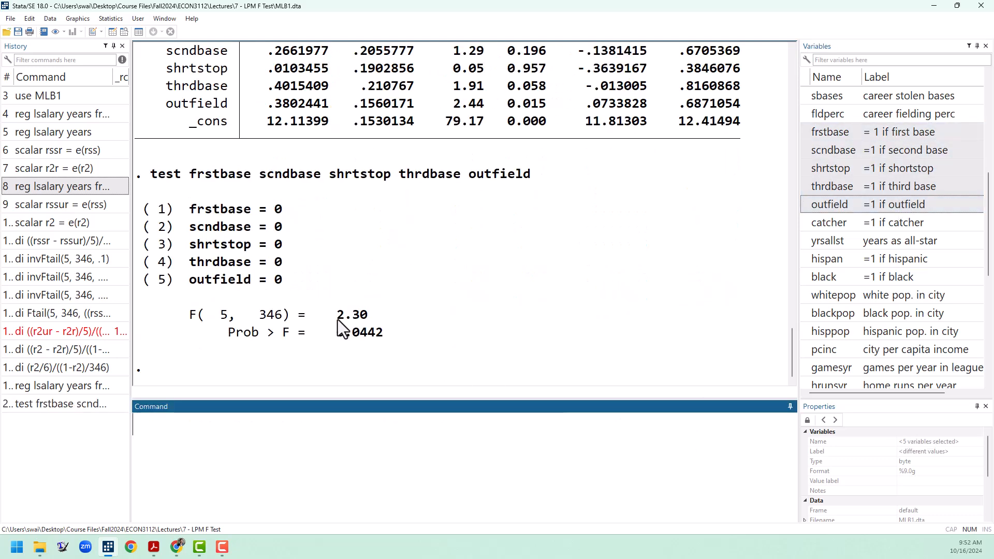